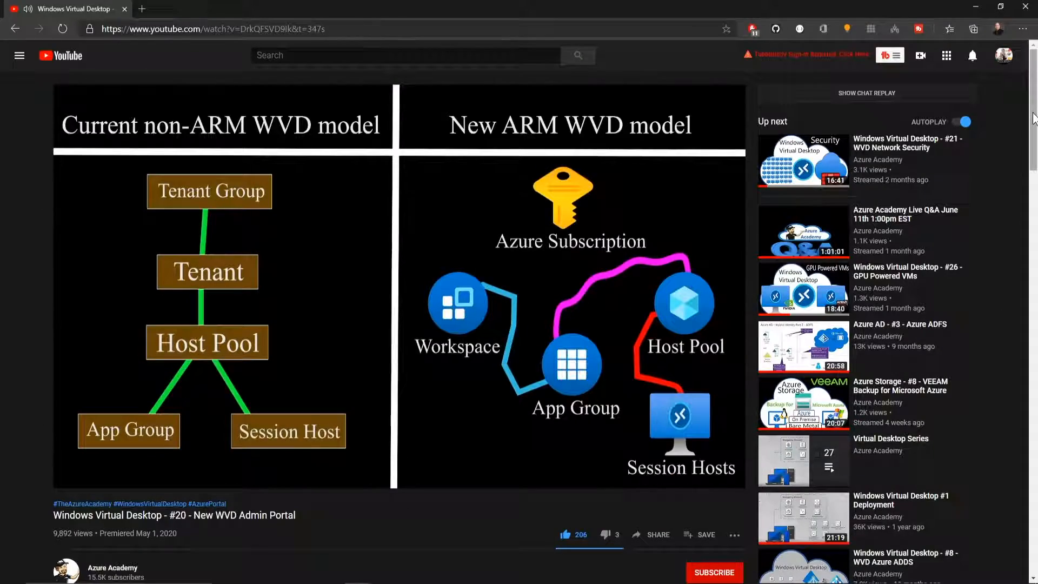
Step: Add a new storage account resource to the MSAA-SQL-rg resource group
{"action": "scroll", "scroll_direction": "down", "scroll_amount": 3}
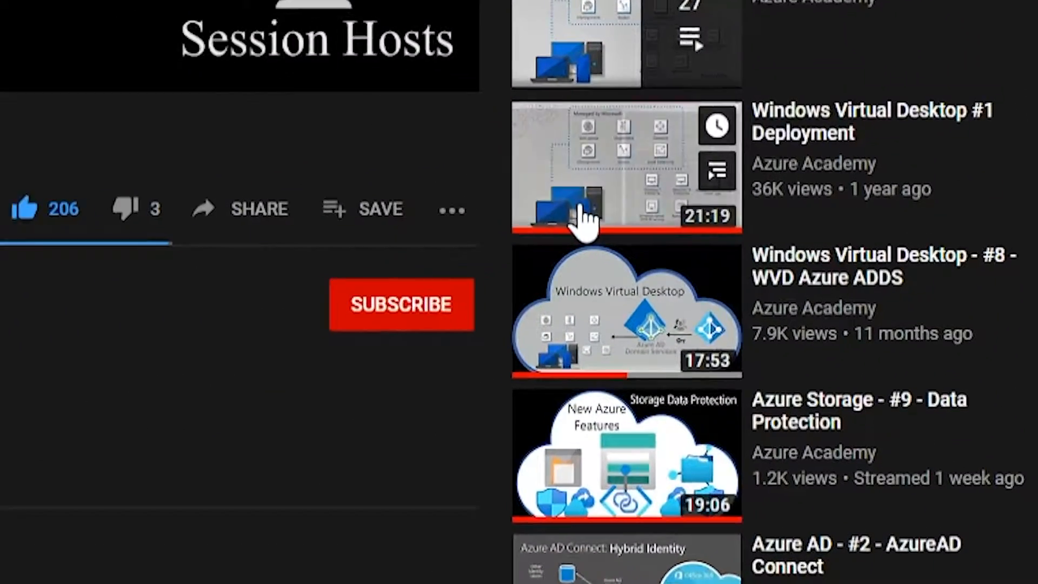
{"action": "left_click", "coordinate": [401, 304]}
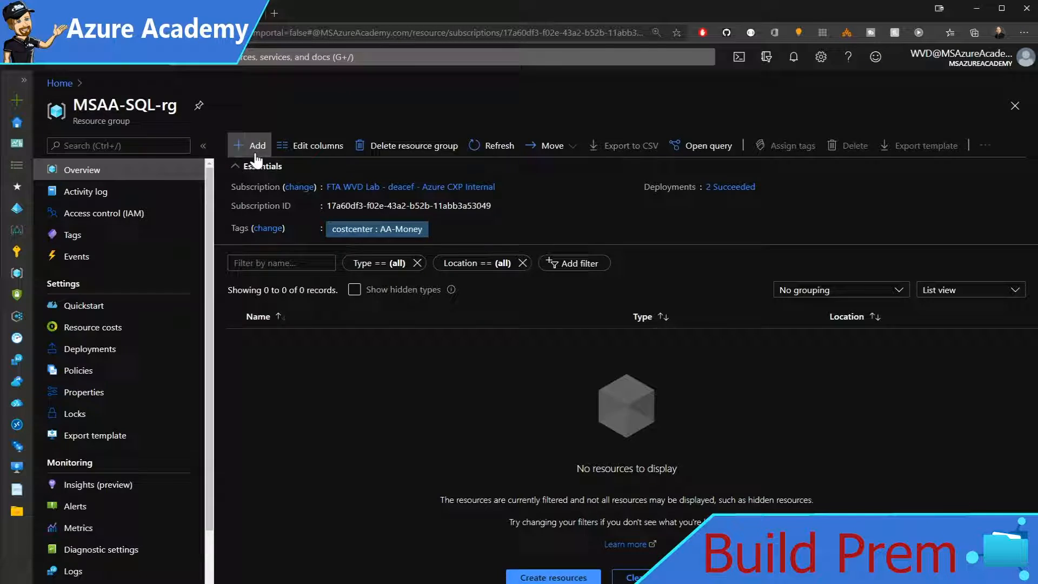
{"action": "left_click", "coordinate": [257, 145]}
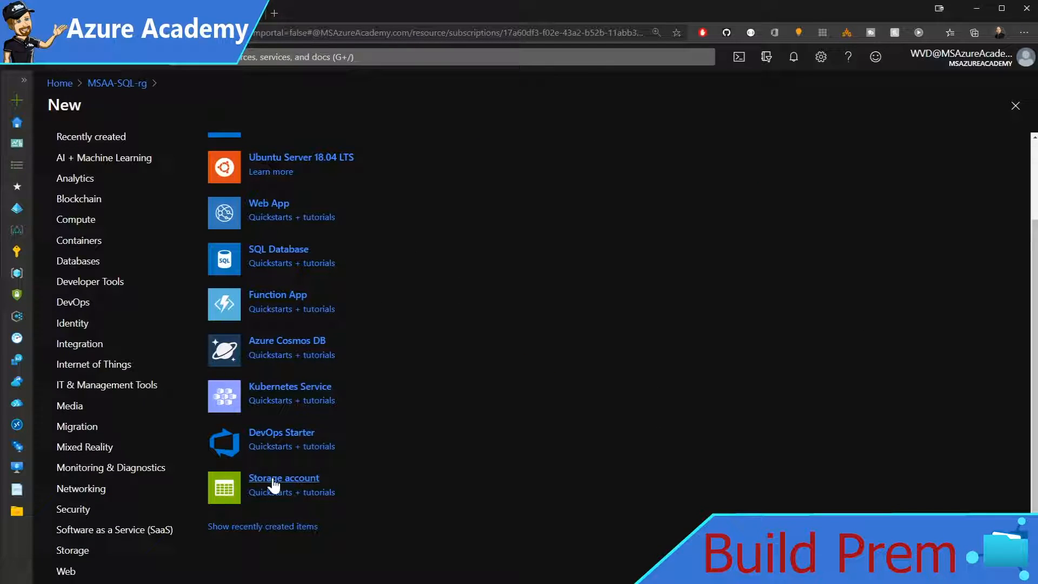
{"action": "left_click", "coordinate": [283, 477]}
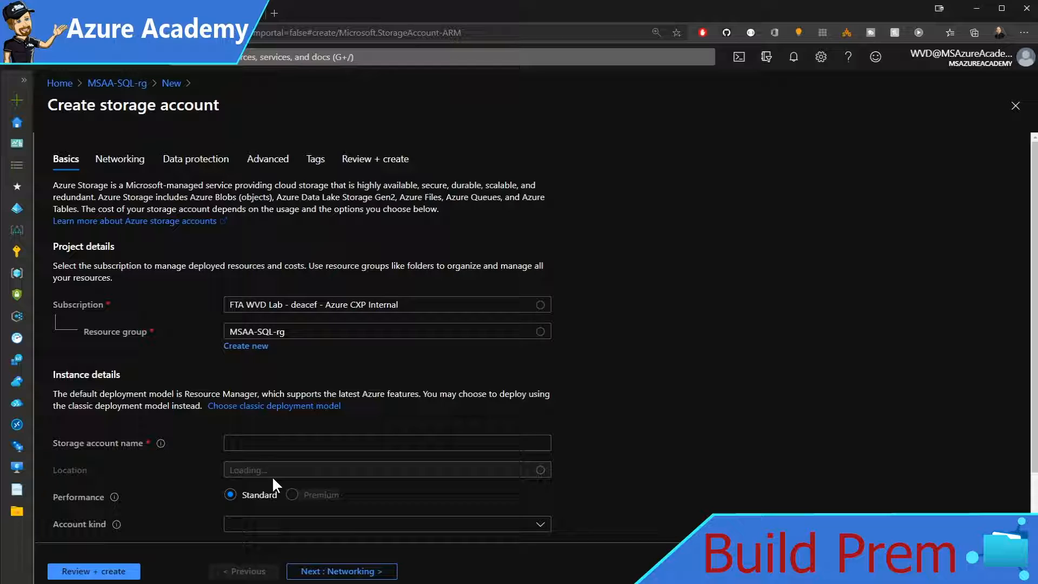
Step: Name the storage account msaapremfiles00 and place it in East US
{"action": "type", "text": "msaapremfiles00"}
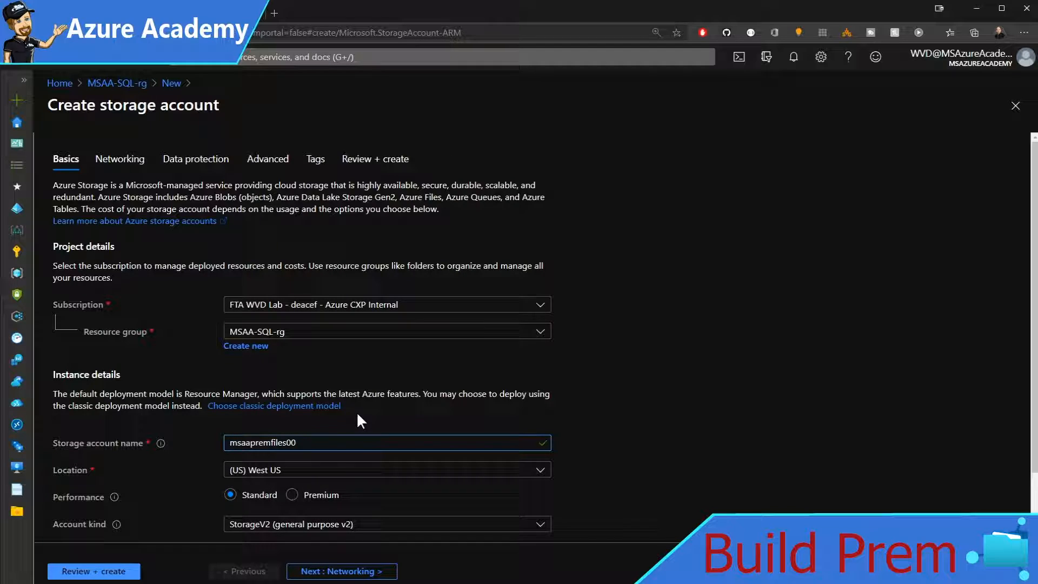
{"action": "left_click", "coordinate": [386, 469]}
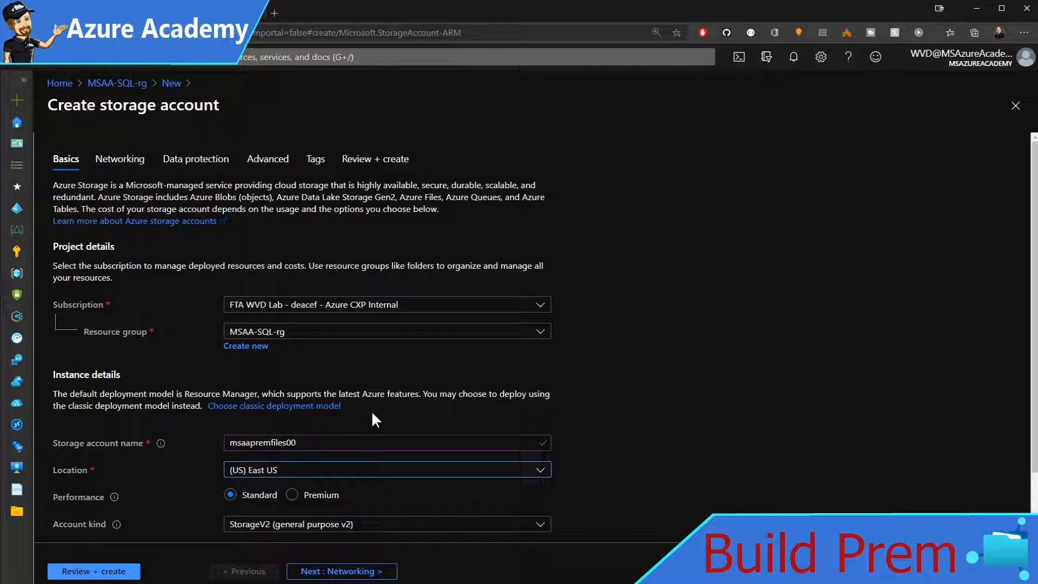
{"action": "scroll", "scroll_direction": "down", "scroll_amount": 3}
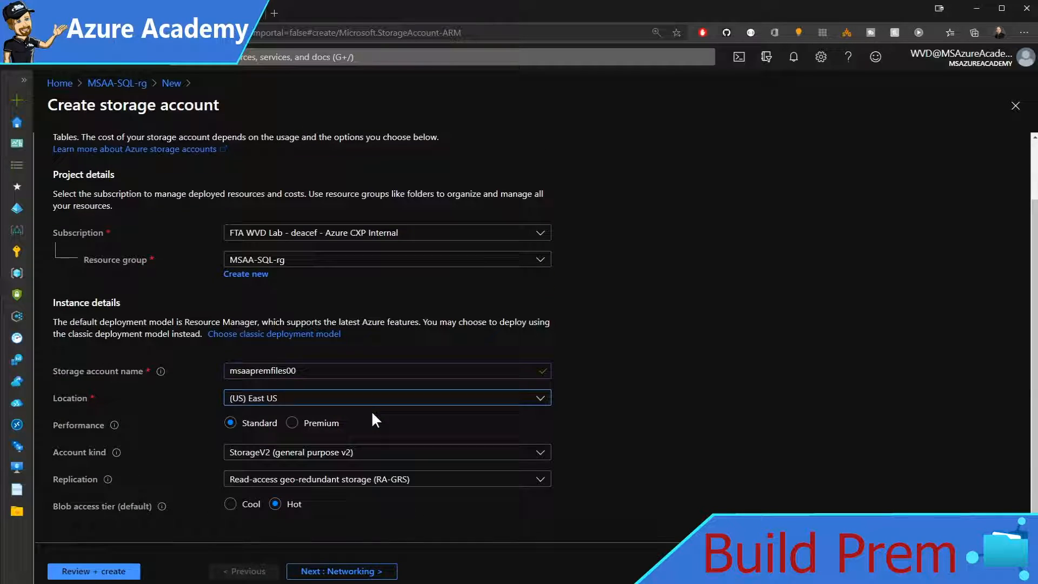
{"action": "scroll", "scroll_direction": "down", "scroll_amount": 3}
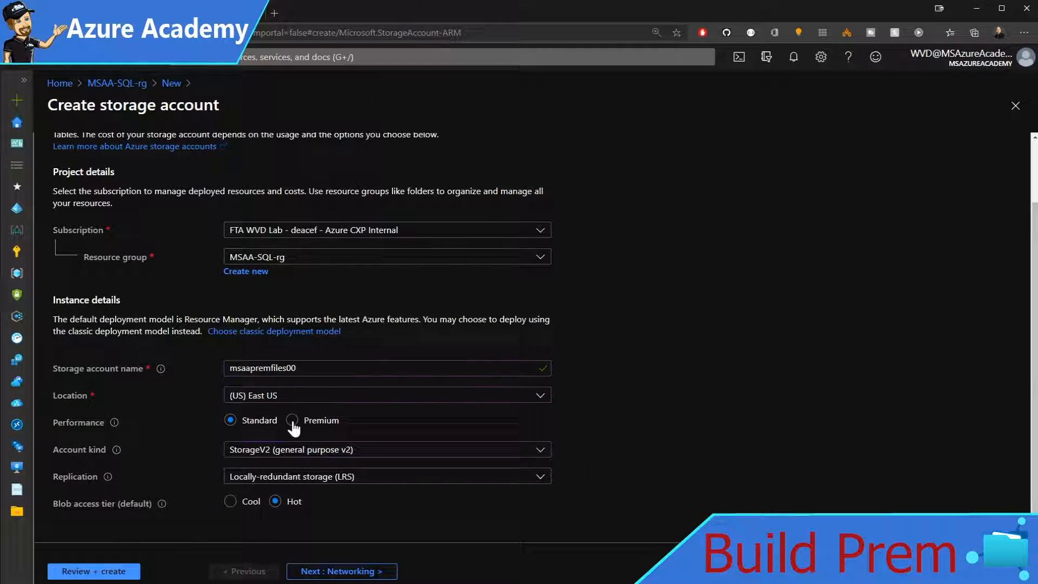
Step: Choose Premium performance and FileStorage account kind, keeping Locally-redundant storage (LRS) replication
{"action": "left_click", "coordinate": [292, 420]}
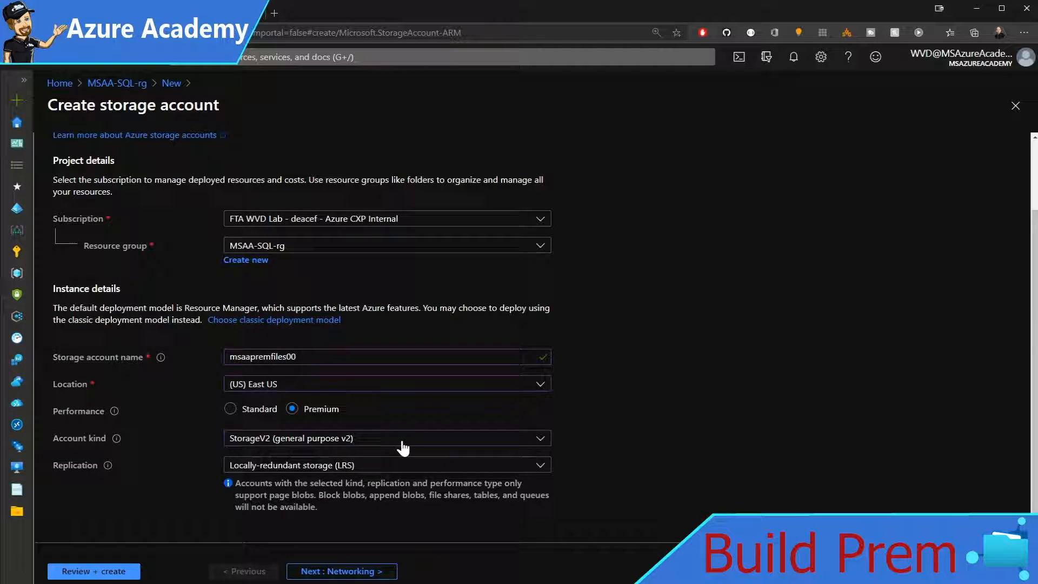
{"action": "left_click", "coordinate": [387, 438]}
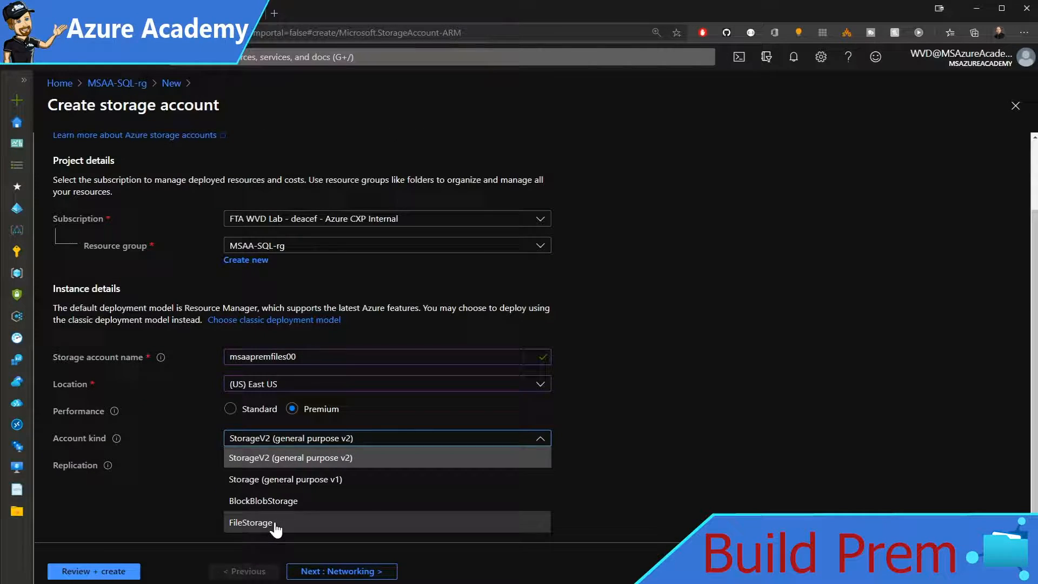
{"action": "left_click", "coordinate": [252, 522]}
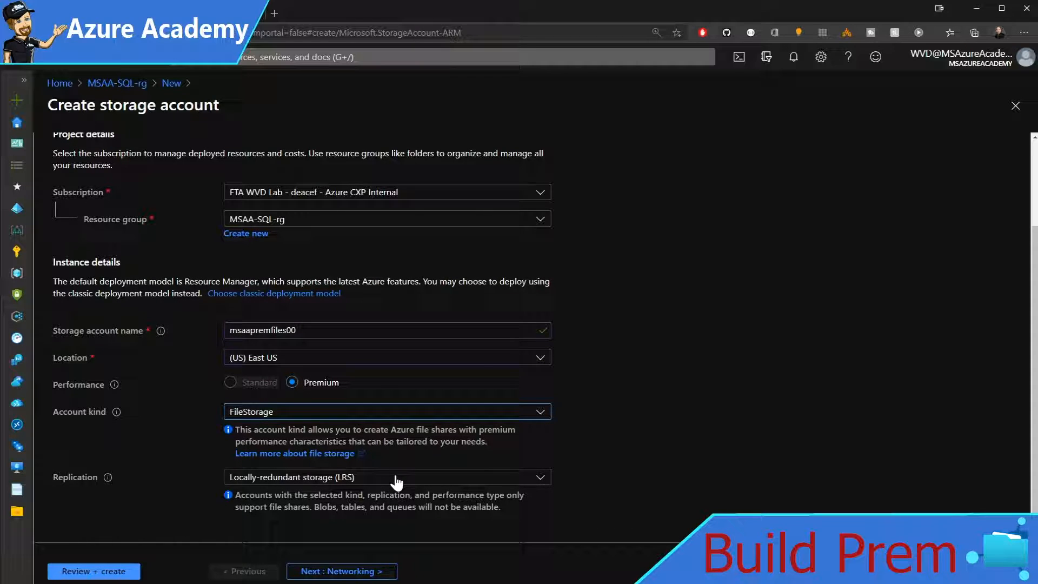
{"action": "left_click", "coordinate": [386, 477]}
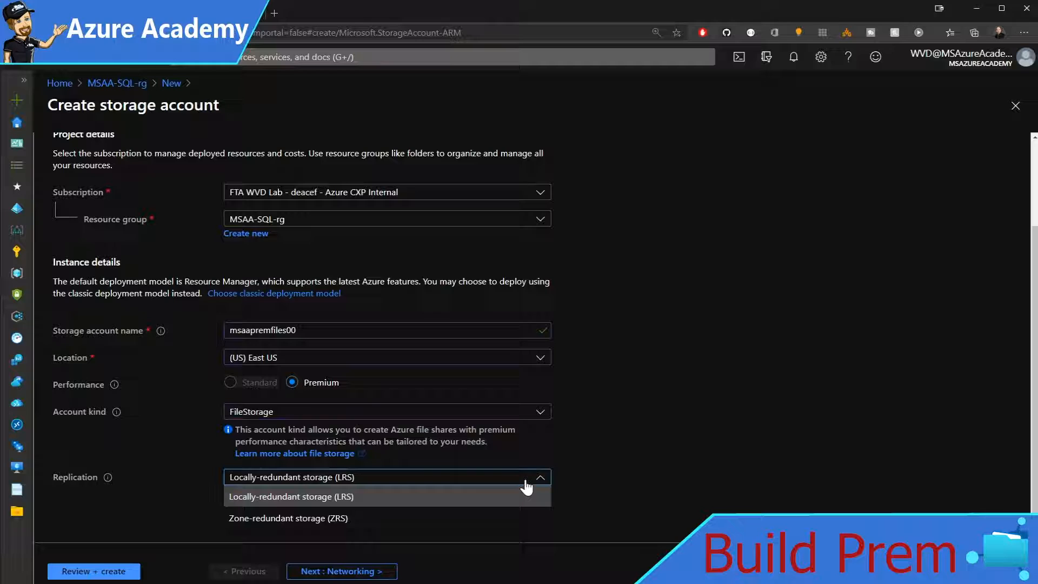
{"action": "mouse_move", "coordinate": [534, 504]}
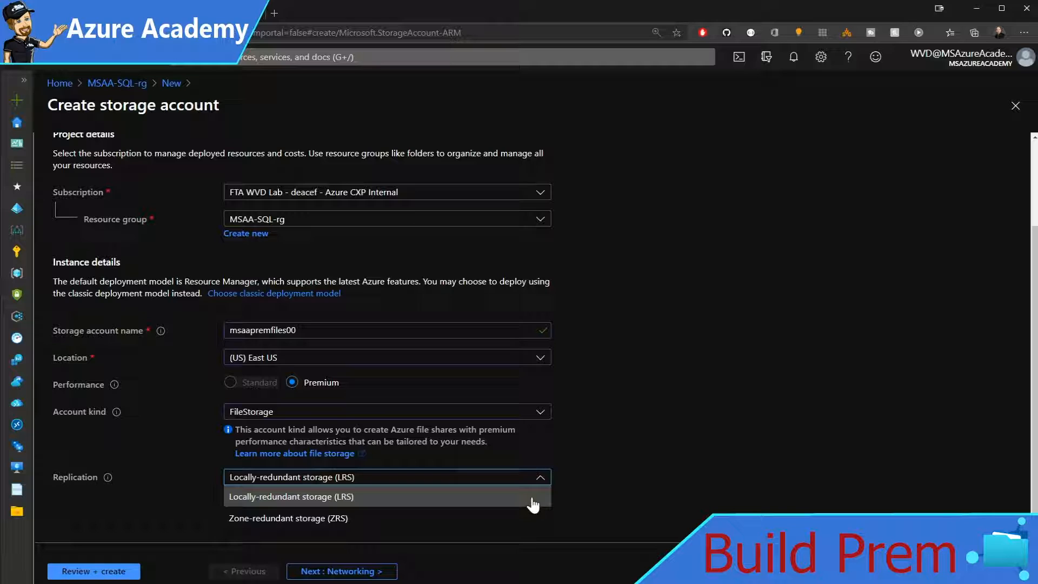
{"action": "left_click", "coordinate": [291, 496]}
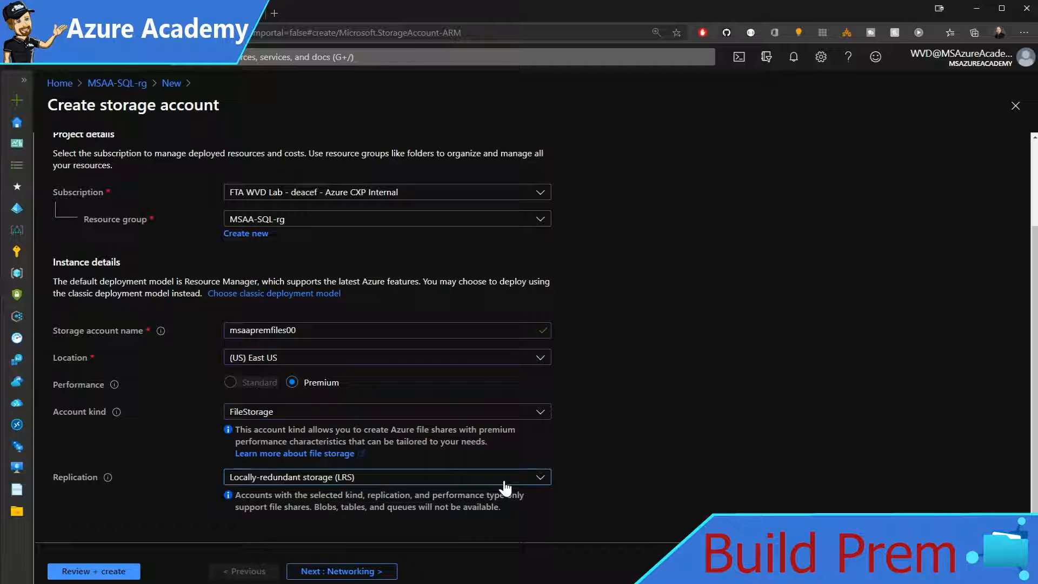
{"action": "left_click", "coordinate": [387, 477]}
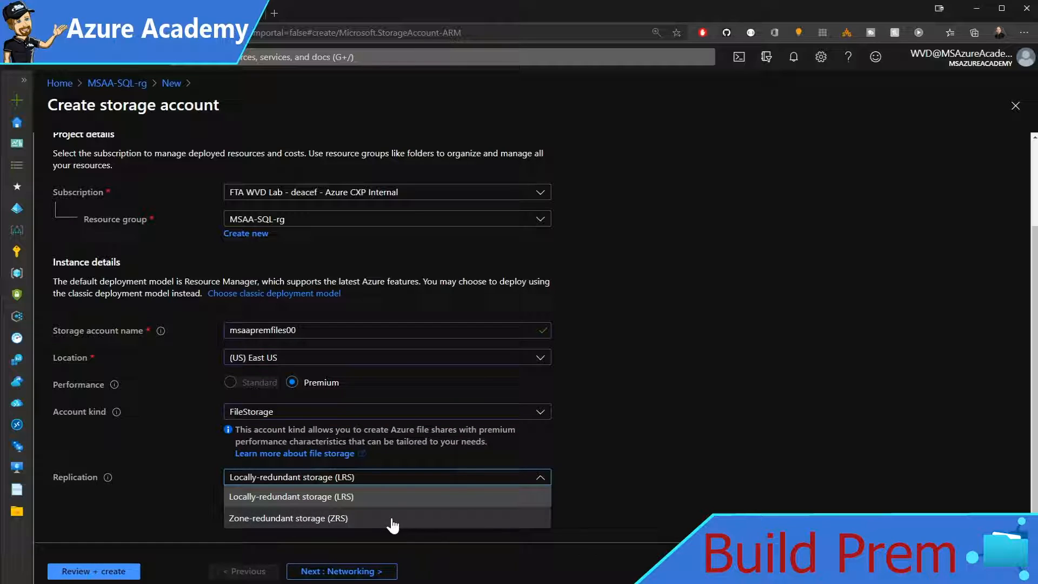
{"action": "mouse_move", "coordinate": [349, 515]}
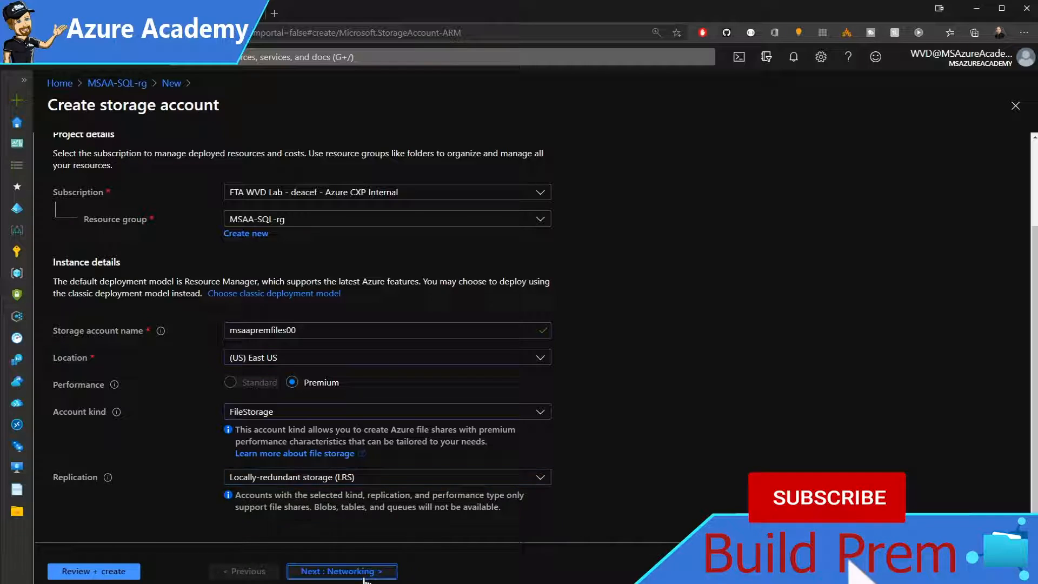
Step: Try the connectivity methods, settle on public endpoint for all networks, and reach Data protection
{"action": "left_click", "coordinate": [341, 571]}
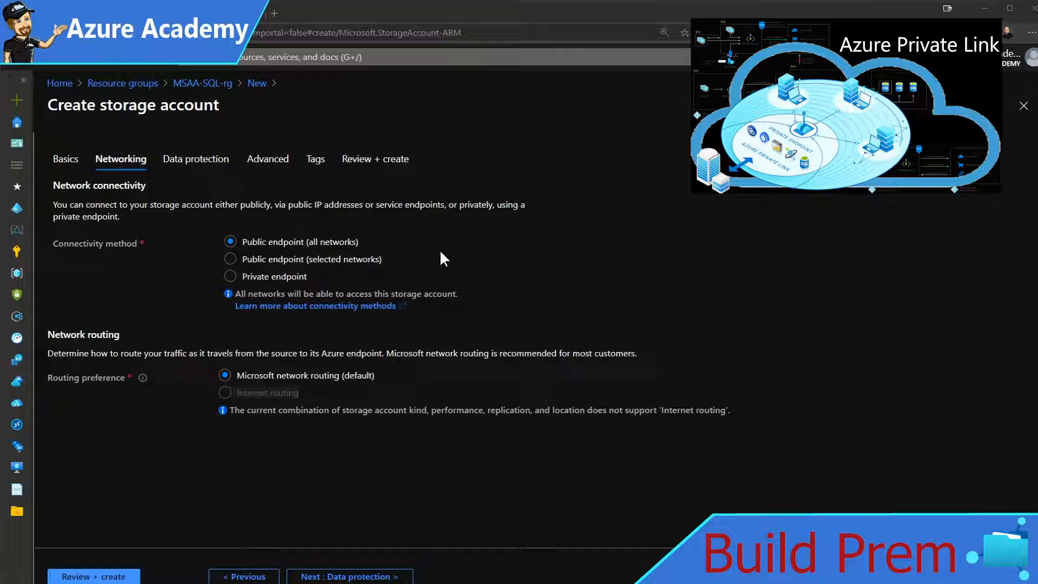
{"action": "left_click", "coordinate": [230, 258]}
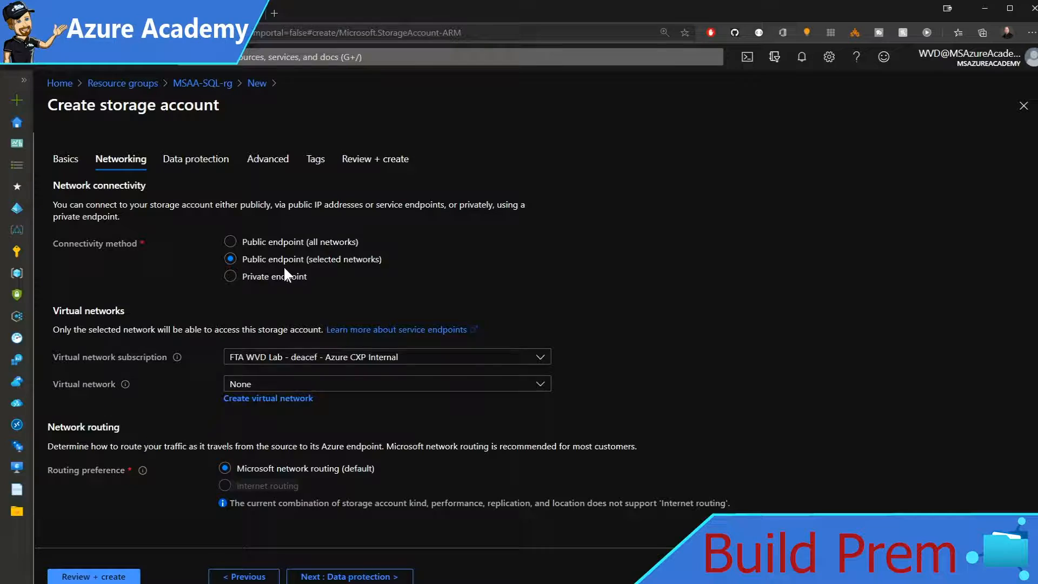
{"action": "left_click", "coordinate": [229, 276]}
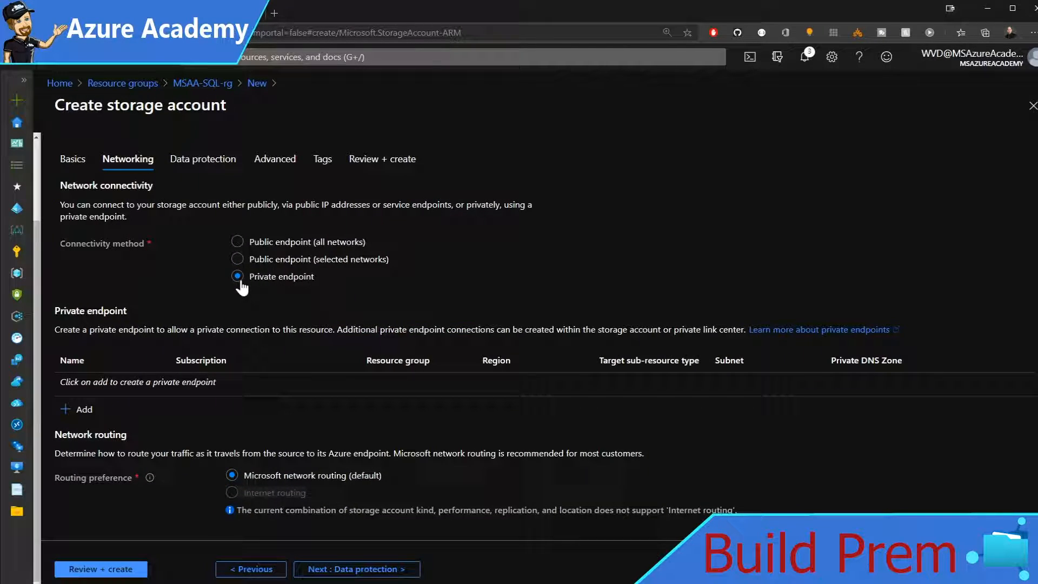
{"action": "left_click", "coordinate": [236, 242]}
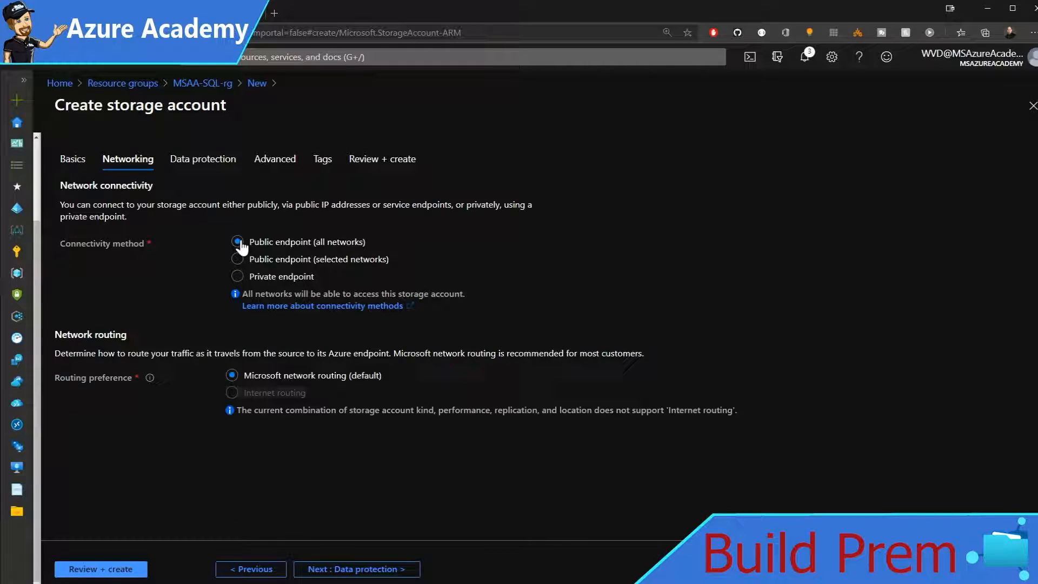
{"action": "left_click", "coordinate": [356, 568]}
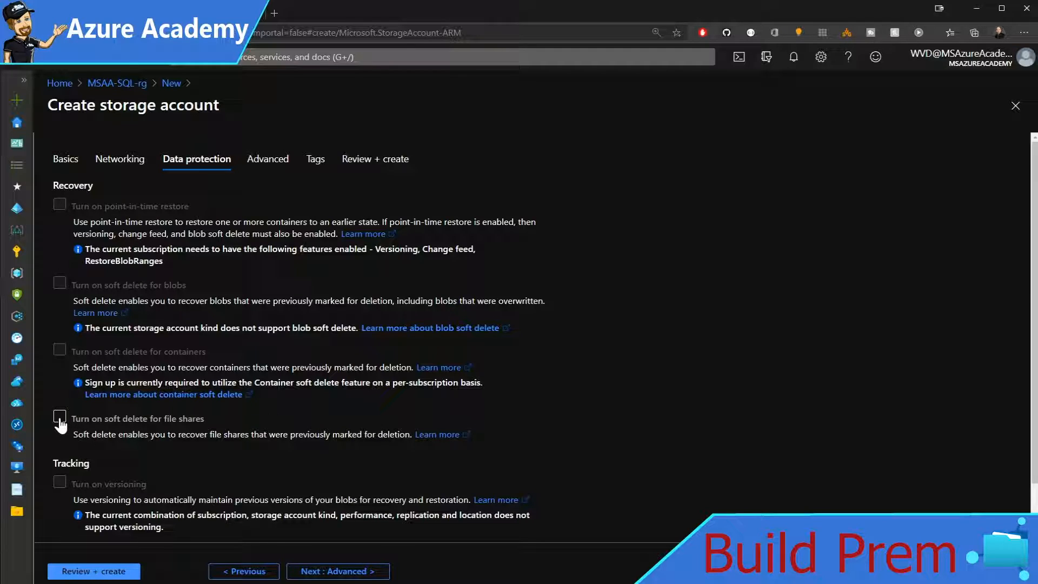
Step: Enable 7-day file share soft delete, pass Advanced and Tags, and run validation
{"action": "left_click", "coordinate": [60, 418]}
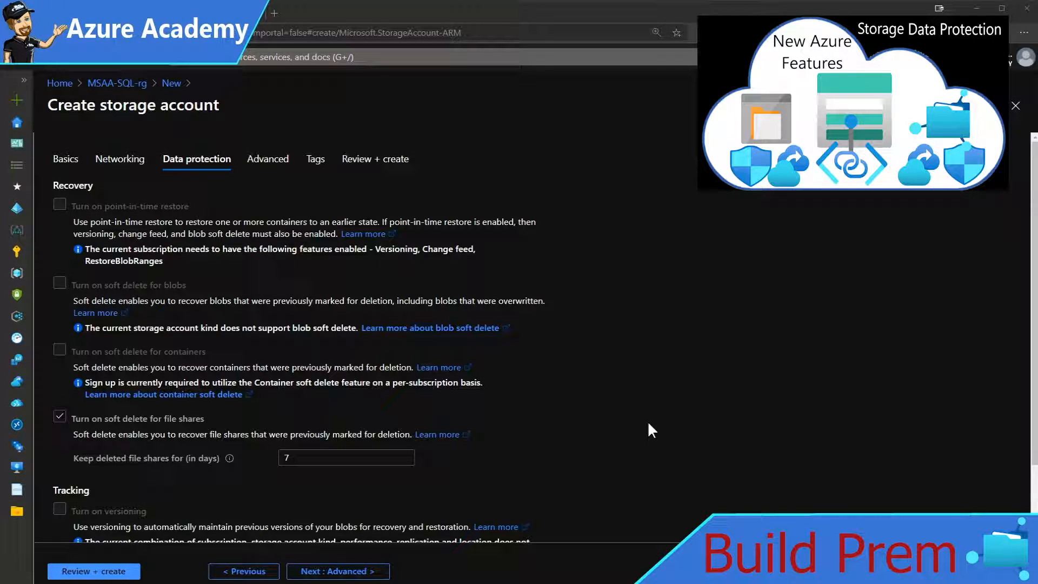
{"action": "mouse_move", "coordinate": [437, 495]}
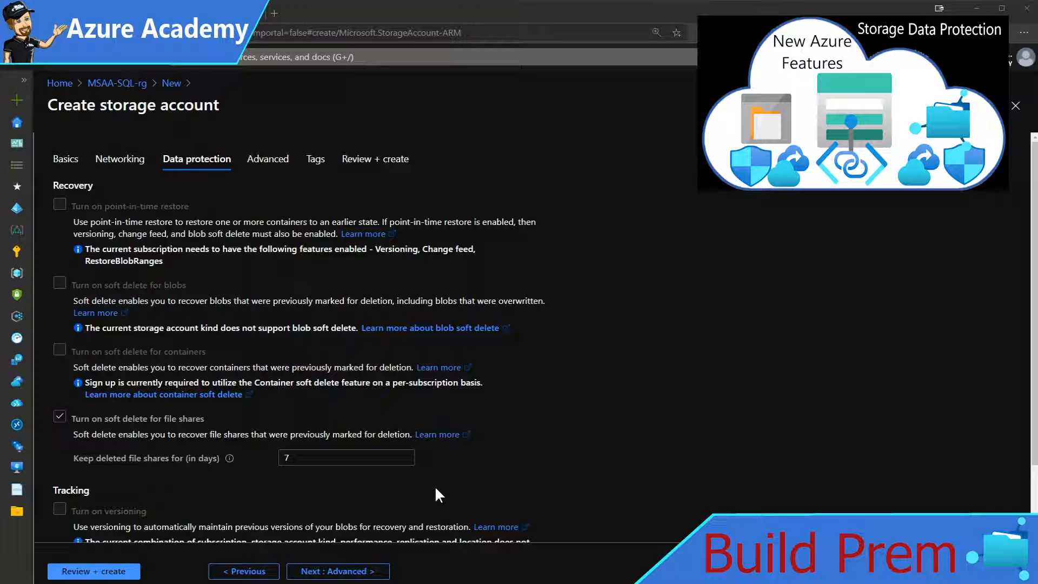
{"action": "left_click", "coordinate": [267, 159]}
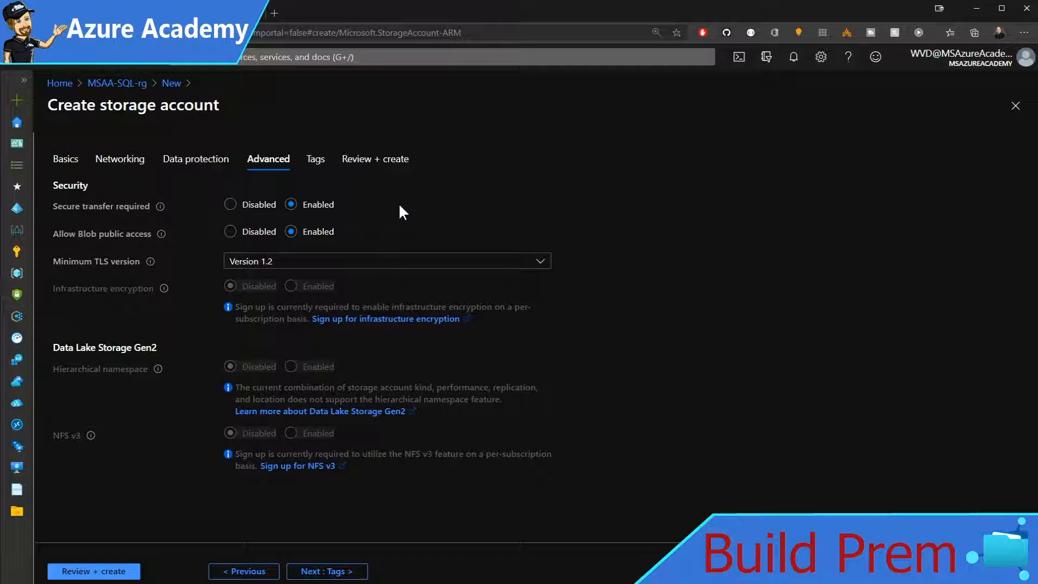
{"action": "left_click", "coordinate": [316, 158]}
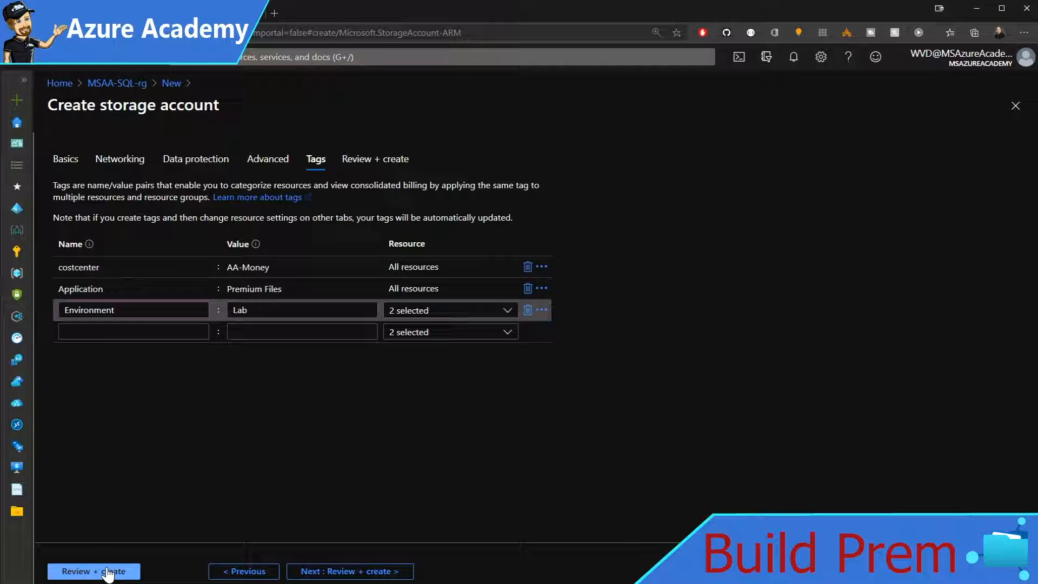
{"action": "left_click", "coordinate": [94, 572]}
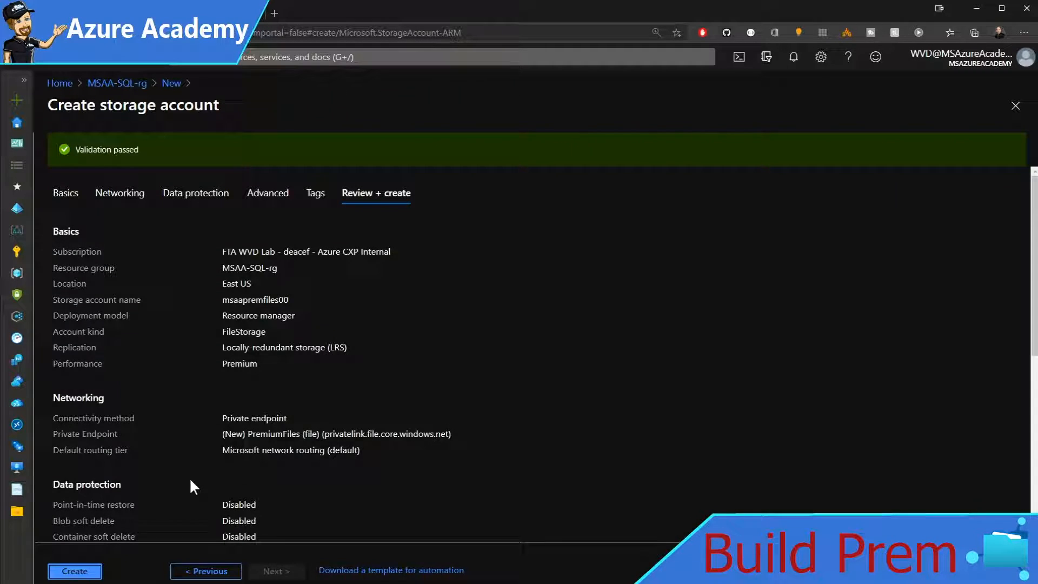
Step: Create the 'PremiumBackup' vault from the Backup and Site Recovery marketplace offering
{"action": "left_click", "coordinate": [74, 571]}
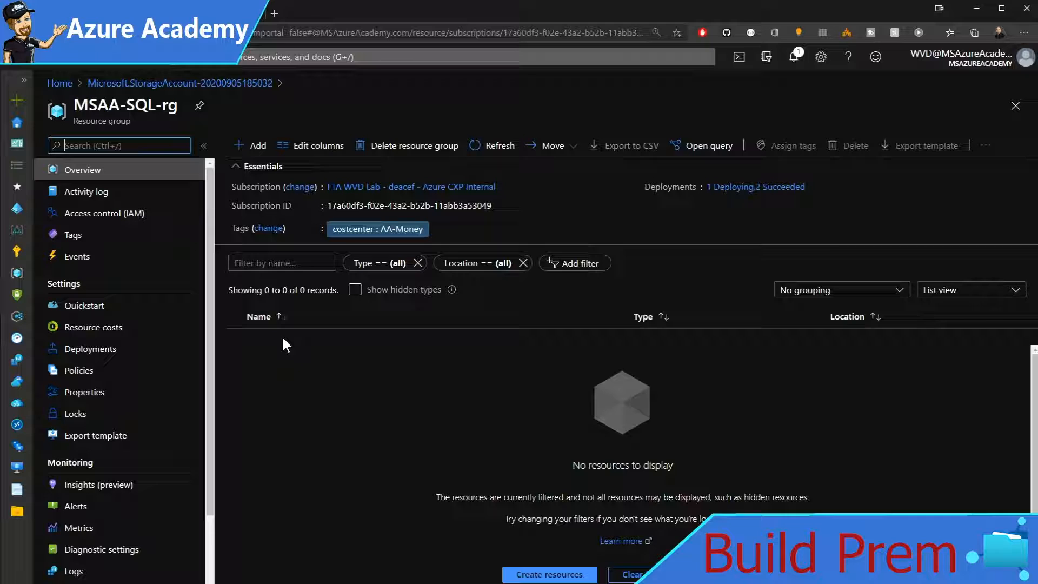
{"action": "left_click", "coordinate": [252, 145]}
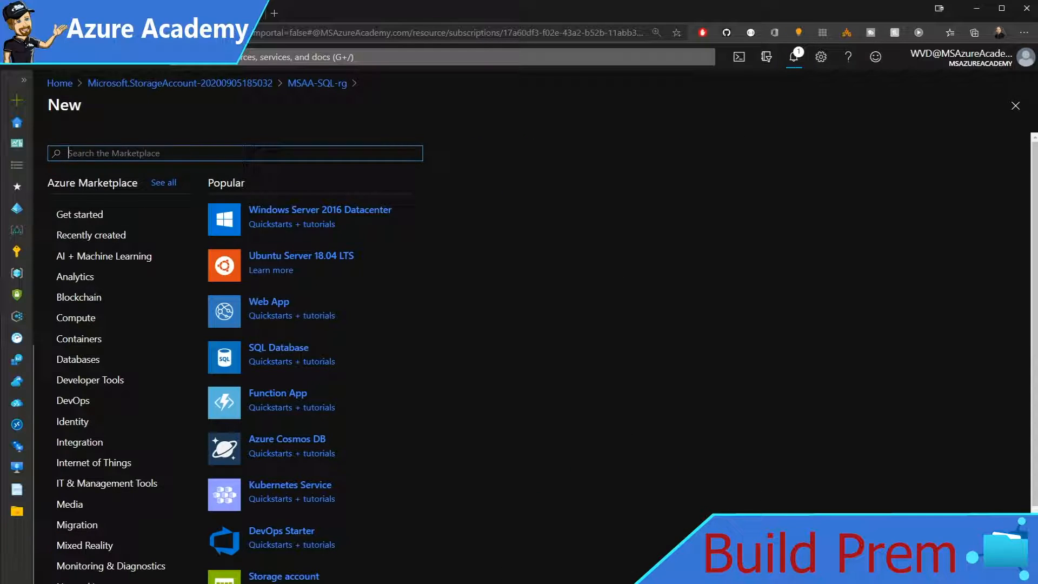
{"action": "type", "text": "Backup and Site recovery"}
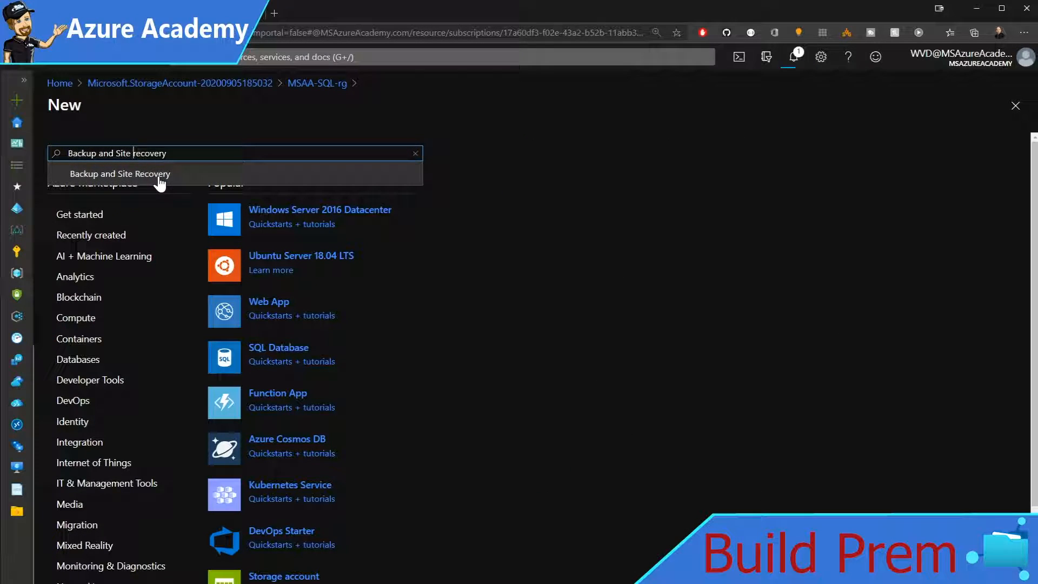
{"action": "left_click", "coordinate": [120, 173]}
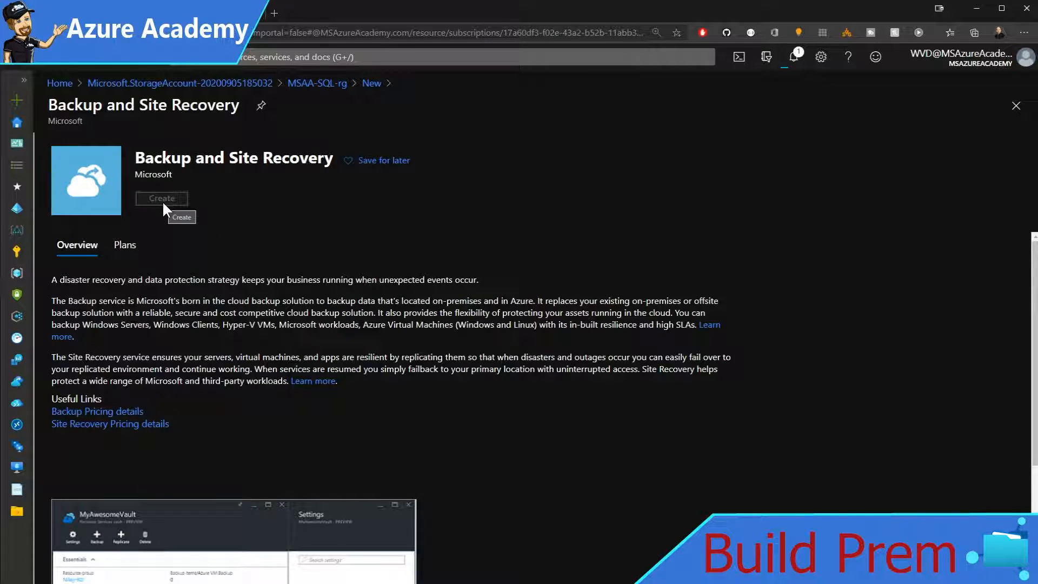
{"action": "left_click", "coordinate": [161, 198]}
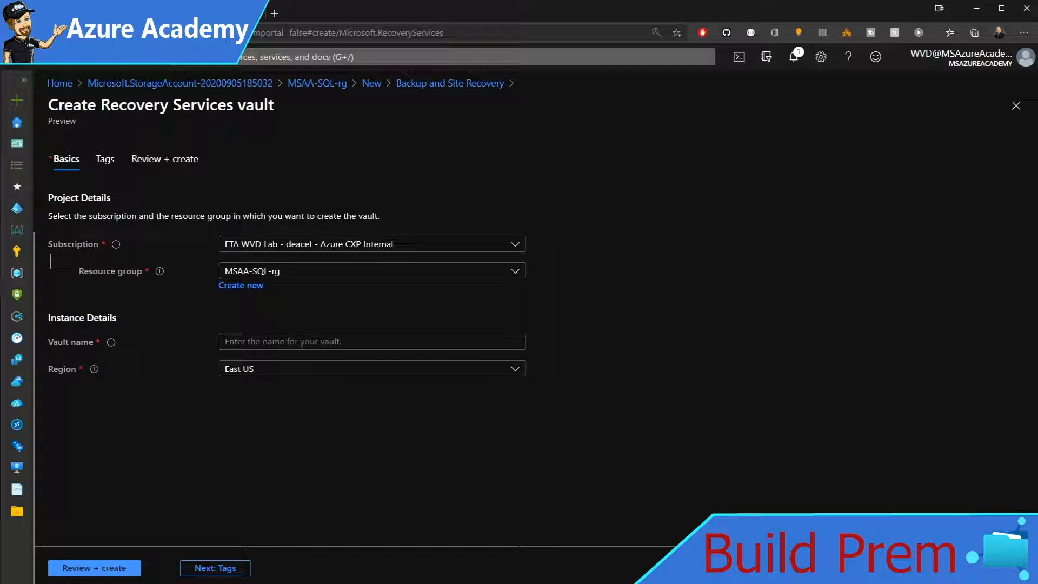
{"action": "type", "text": "PremiumBackup"}
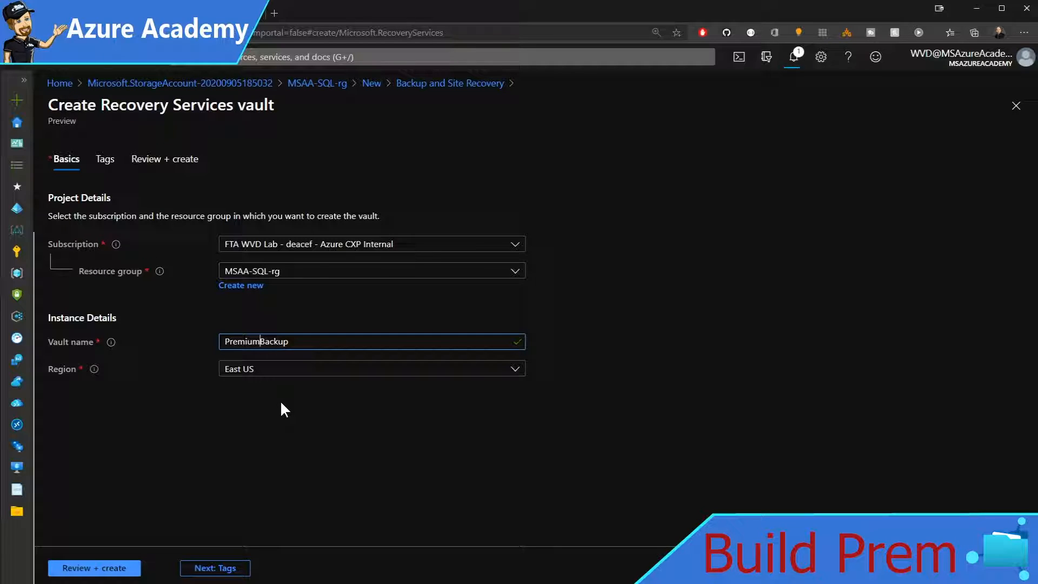
{"action": "left_click", "coordinate": [104, 159]}
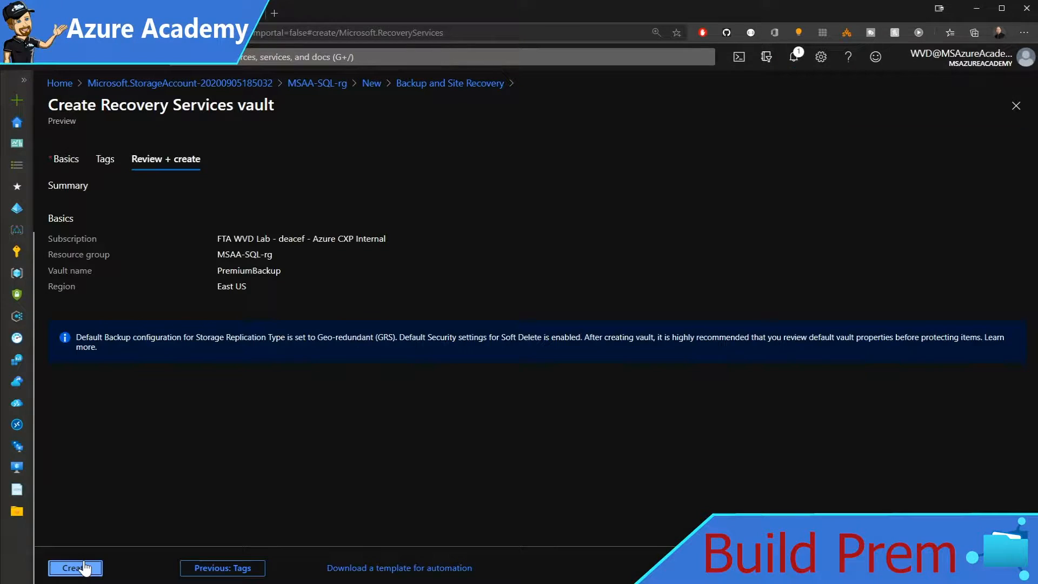
{"action": "left_click", "coordinate": [75, 567]}
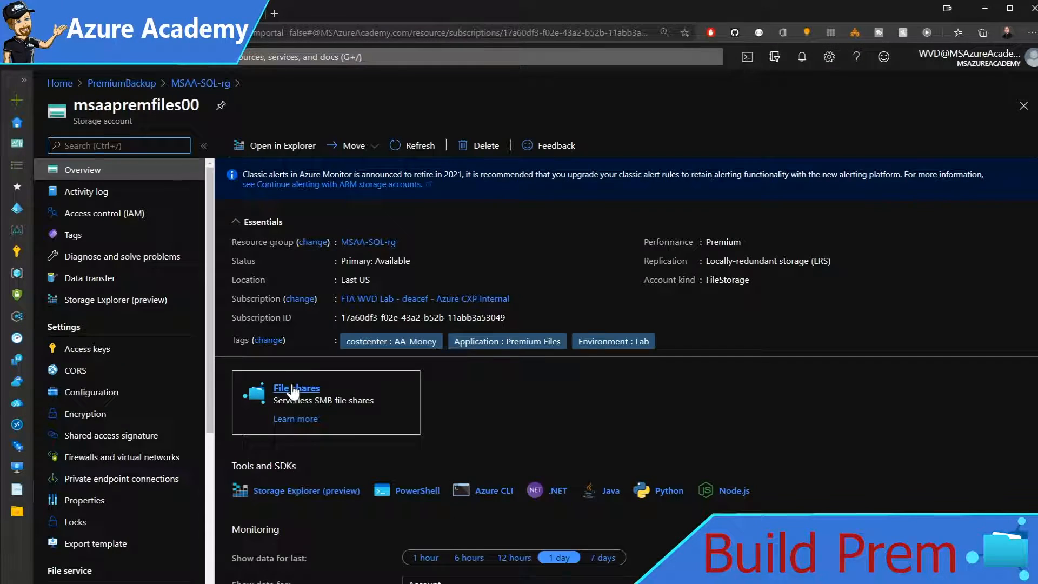
{"action": "mouse_move", "coordinate": [301, 395]}
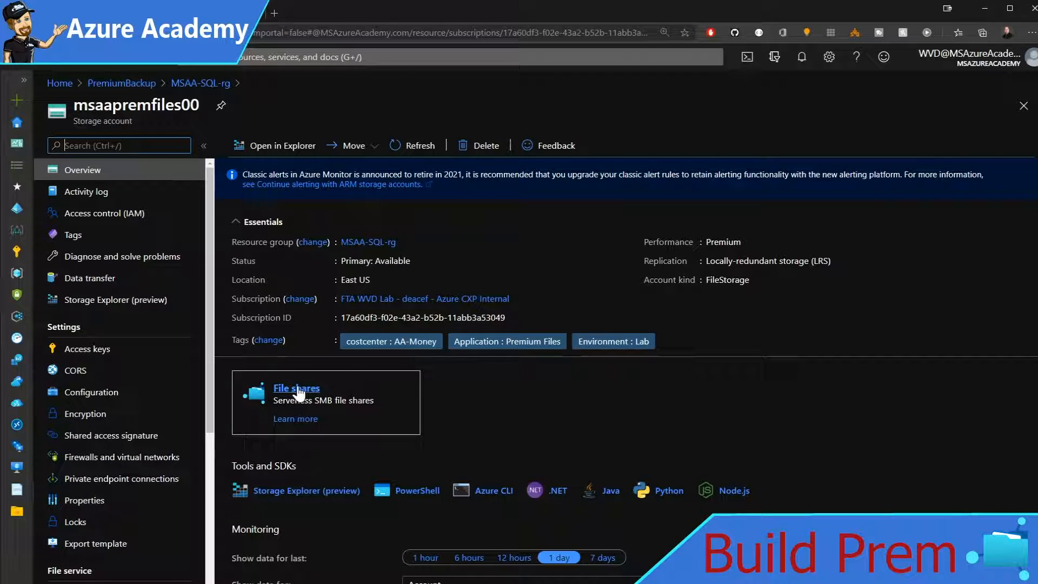
{"action": "mouse_move", "coordinate": [301, 394]}
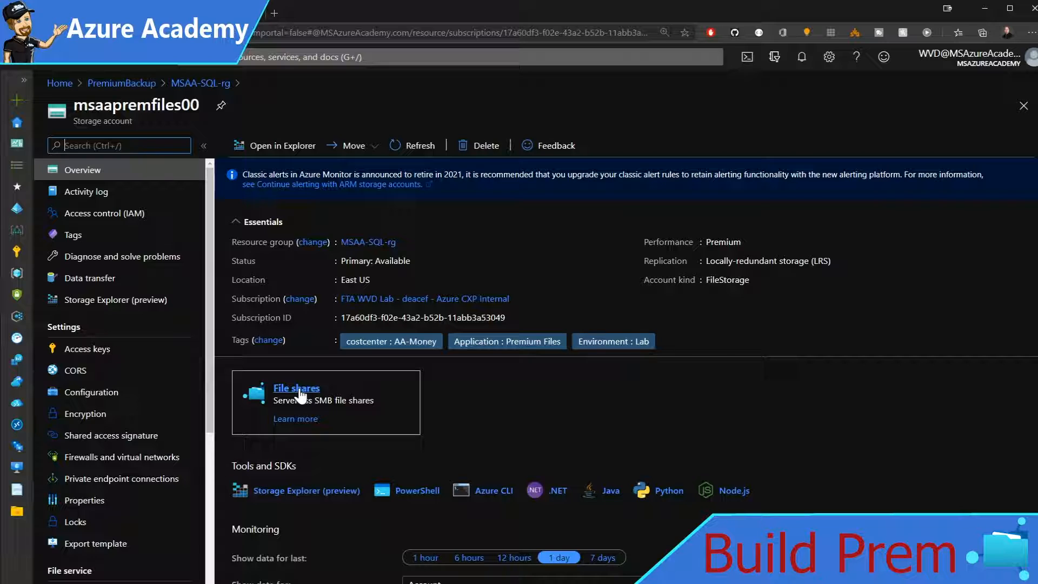
Step: Define a file share named 'sqlcluster' on msaapremfiles00 with default capacity
{"action": "left_click", "coordinate": [297, 388]}
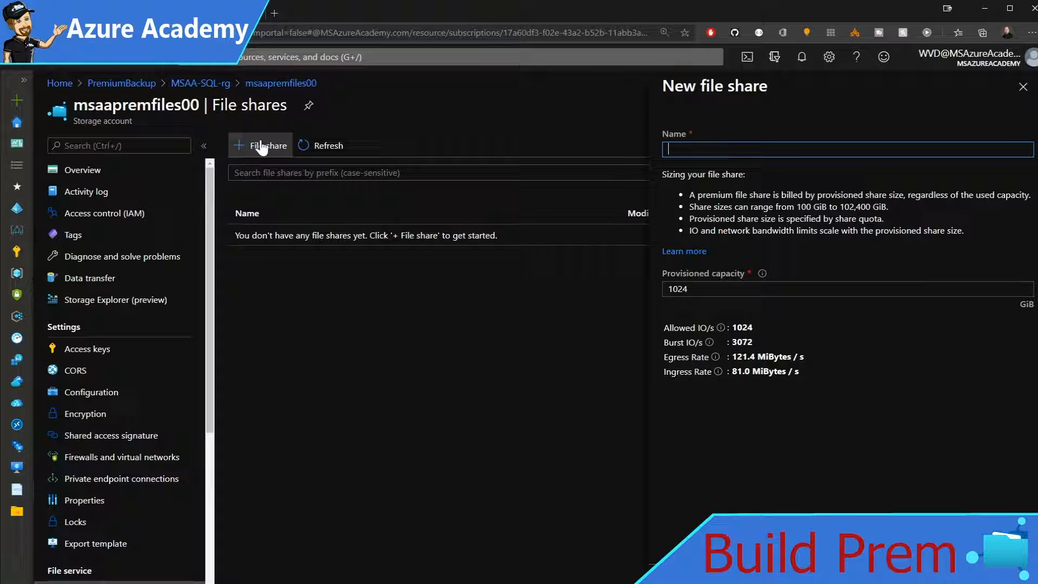
{"action": "type", "text": "sqlcluster"}
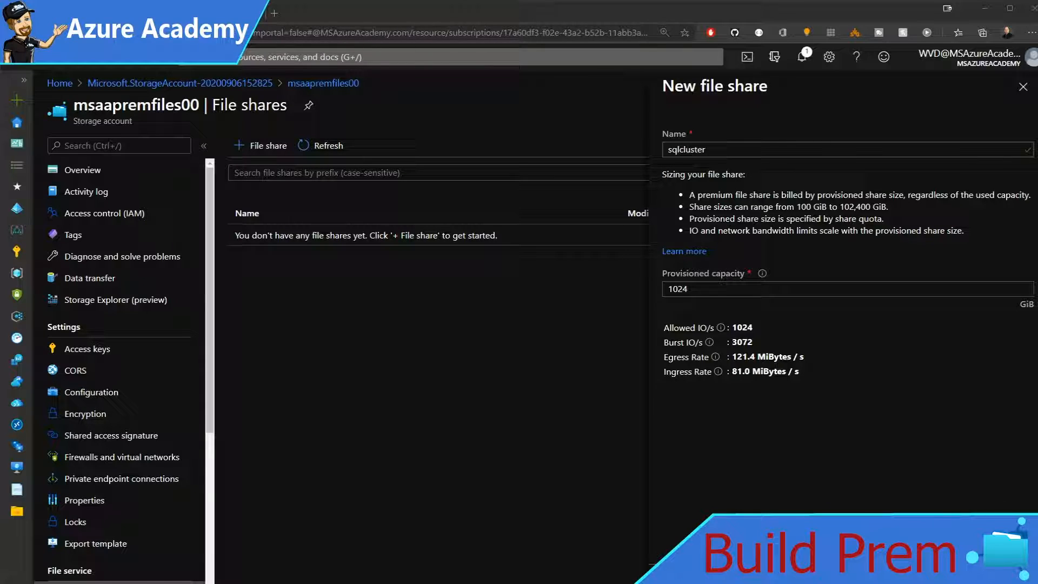
{"action": "mouse_move", "coordinate": [693, 312]}
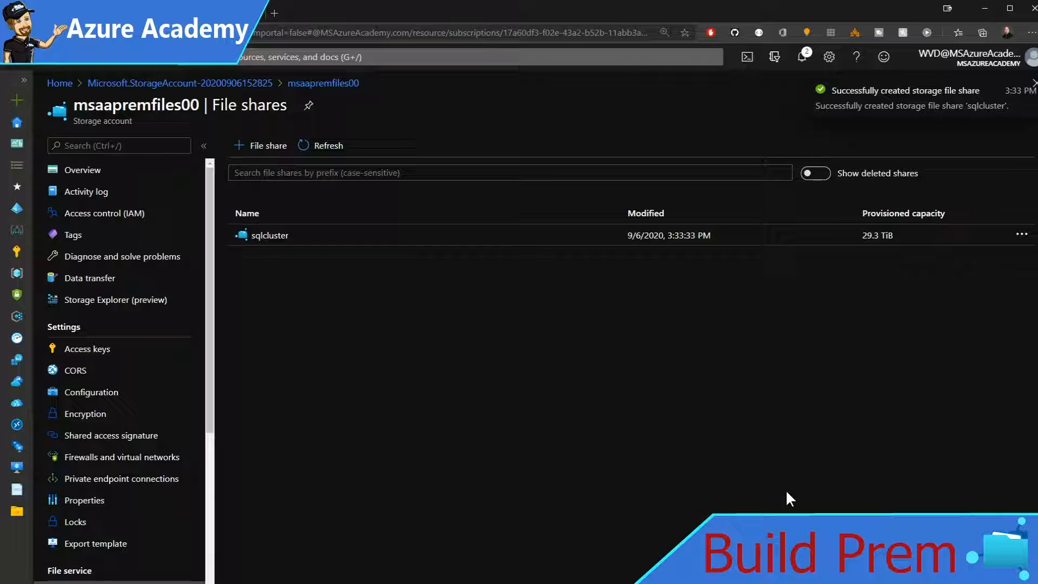
Step: Open backup setup for the sqlcluster share using the existing PremiumBackup vault
{"action": "left_click", "coordinate": [268, 235]}
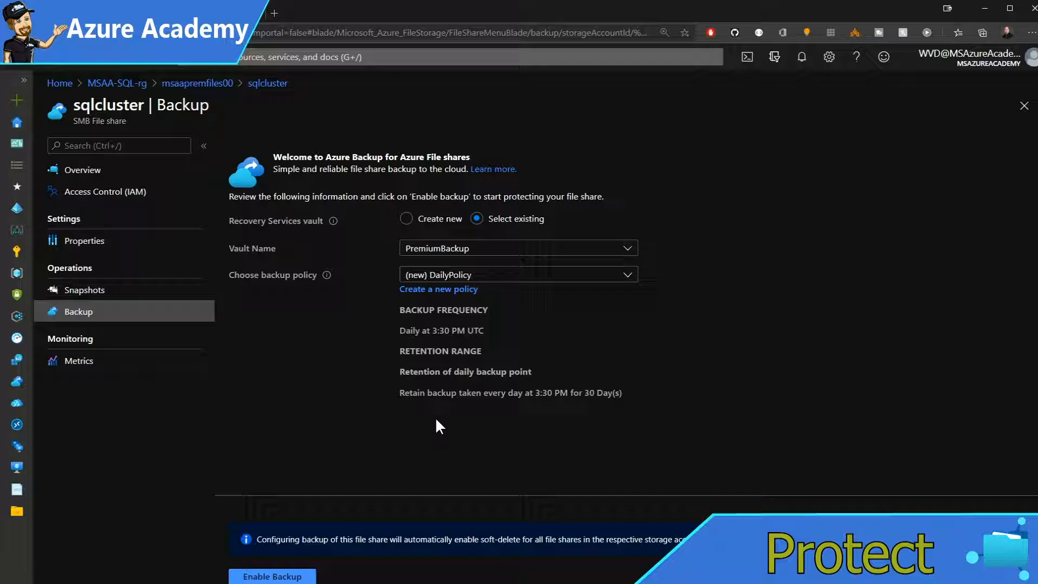
{"action": "mouse_move", "coordinate": [483, 257]}
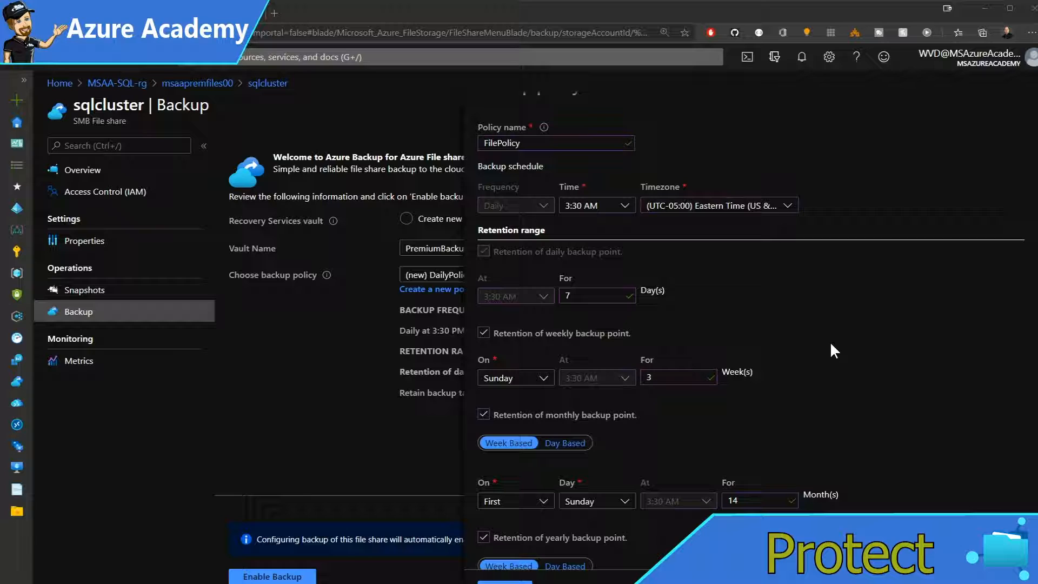
Step: Scroll through the sqlcluster backup policy form before enabling backup
{"action": "scroll", "scroll_direction": "down", "scroll_amount": 3}
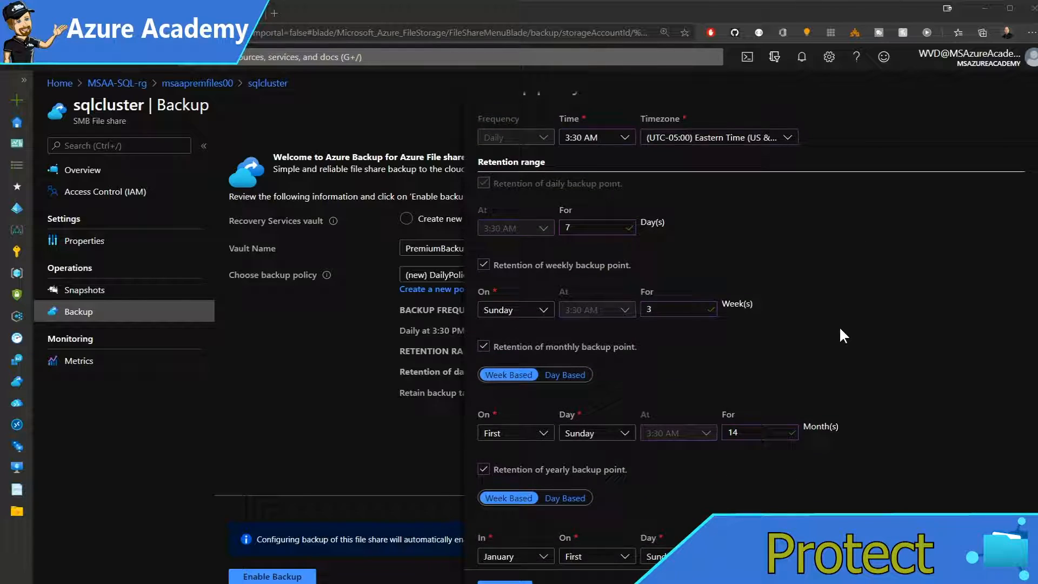
{"action": "scroll", "scroll_direction": "down", "scroll_amount": 3}
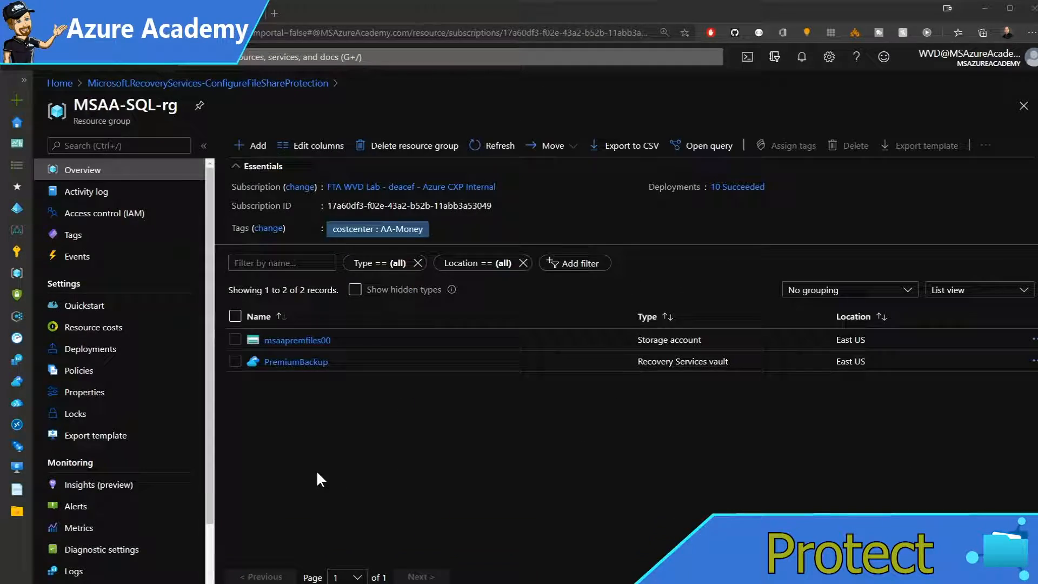
Step: Check PremiumBackup's backup items for one Azure Files item, then go to msaapremfiles00
{"action": "left_click", "coordinate": [295, 361]}
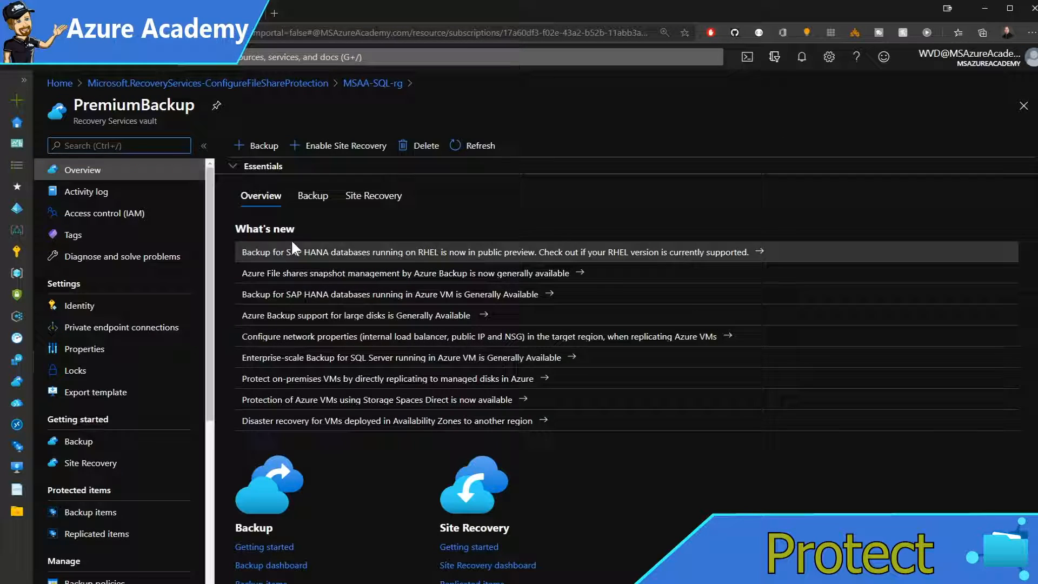
{"action": "left_click", "coordinate": [312, 195]}
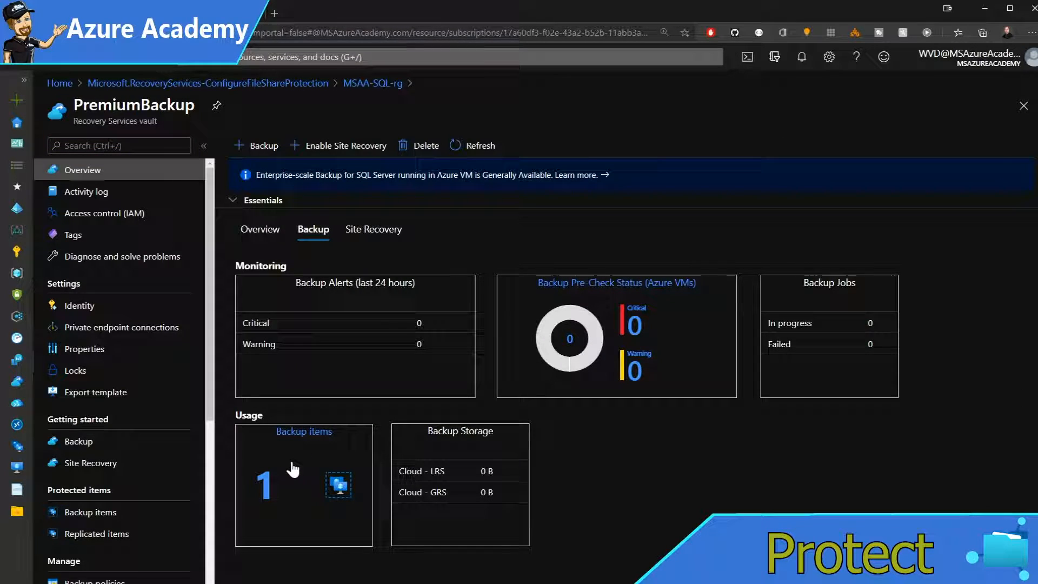
{"action": "left_click", "coordinate": [303, 431]}
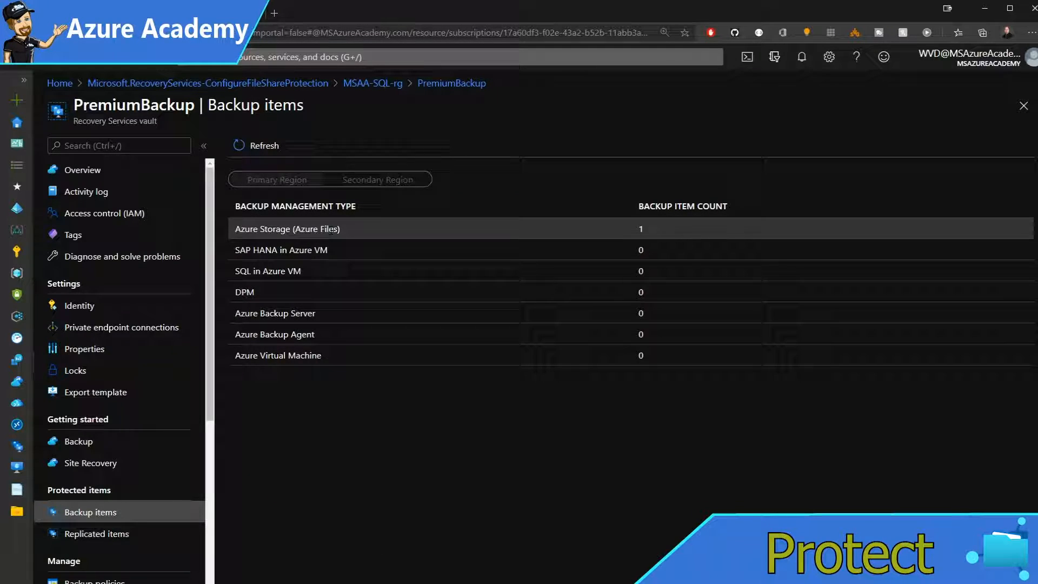
{"action": "left_click", "coordinate": [286, 228]}
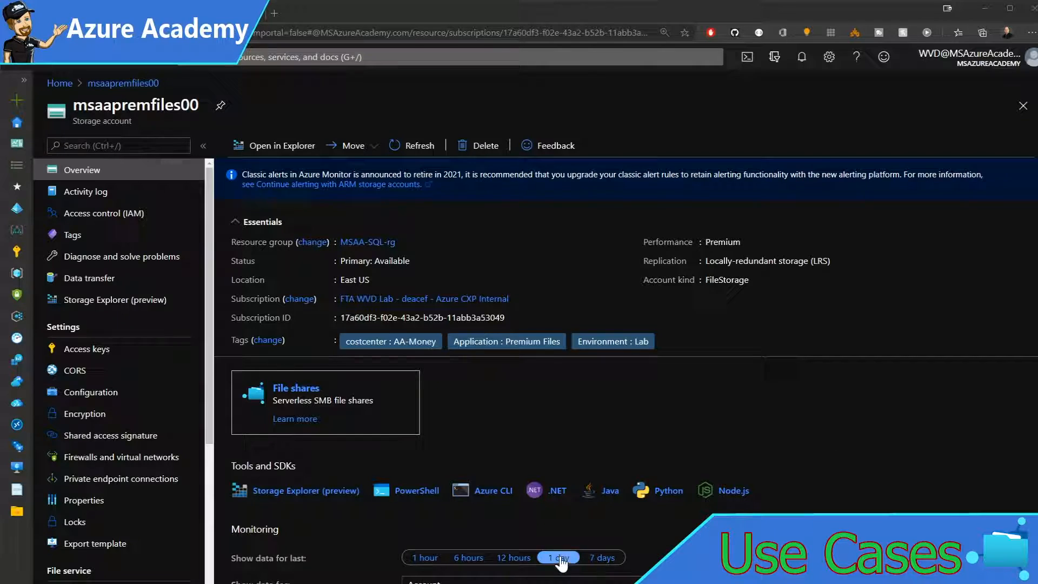
Step: Open the sqlcluster share and show its Windows connect script for drive P
{"action": "left_click", "coordinate": [296, 388]}
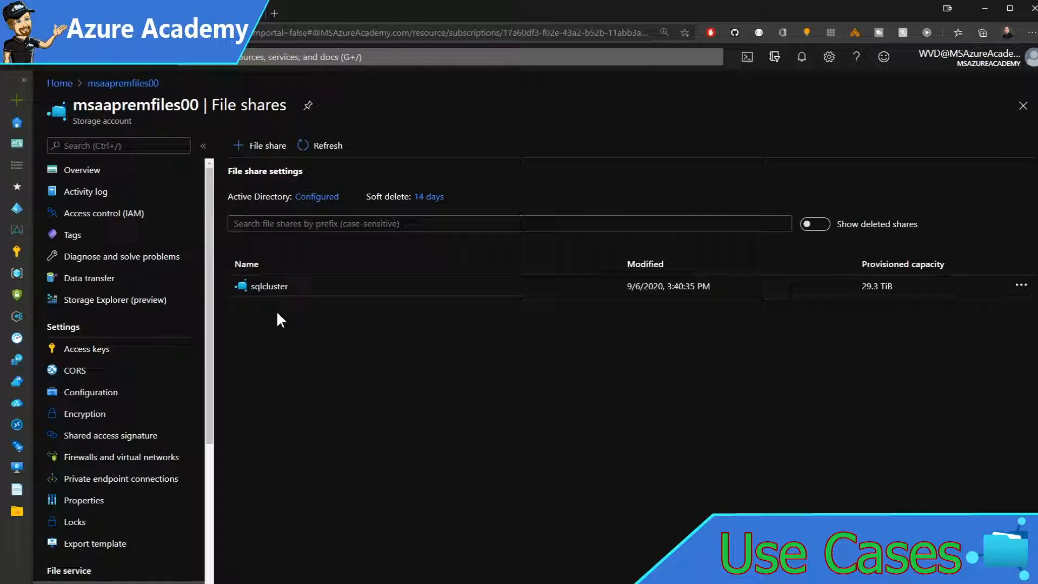
{"action": "left_click", "coordinate": [268, 286]}
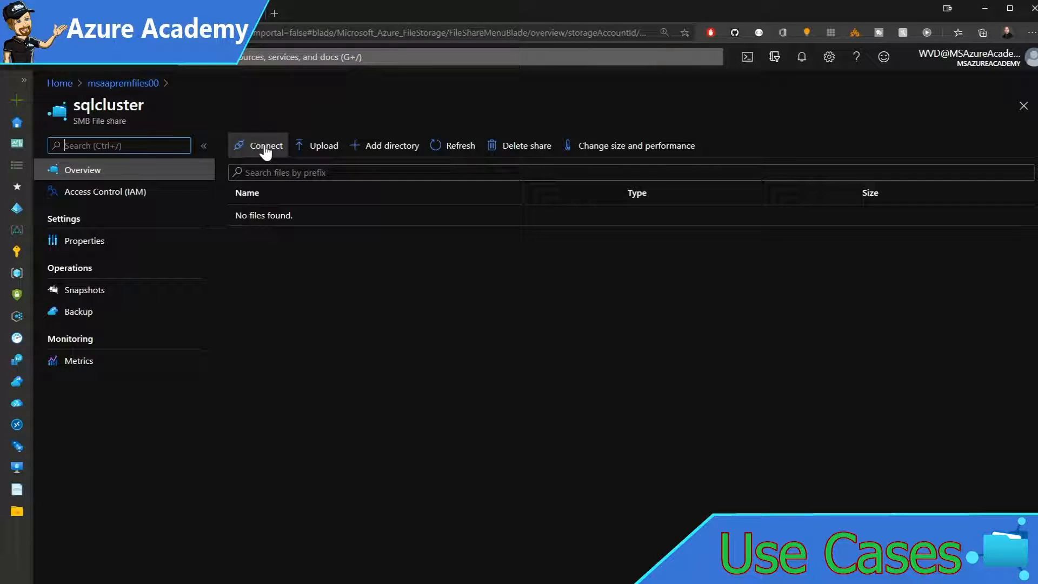
{"action": "left_click", "coordinate": [266, 145]}
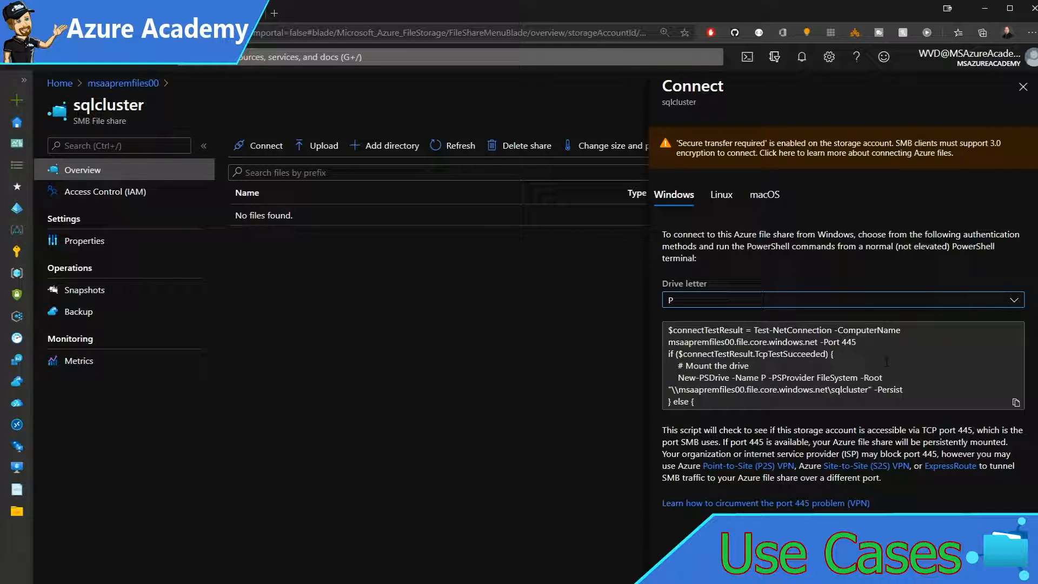
{"action": "mouse_move", "coordinate": [1017, 405]}
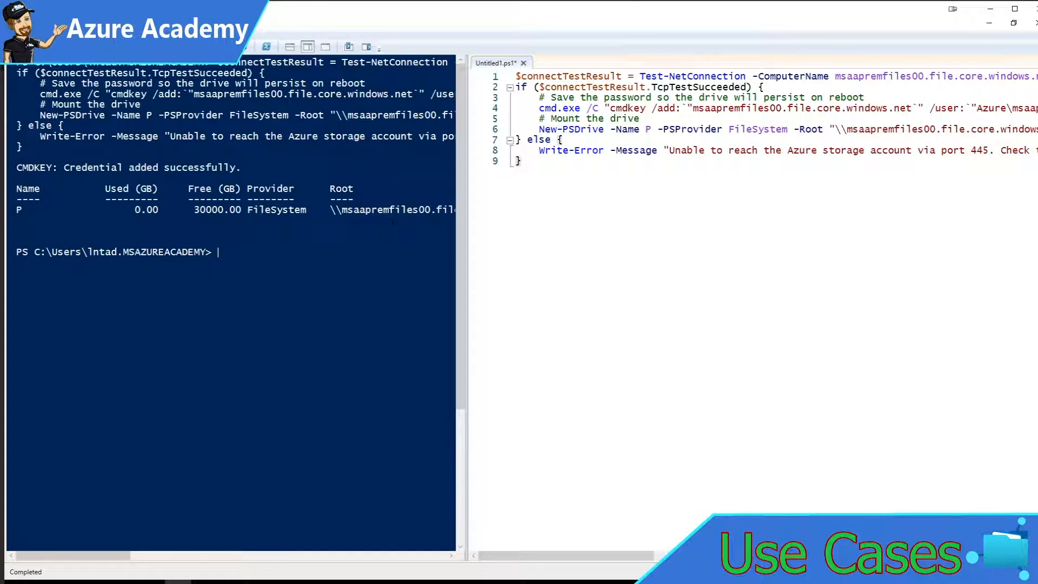
{"action": "mouse_move", "coordinate": [537, 237]}
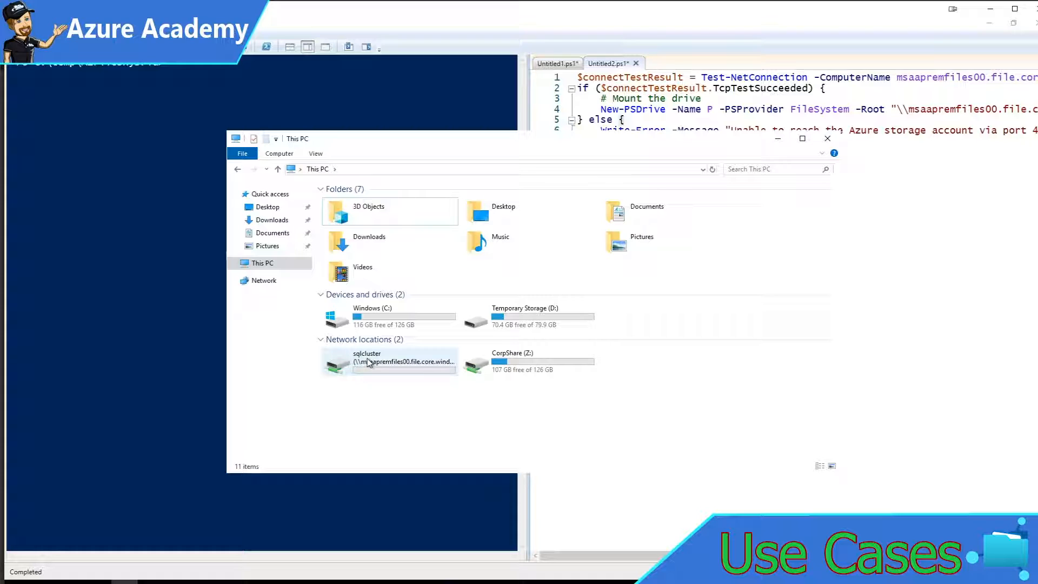
{"action": "mouse_move", "coordinate": [370, 360]}
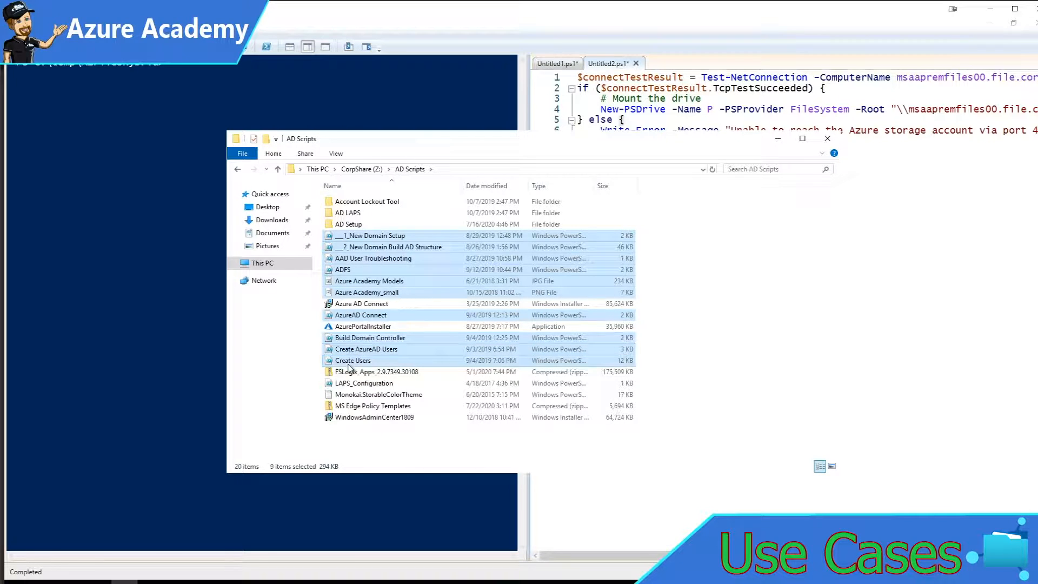
Step: Run the connection script to map the sqlcluster share as persistent drive P
{"action": "left_click", "coordinate": [378, 395]}
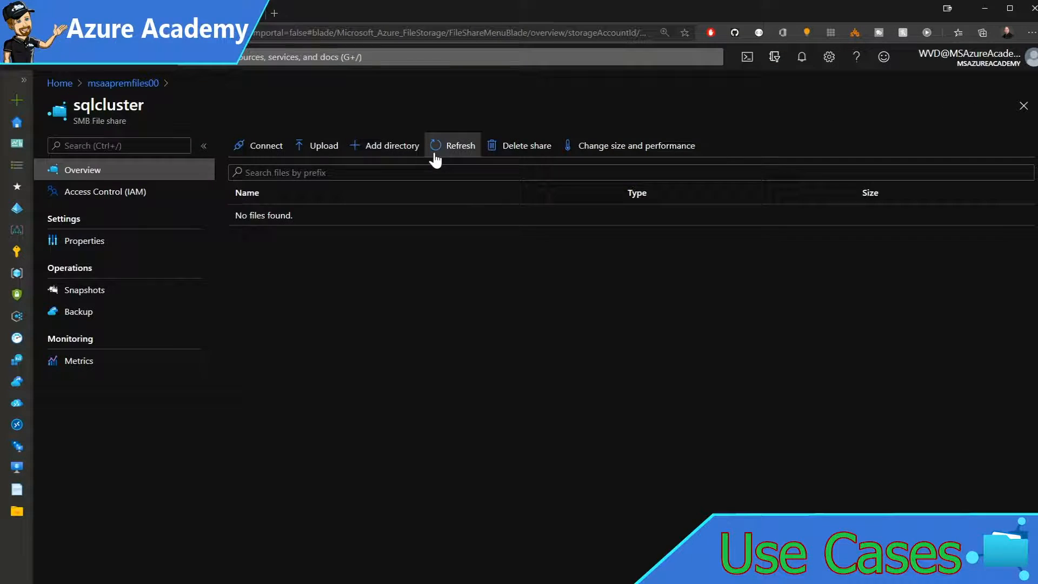
Step: Refresh the still-empty sqlcluster share and return to the msaapremfiles00 storage account overview
{"action": "left_click", "coordinate": [461, 145]}
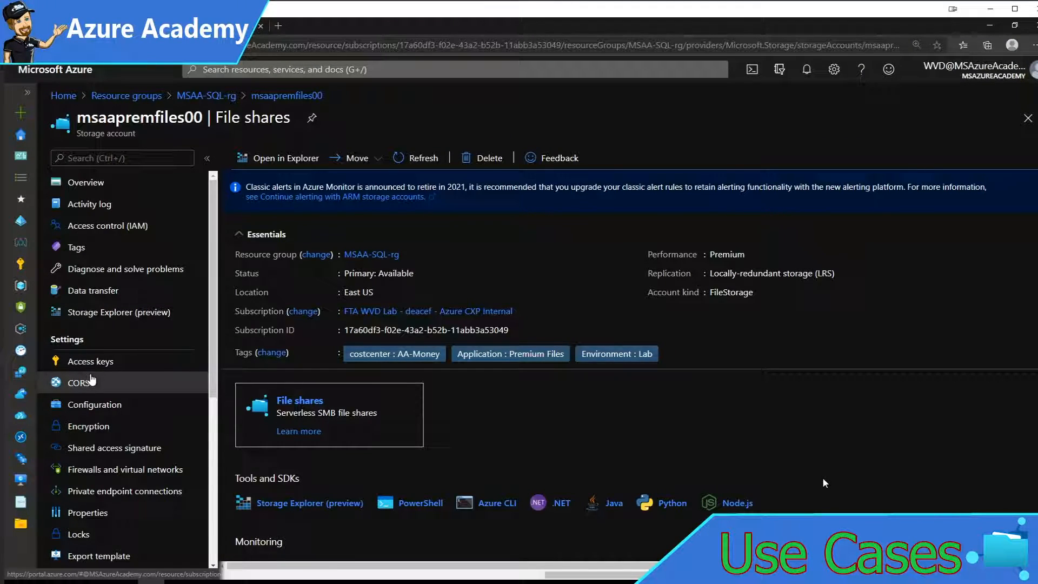
Step: Run the Join-AzStorageAccountForAuth block (lines 26–30) to join msaapremfiles00 to the domain
{"action": "left_click", "coordinate": [94, 404]}
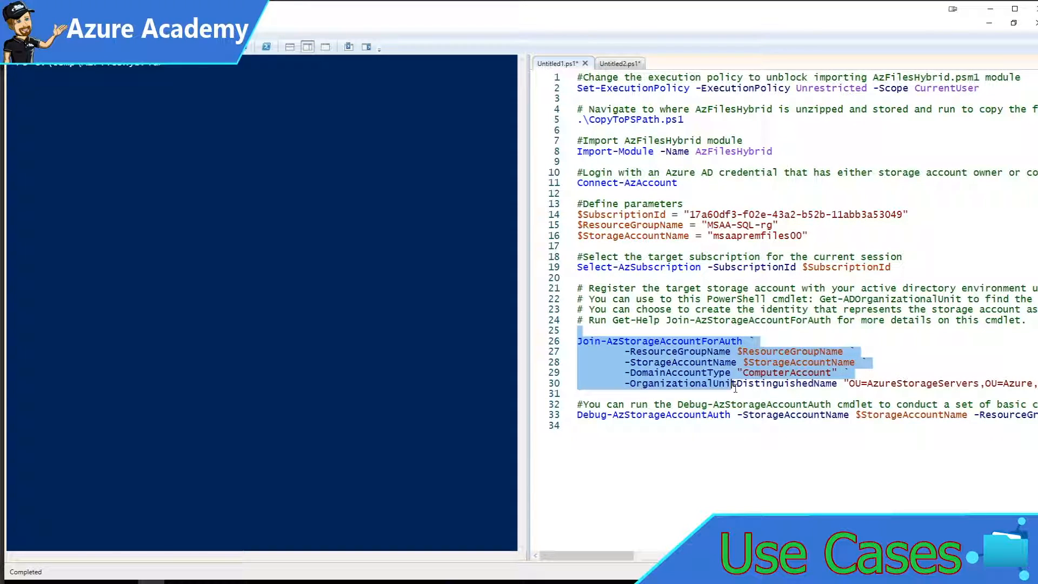
{"action": "key", "text": "f8"}
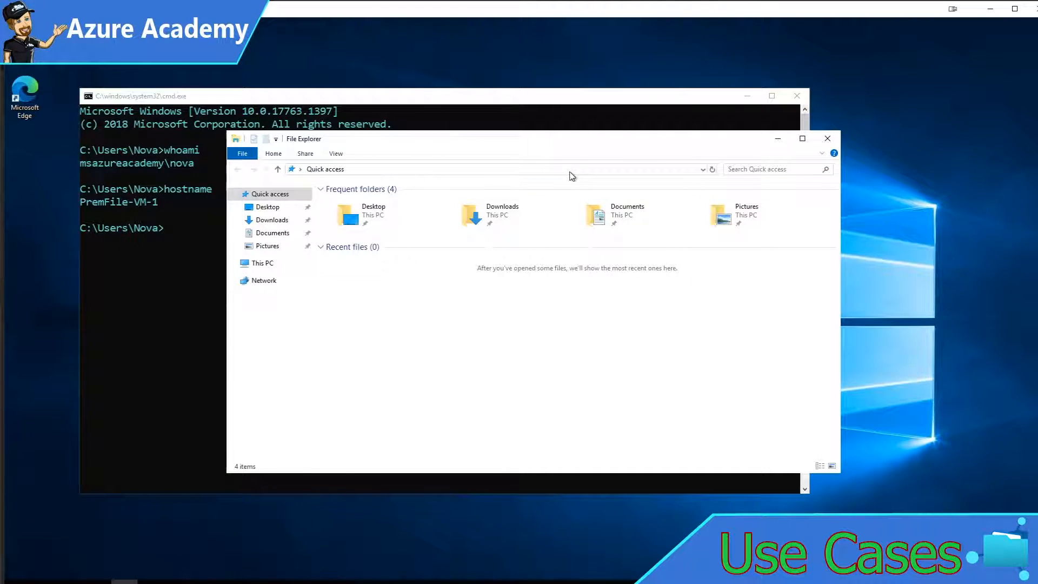
Step: Browse to \\msaapremfiles00.file.core.windows.net\sqlcluster and right-click inside the empty folder
{"action": "type", "text": "\\\\msaapremfiles00.file.core.windows.net\\sqlcluster"}
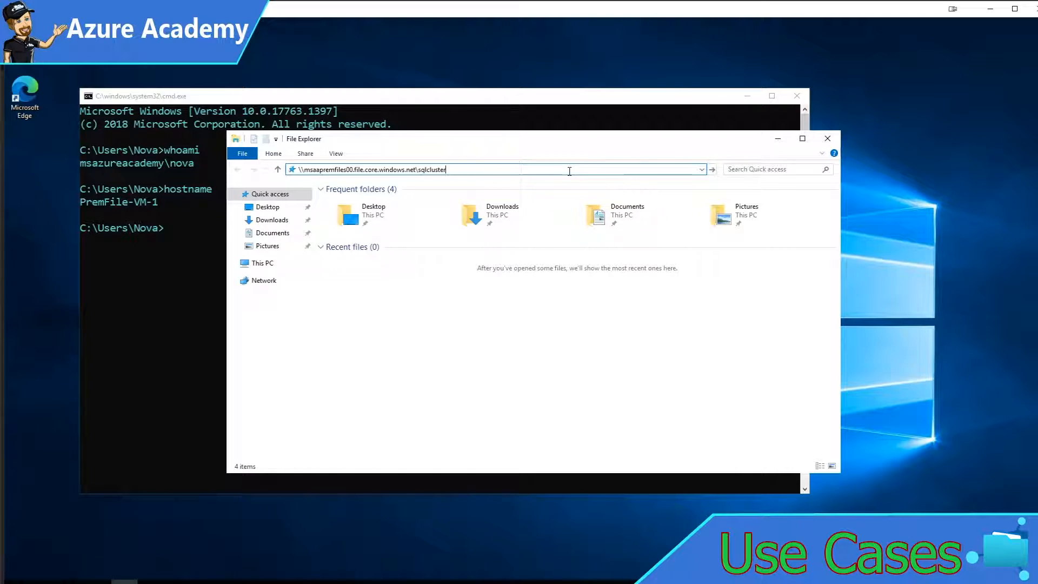
{"action": "key", "text": "Enter"}
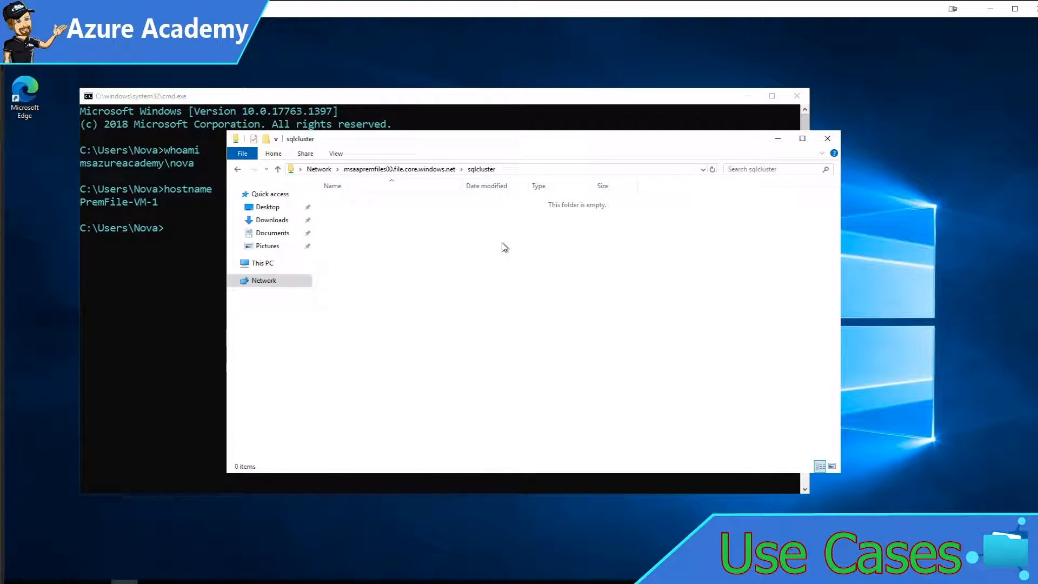
{"action": "mouse_move", "coordinate": [482, 249]}
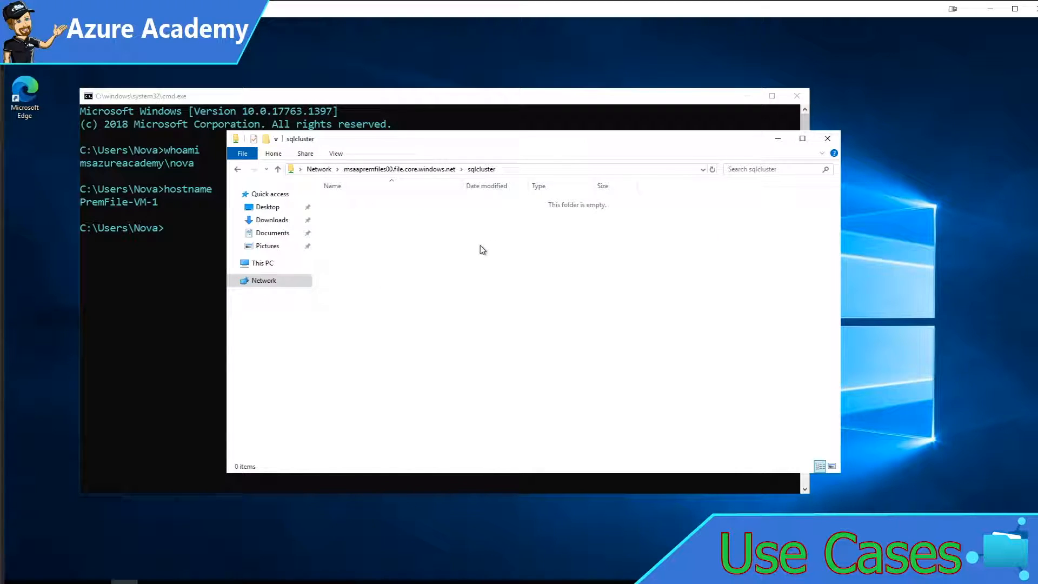
{"action": "right_click", "coordinate": [482, 249]}
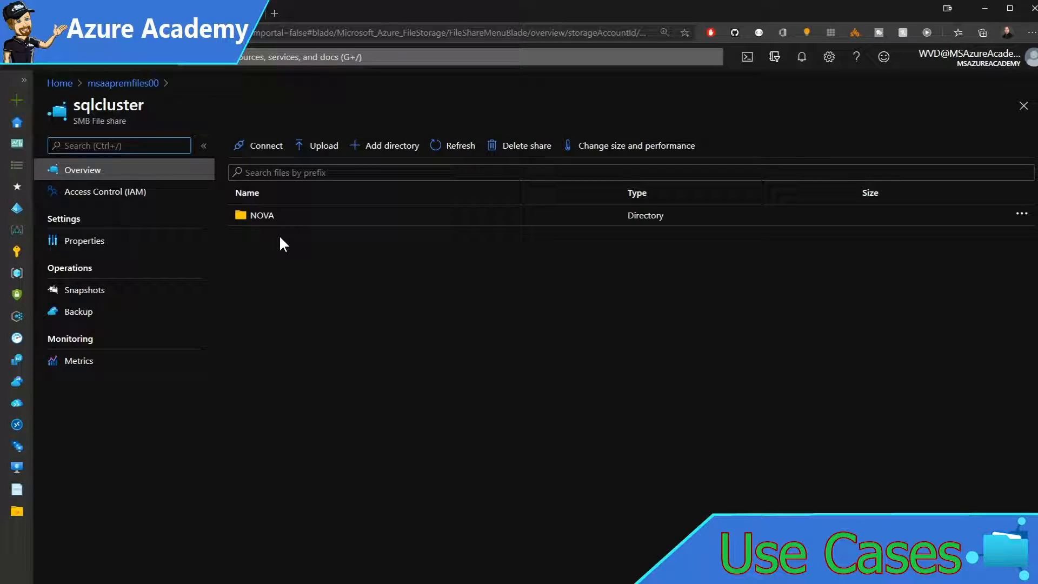
{"action": "mouse_move", "coordinate": [760, 251]}
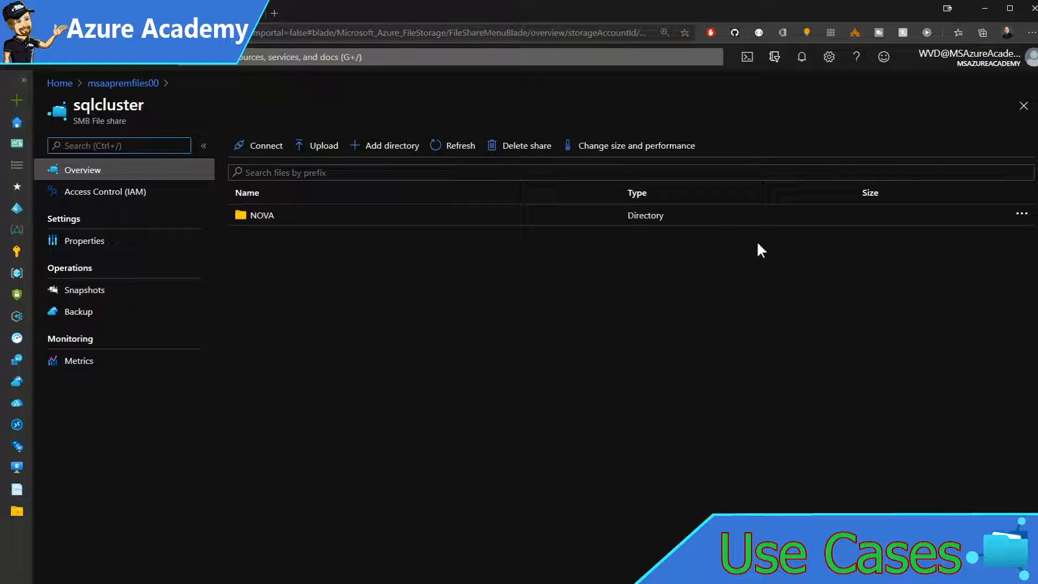
{"action": "mouse_move", "coordinate": [931, 373]}
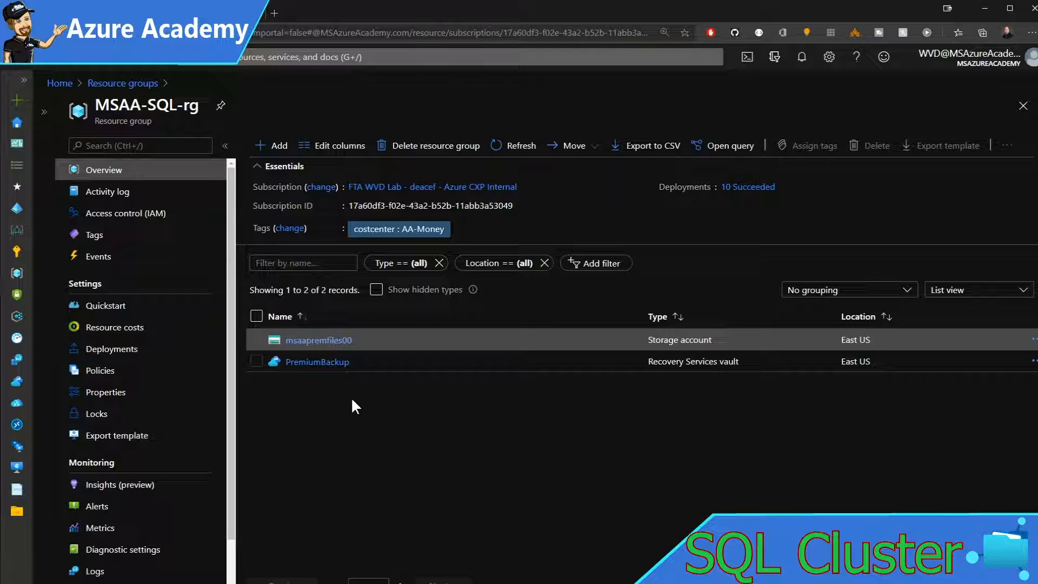
{"action": "mouse_move", "coordinate": [354, 457]}
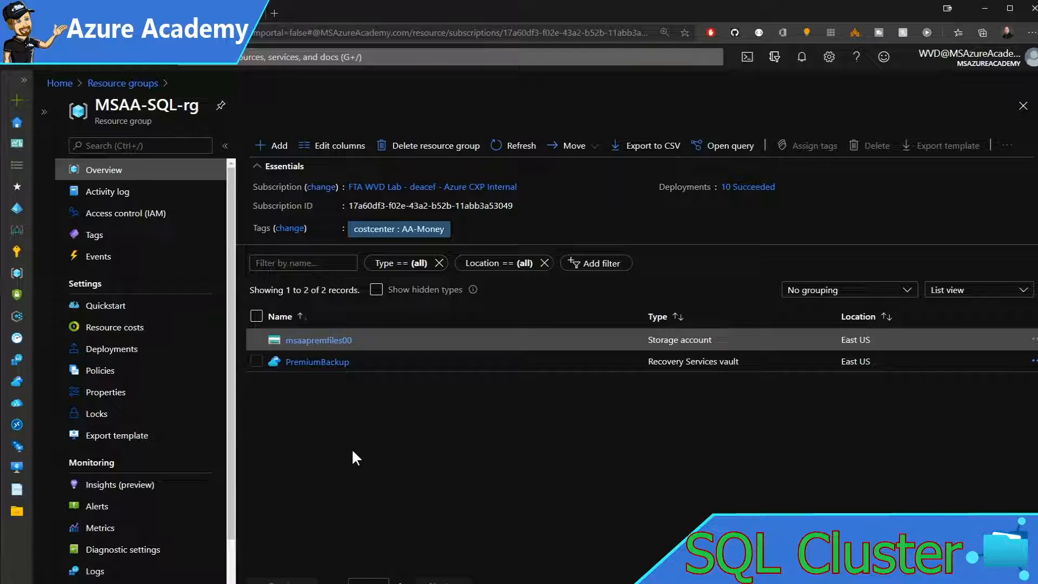
{"action": "mouse_move", "coordinate": [360, 457]}
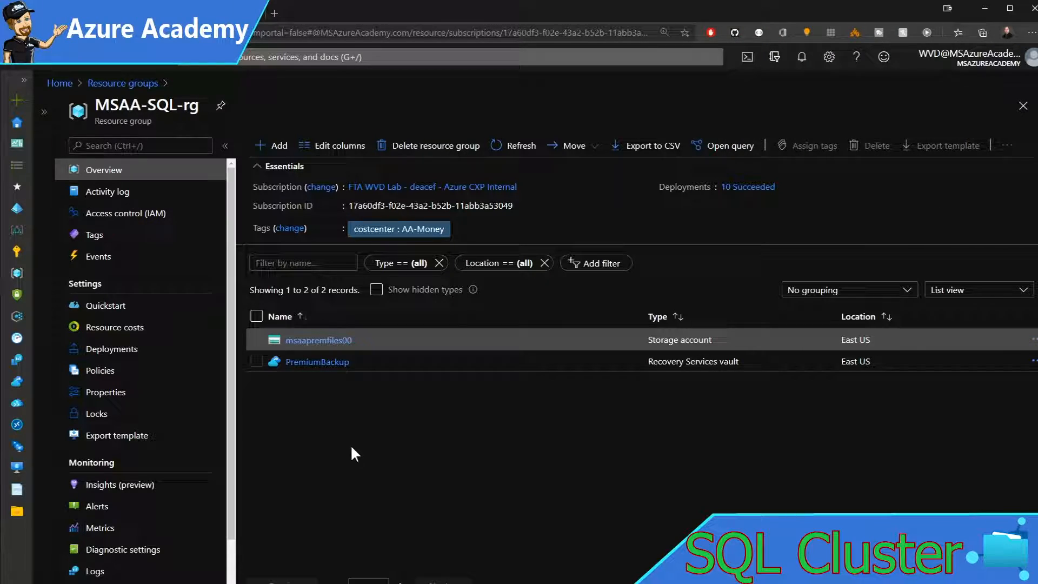
{"action": "mouse_move", "coordinate": [463, 431]}
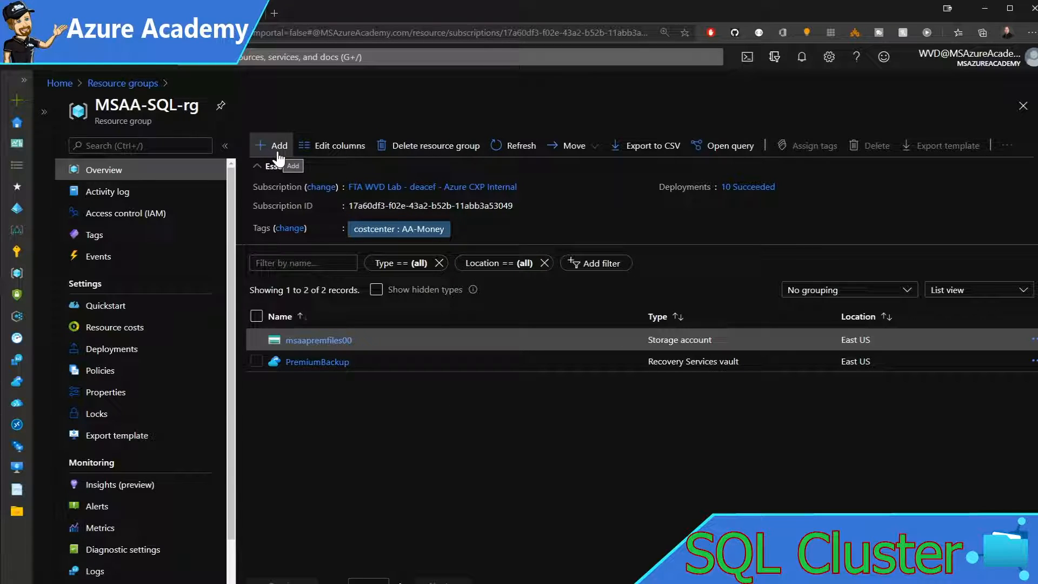
Step: Create proximity placement group SQL-PPG in MSAA-SQL-rg, East US
{"action": "left_click", "coordinate": [273, 145]}
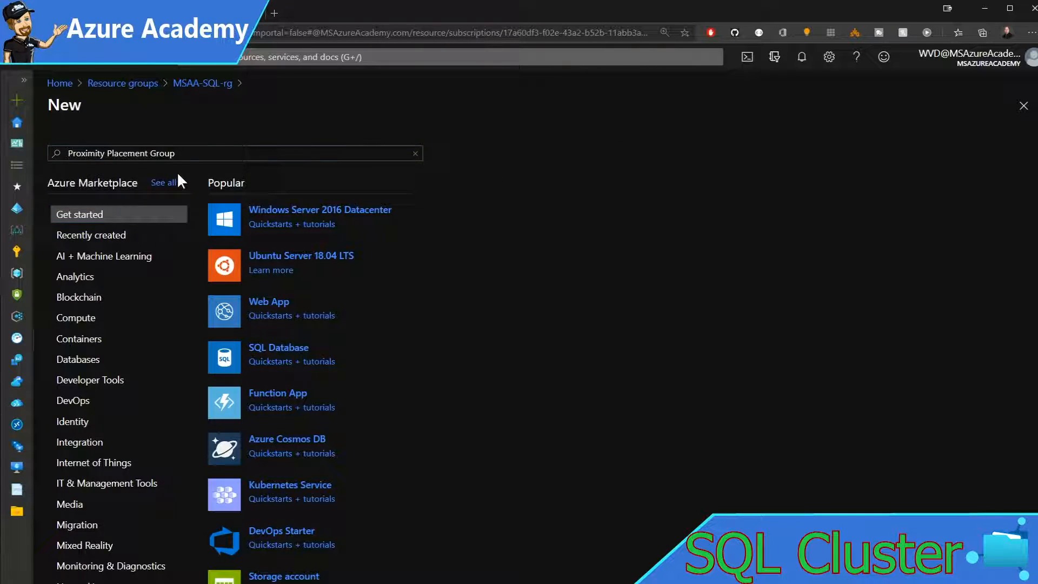
{"action": "left_click", "coordinate": [122, 153]}
{"action": "type", "text": "SQL-PPG"}
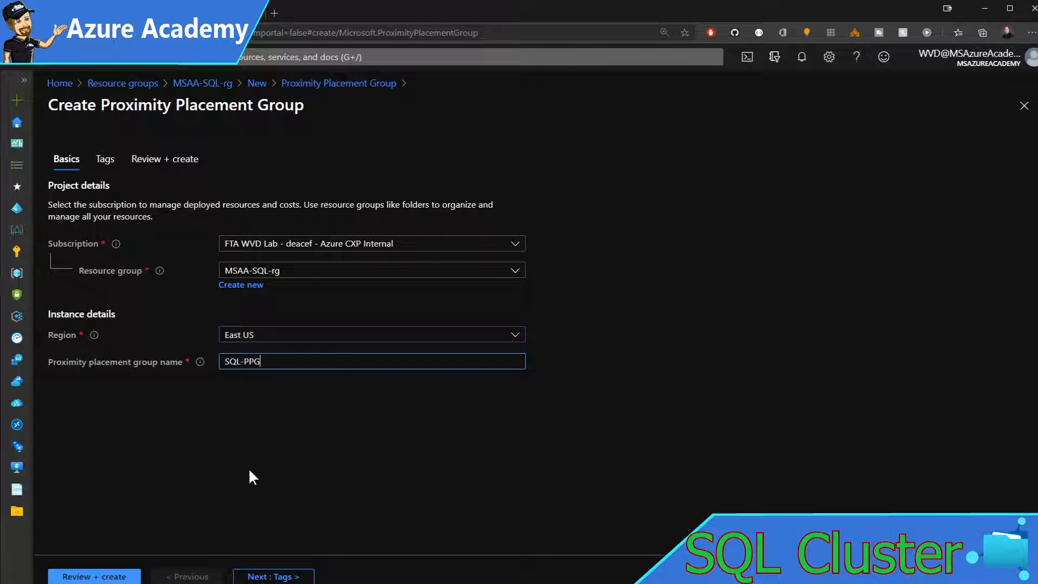
{"action": "left_click", "coordinate": [104, 159]}
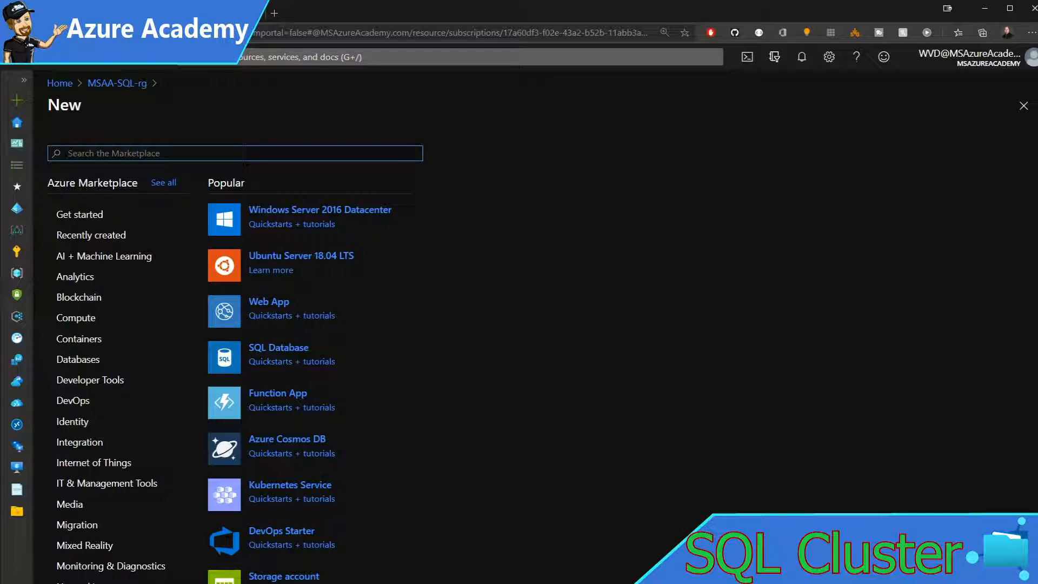
Step: Find Azure SQL via 'azure sql' and pick the SQL 2019 Developer virtual machine image
{"action": "type", "text": "azure sql"}
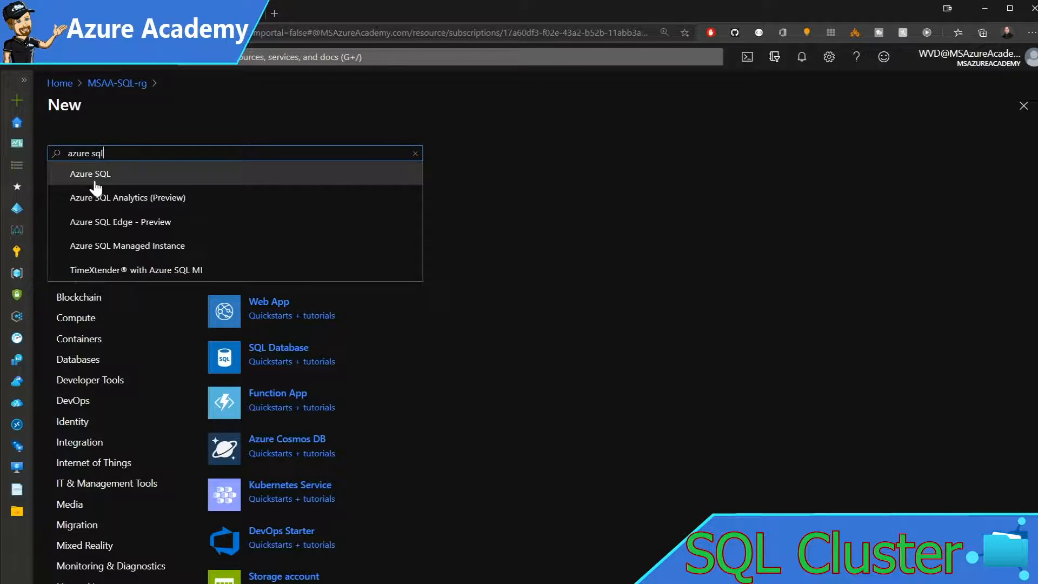
{"action": "left_click", "coordinate": [89, 173]}
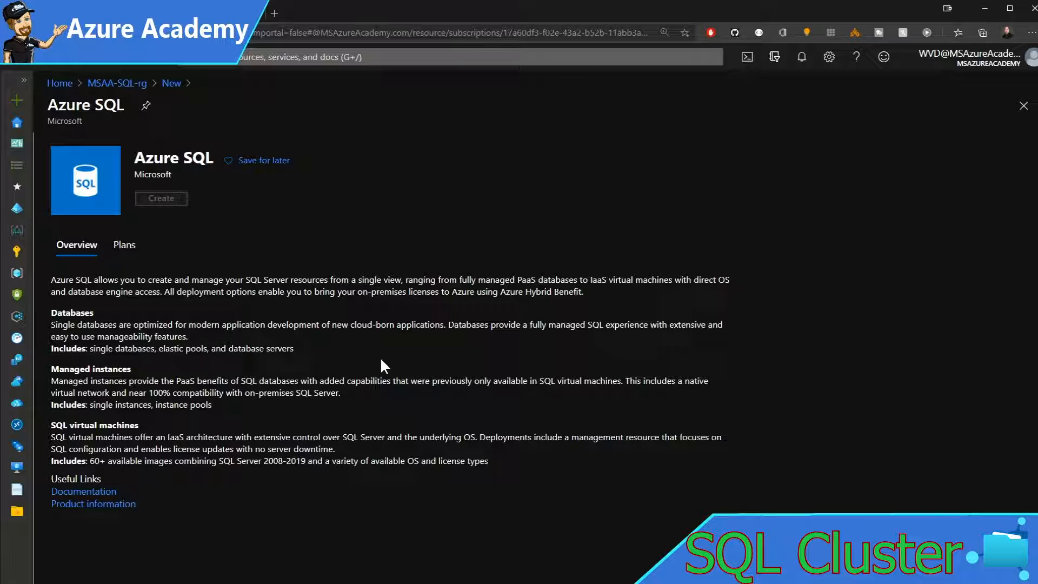
{"action": "left_click", "coordinate": [161, 198]}
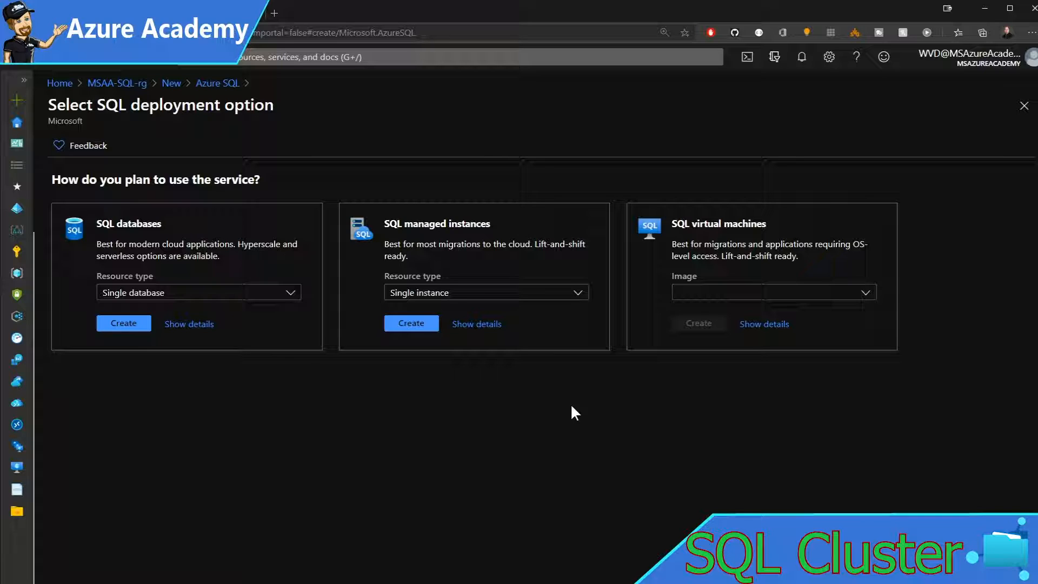
{"action": "mouse_move", "coordinate": [576, 412]}
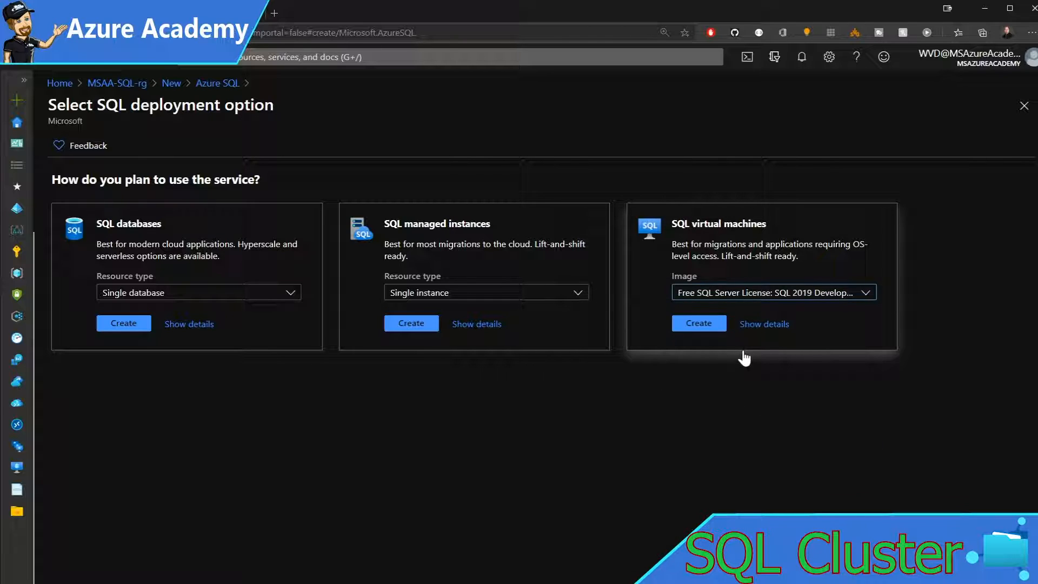
{"action": "left_click", "coordinate": [698, 323]}
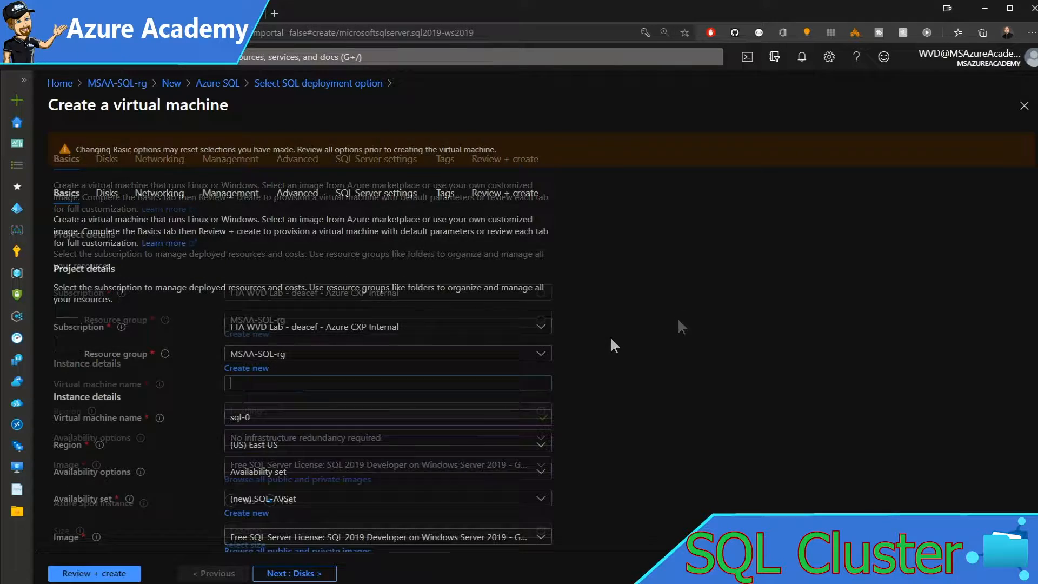
Step: Advance sql-0 through Disks, Networking and Advanced (SQL-PPG) to SQL Server settings
{"action": "scroll", "scroll_direction": "down", "scroll_amount": 3}
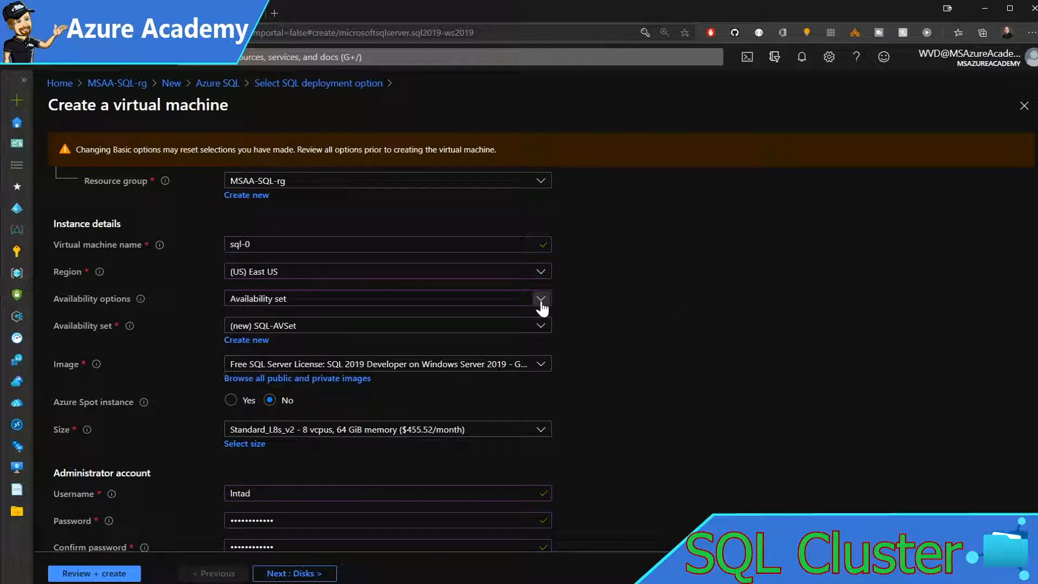
{"action": "left_click", "coordinate": [294, 572]}
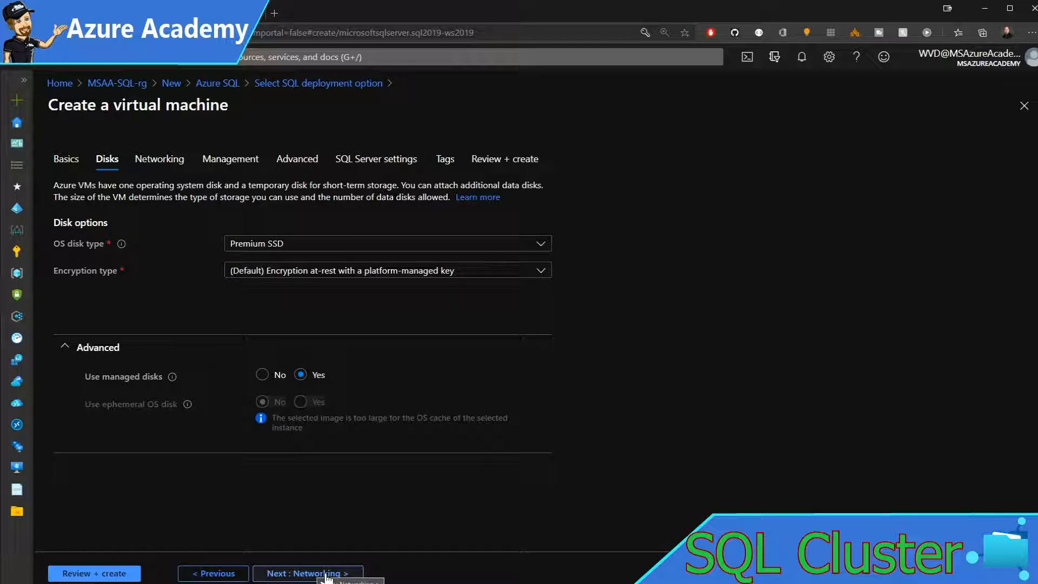
{"action": "left_click", "coordinate": [307, 573]}
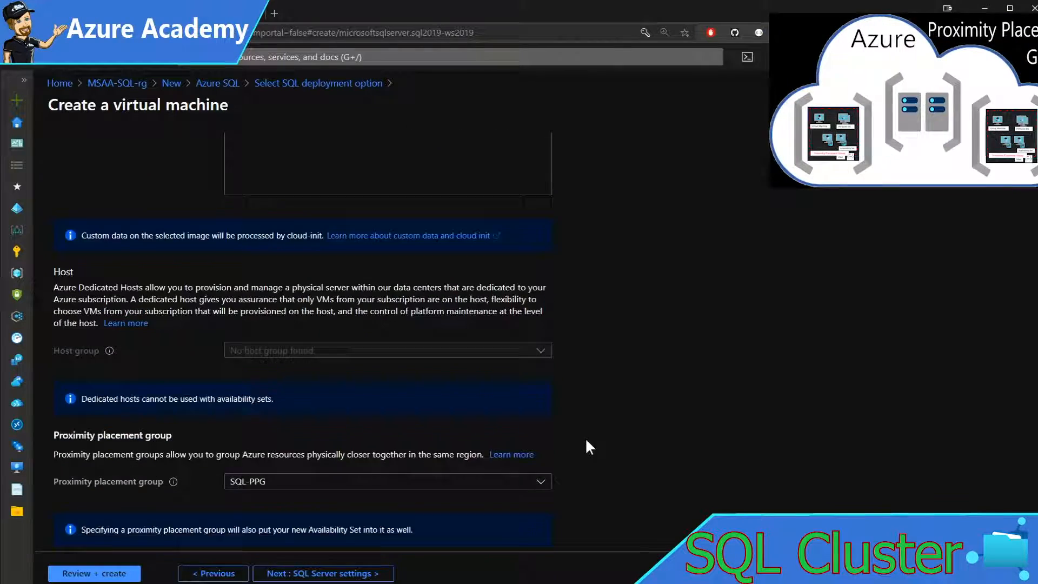
{"action": "scroll", "scroll_direction": "down", "scroll_amount": 3}
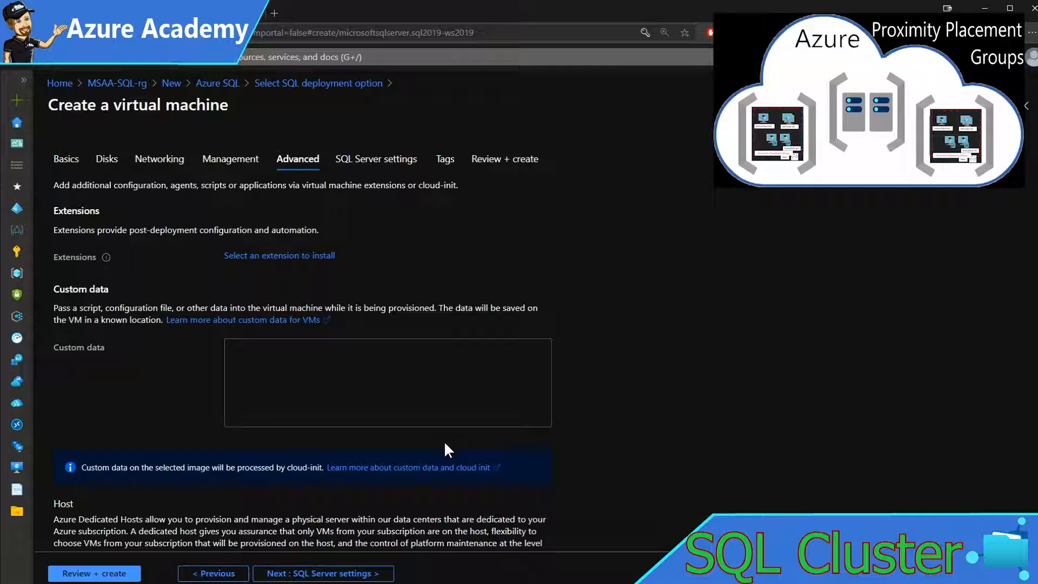
{"action": "left_click", "coordinate": [375, 159]}
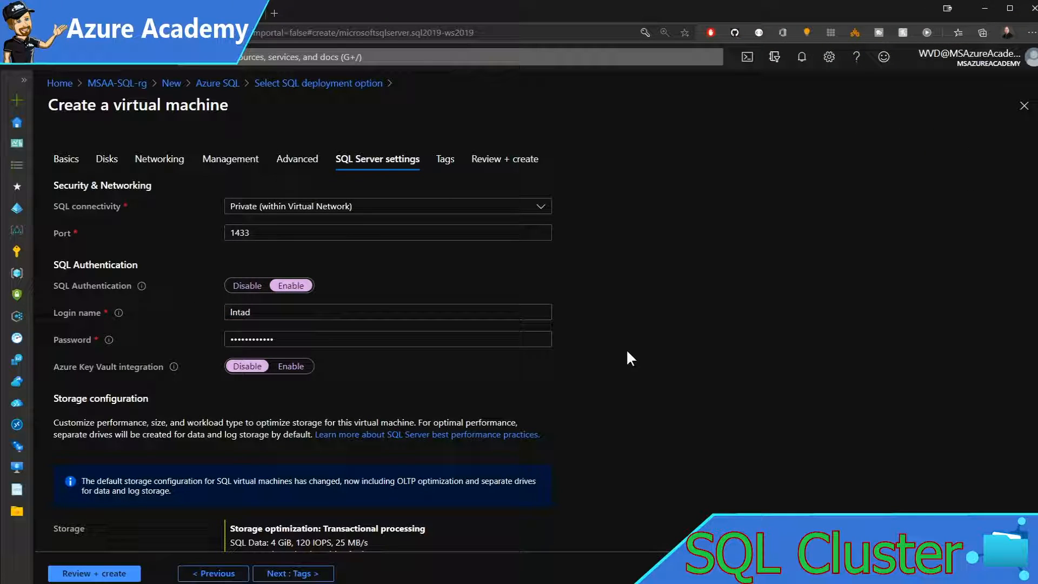
{"action": "mouse_move", "coordinate": [612, 356]}
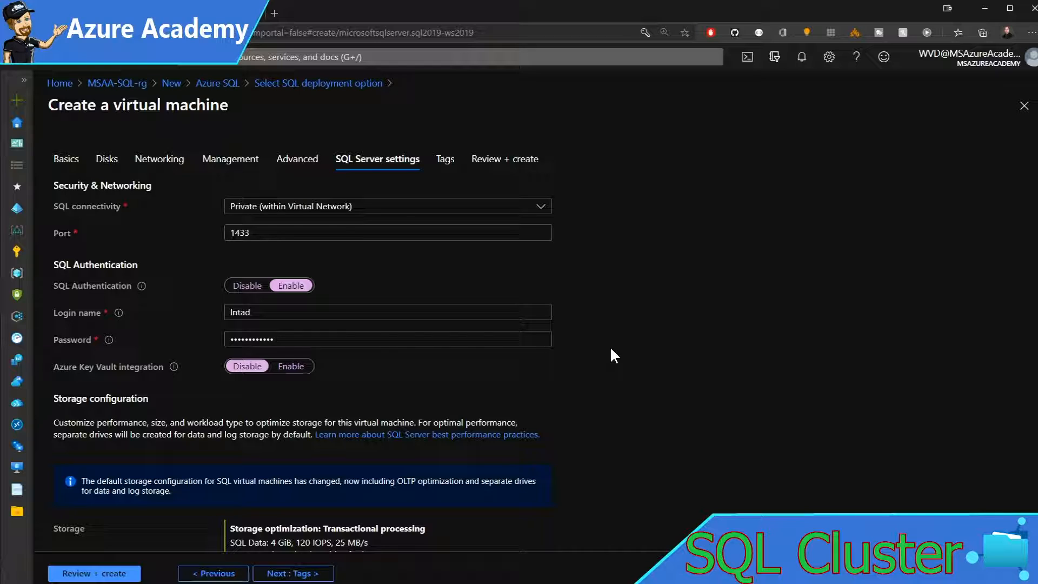
{"action": "mouse_move", "coordinate": [581, 326]}
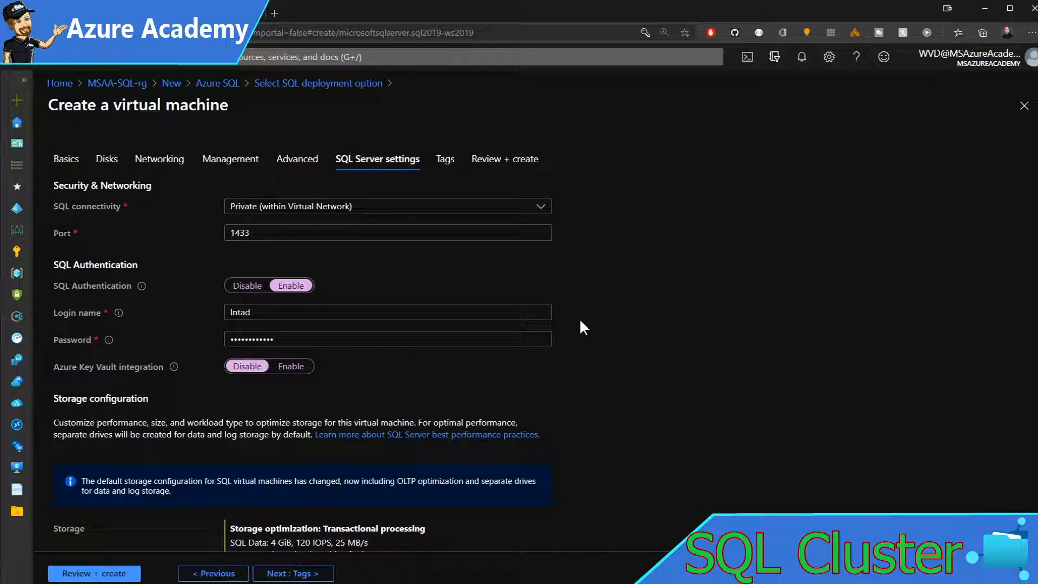
{"action": "mouse_move", "coordinate": [605, 330]}
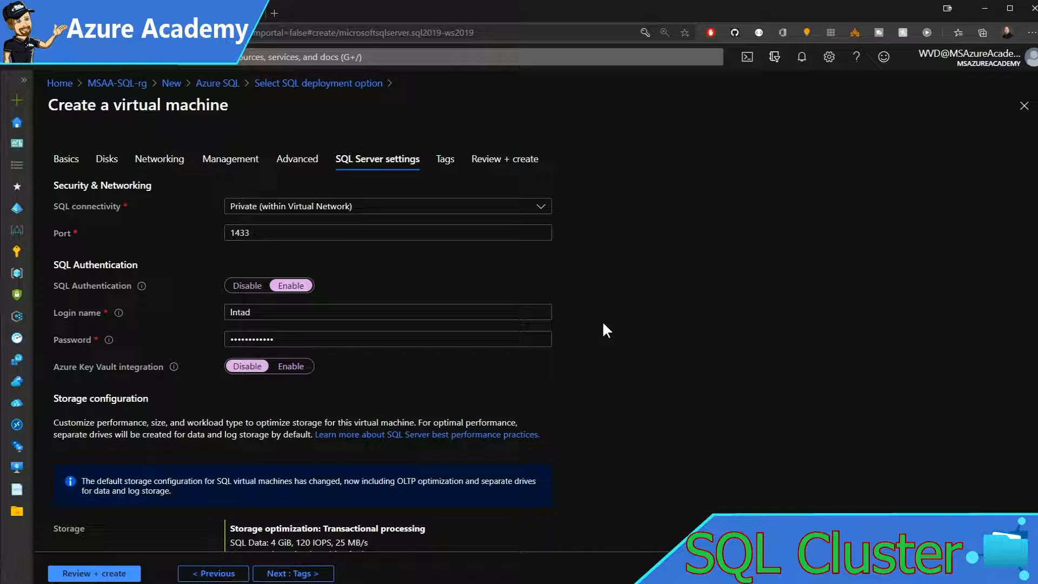
Step: Set Private SQL connectivity on port 1433 with SQL authentication, then open storage configuration
{"action": "scroll", "scroll_direction": "down", "scroll_amount": 3}
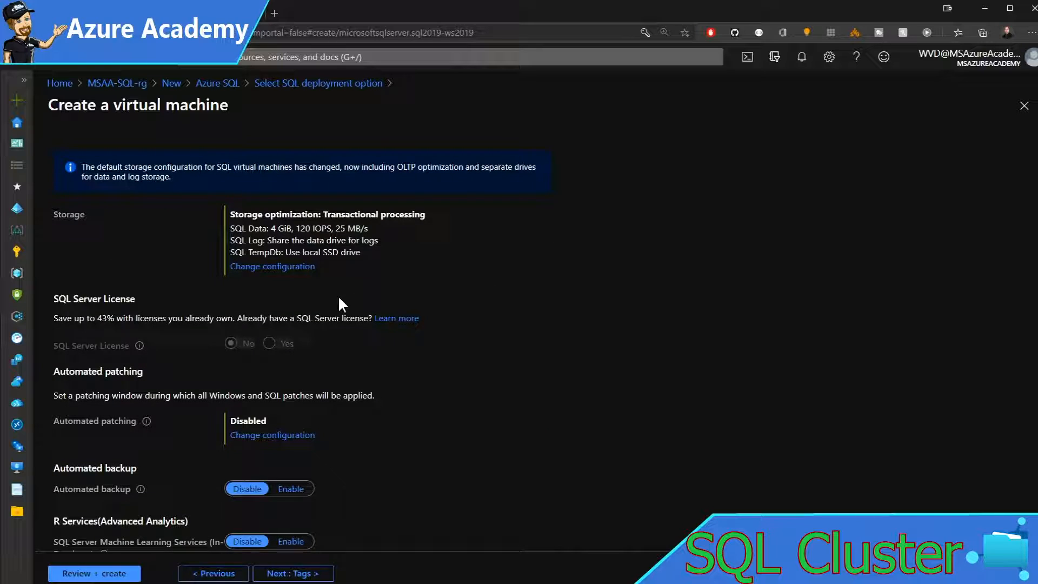
{"action": "mouse_move", "coordinate": [285, 275]}
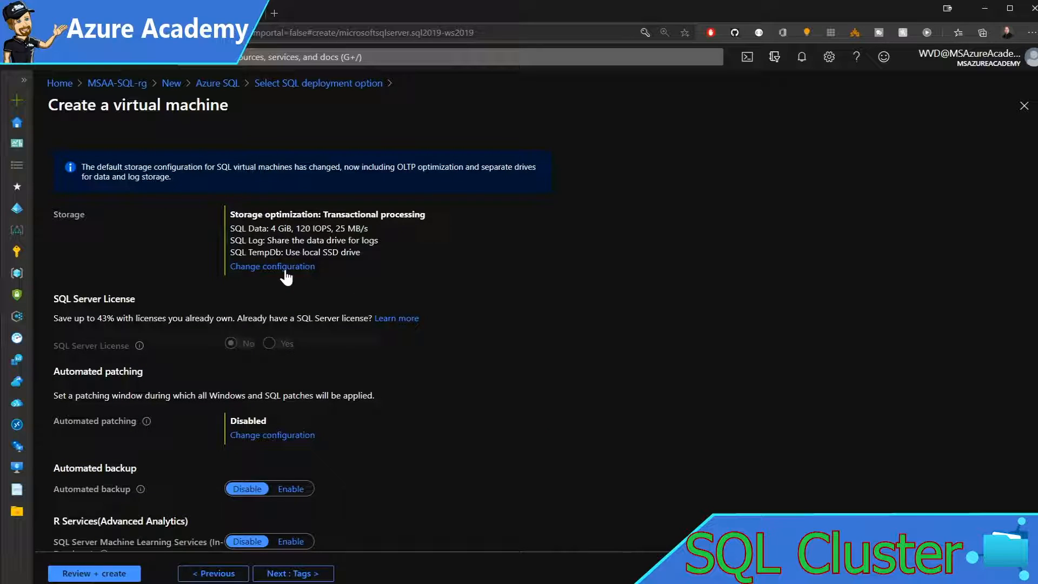
{"action": "left_click", "coordinate": [271, 265]}
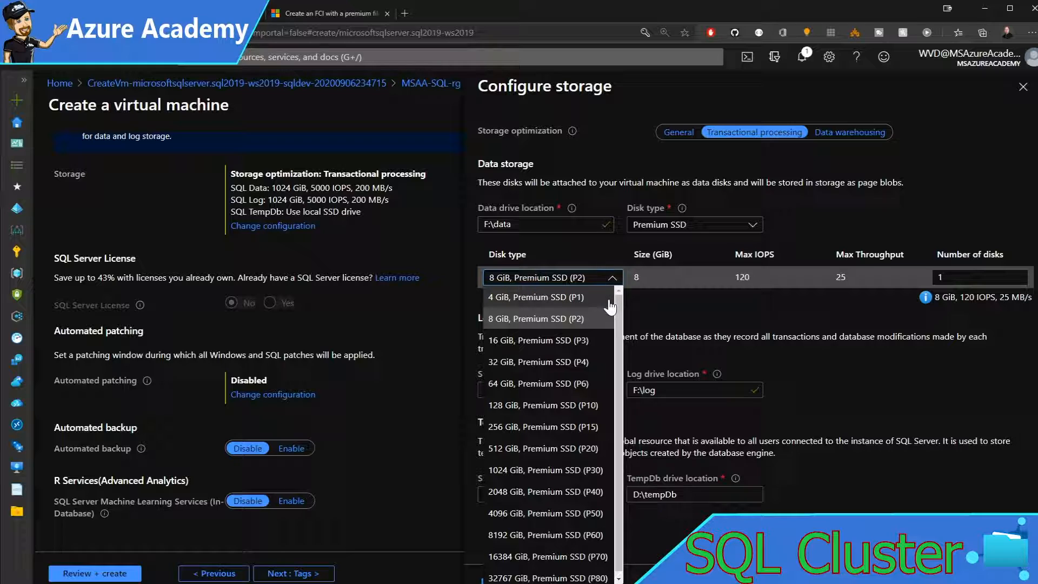
{"action": "mouse_move", "coordinate": [601, 326]}
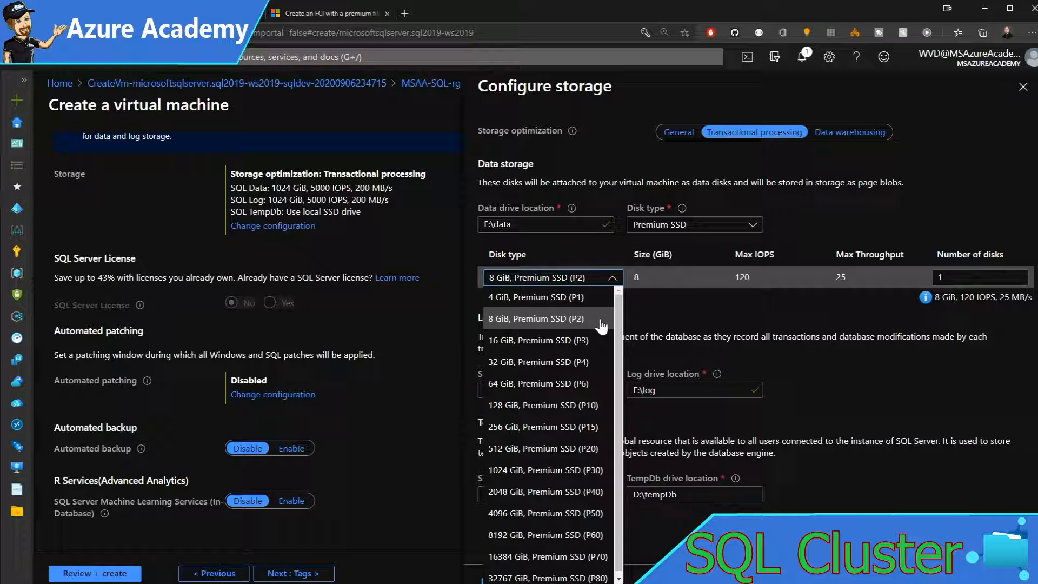
Step: Choose an 8 GiB Premium SSD (P2) data disk and proceed to Review + create
{"action": "left_click", "coordinate": [536, 318]}
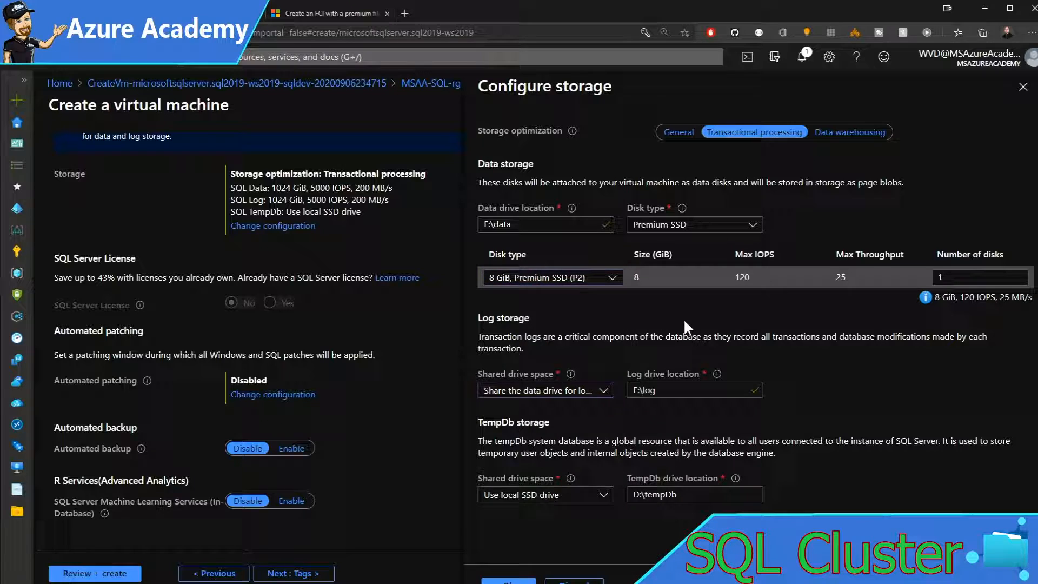
{"action": "mouse_move", "coordinate": [602, 390]}
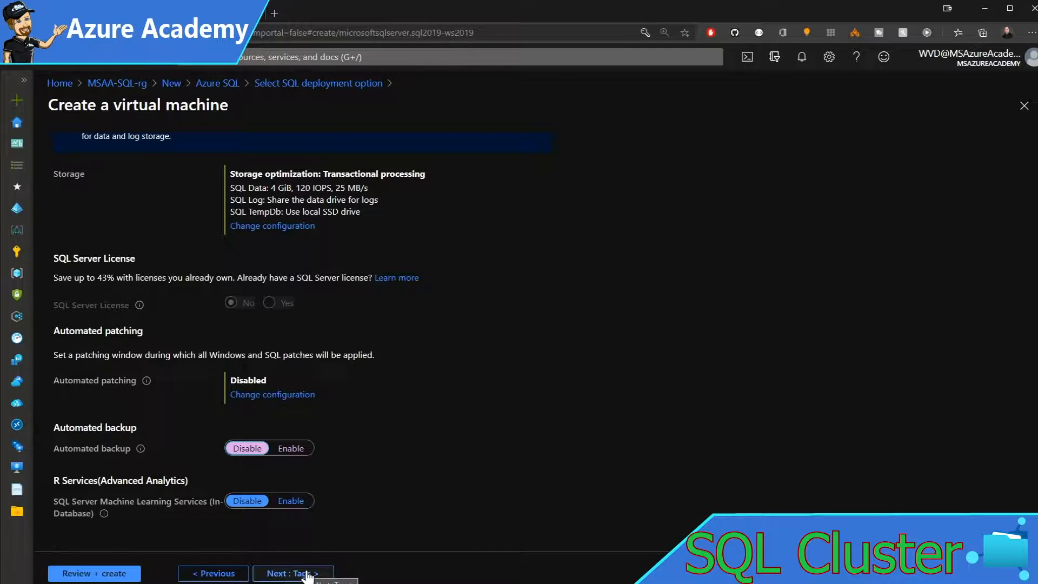
{"action": "left_click", "coordinate": [292, 573]}
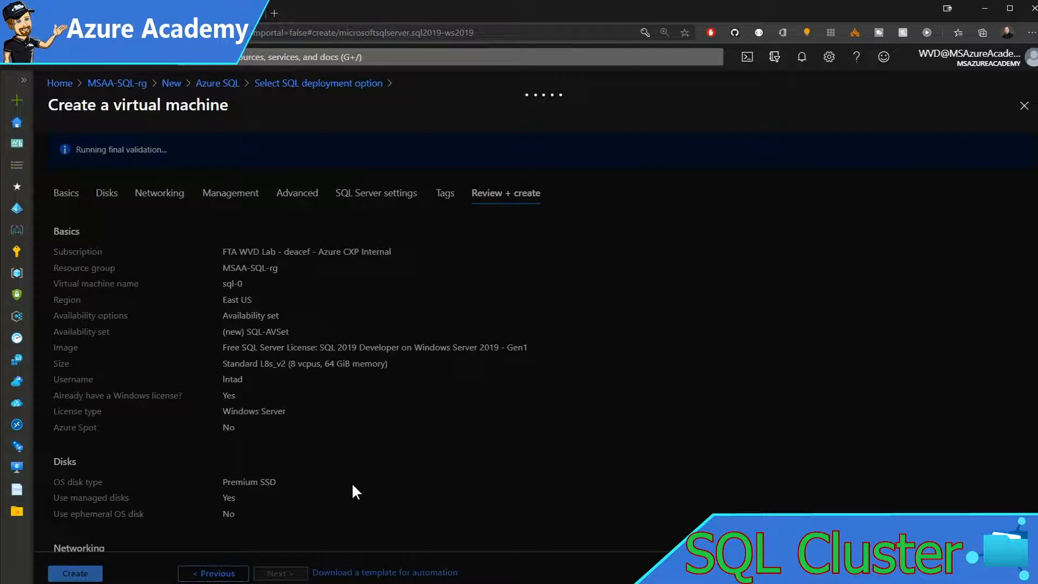
{"action": "left_click", "coordinate": [74, 573]}
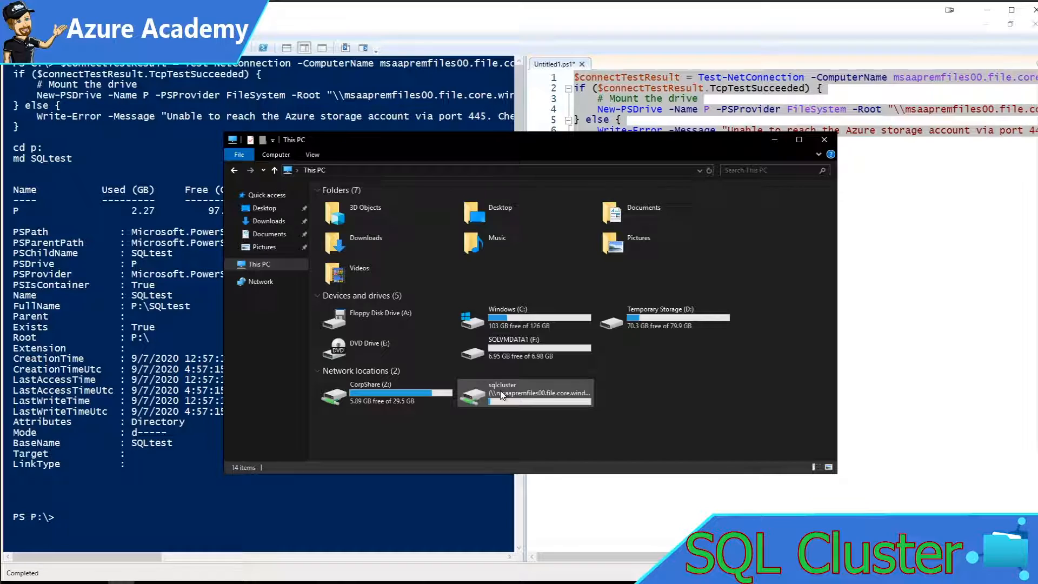
Step: Open the sqlcluster network location to confirm the SQLtest folder, then close File Explorer
{"action": "double_click", "coordinate": [504, 393]}
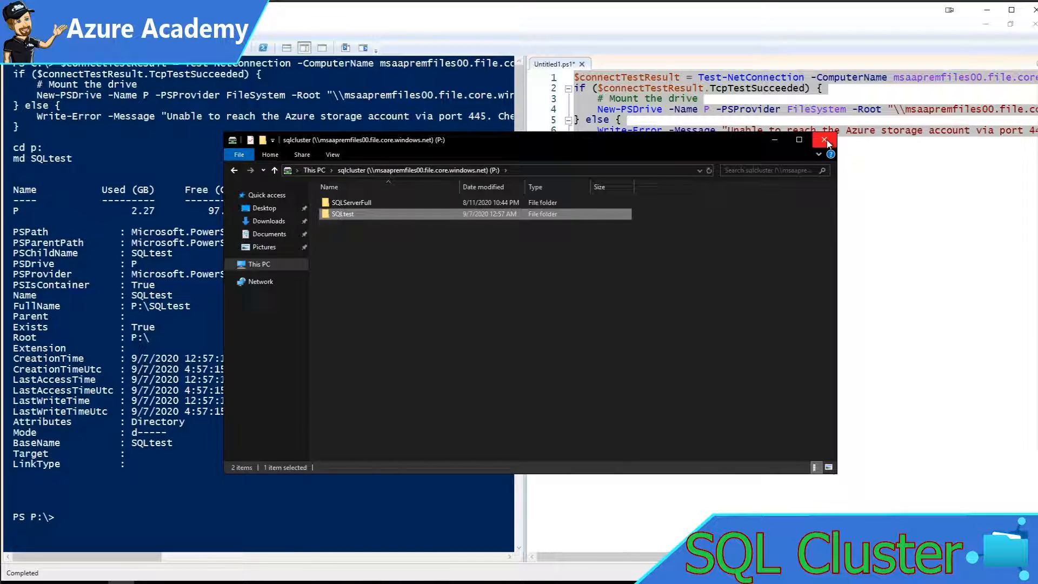
{"action": "left_click", "coordinate": [825, 140]}
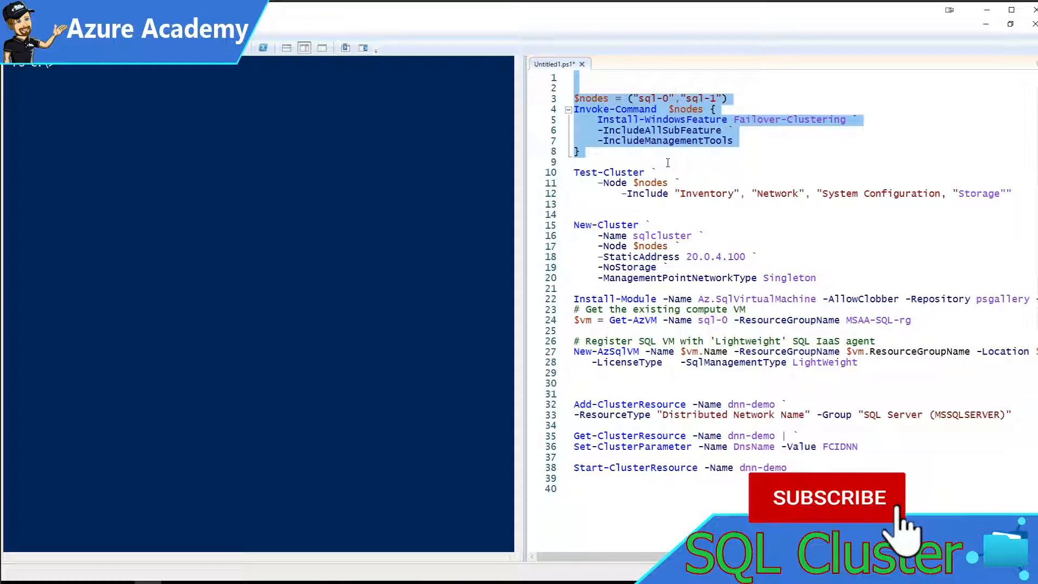
Step: Run Install-WindowsFeature and Test-Cluster on sql-0 and sql-1, then view the validation report
{"action": "left_click", "coordinate": [826, 497]}
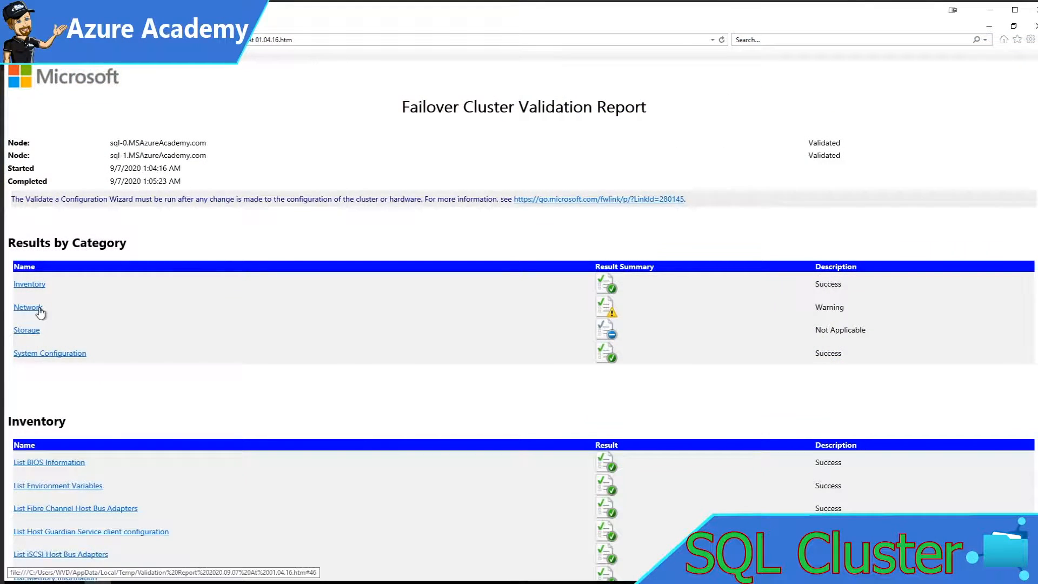
Step: Show the Validate Network Communication warning details in the report's Network section
{"action": "left_click", "coordinate": [27, 307]}
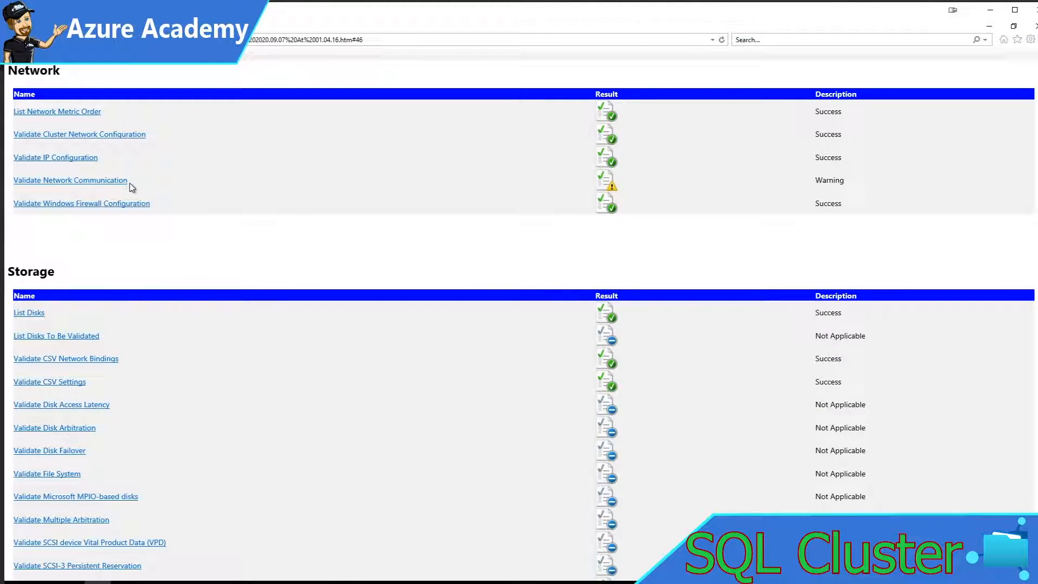
{"action": "left_click", "coordinate": [70, 180]}
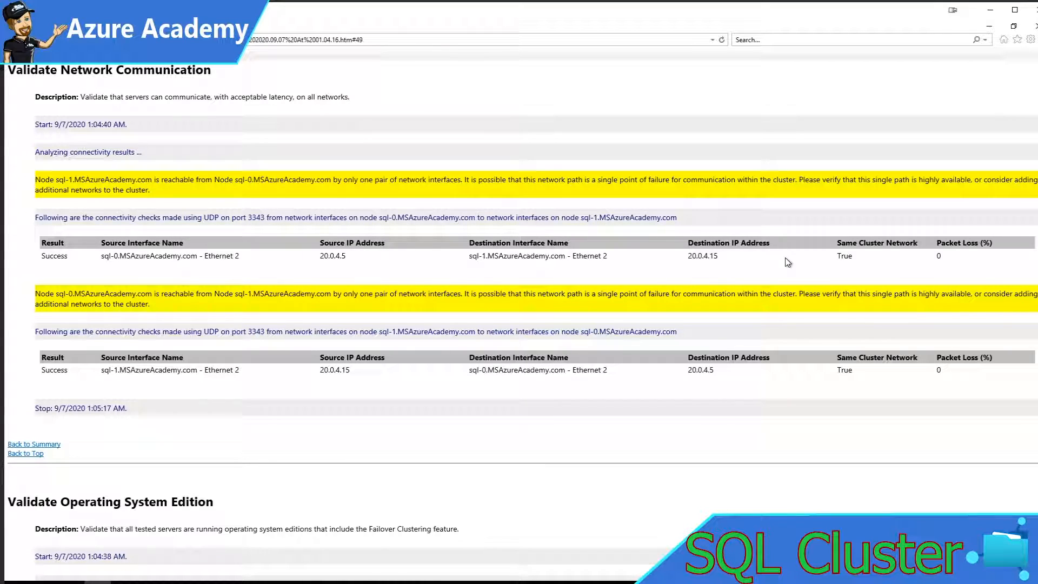
{"action": "mouse_move", "coordinate": [972, 104]}
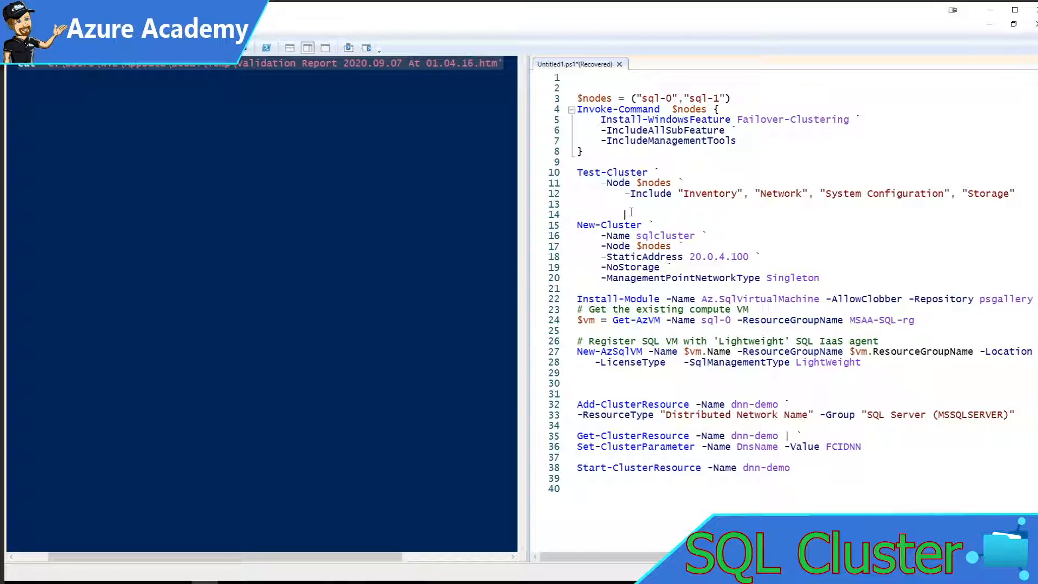
{"action": "mouse_move", "coordinate": [691, 246]}
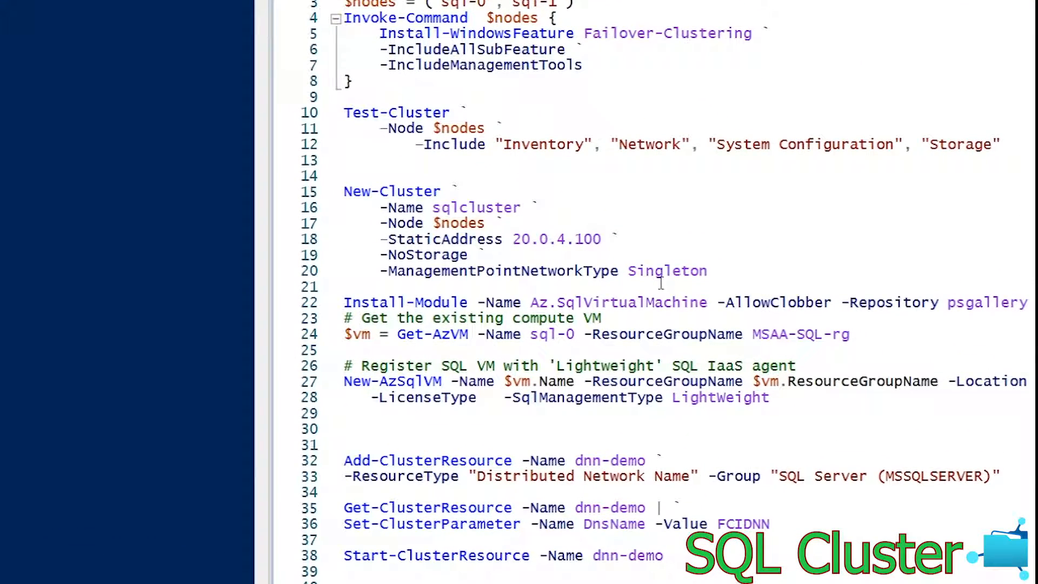
Step: Run New-Cluster for sqlcluster at 20.0.4.100 with ManagementPointNetworkType set to Automatic
{"action": "left_click", "coordinate": [685, 270]}
{"action": "type", "text": "Automatic"}
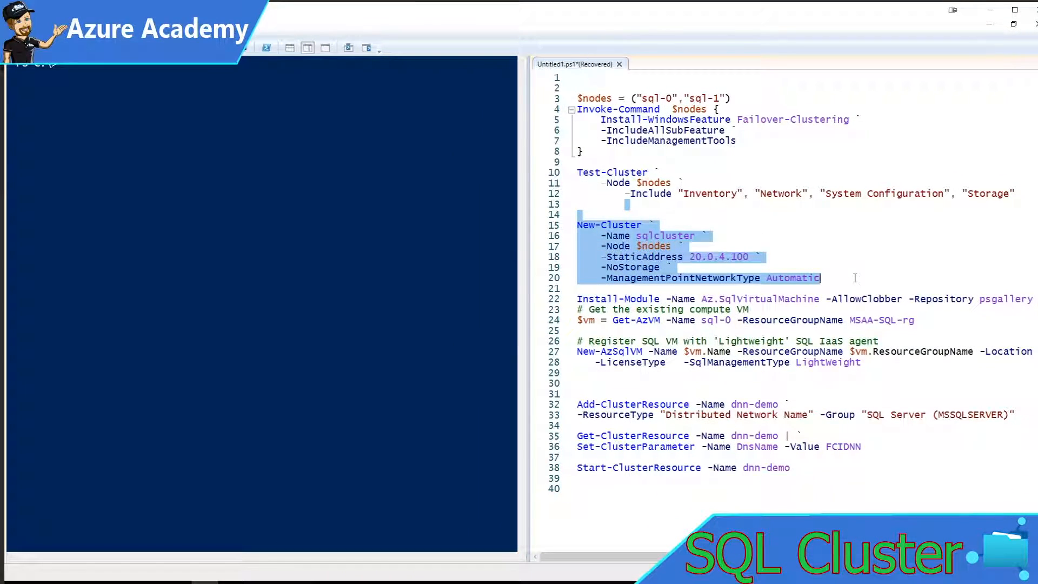
{"action": "key", "text": "F8"}
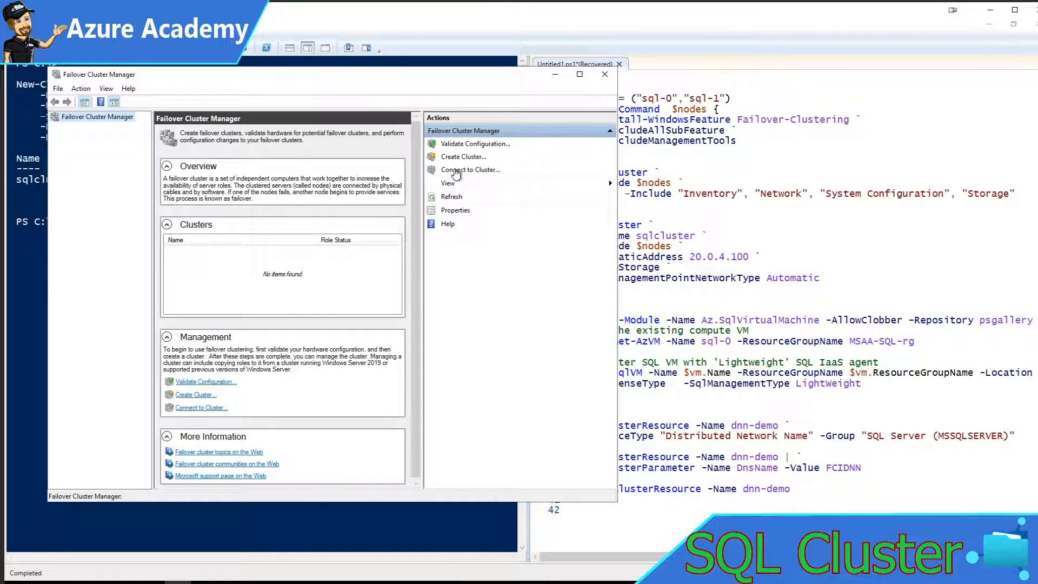
Step: Connect Failover Cluster Manager to the cluster on this server and open sqlcluster's actions
{"action": "left_click", "coordinate": [470, 169]}
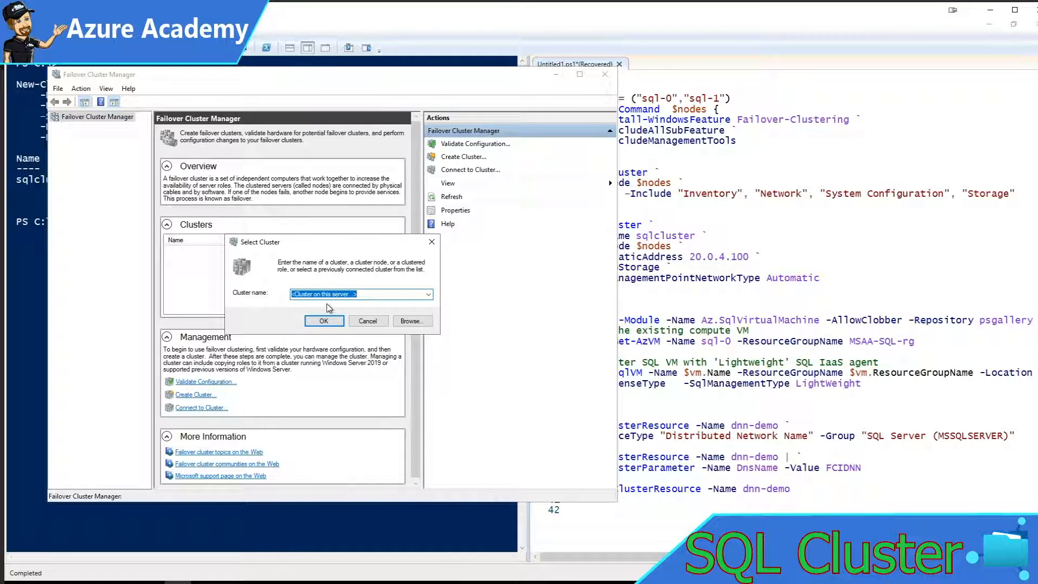
{"action": "left_click", "coordinate": [324, 321]}
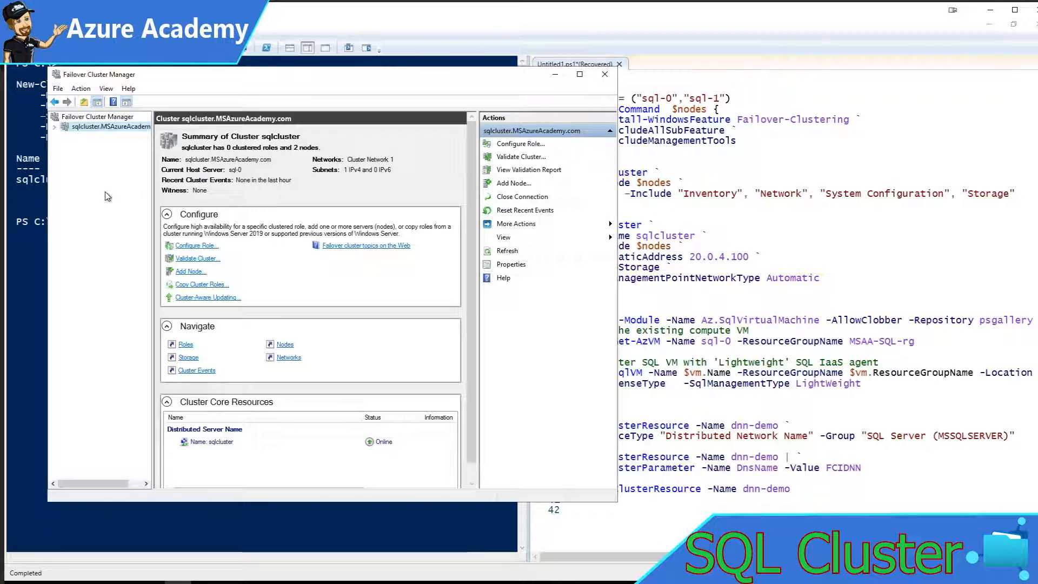
{"action": "right_click", "coordinate": [79, 127]}
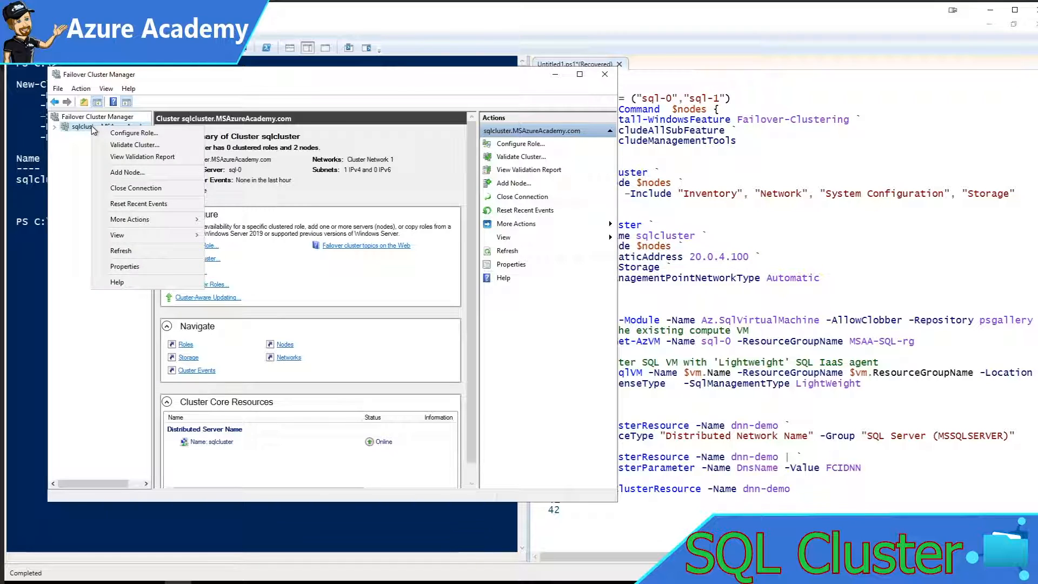
Step: Configure sqlcluster's quorum with a cloud witness using wvdfslogixeast00's access key
{"action": "left_click", "coordinate": [130, 219]}
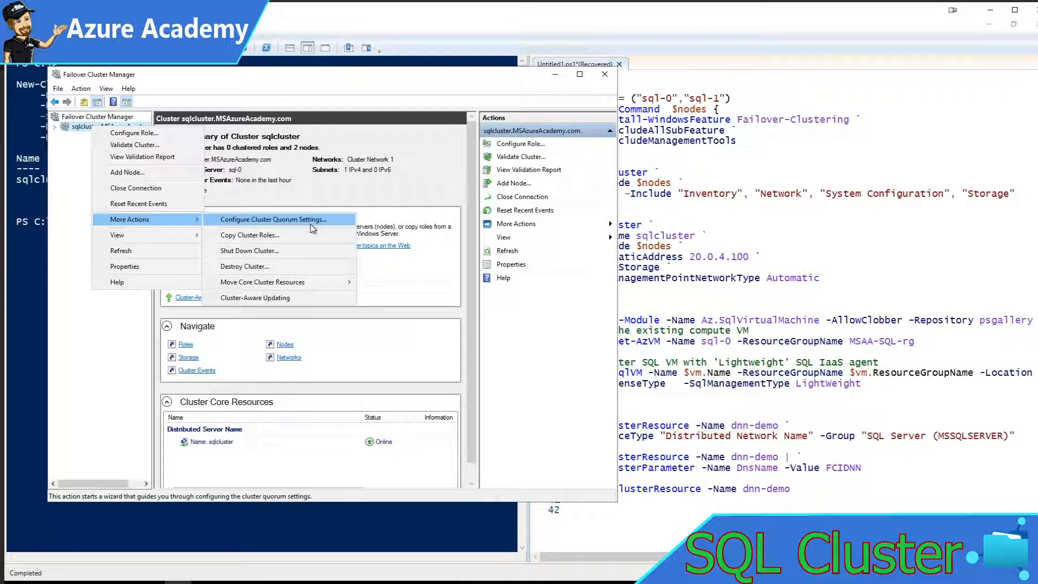
{"action": "left_click", "coordinate": [274, 219]}
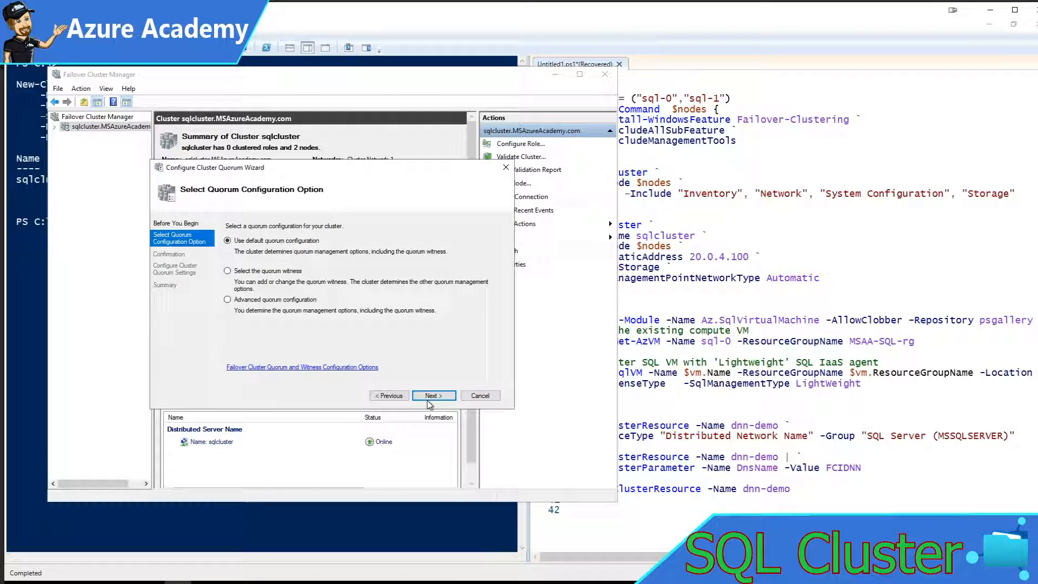
{"action": "left_click", "coordinate": [227, 271]}
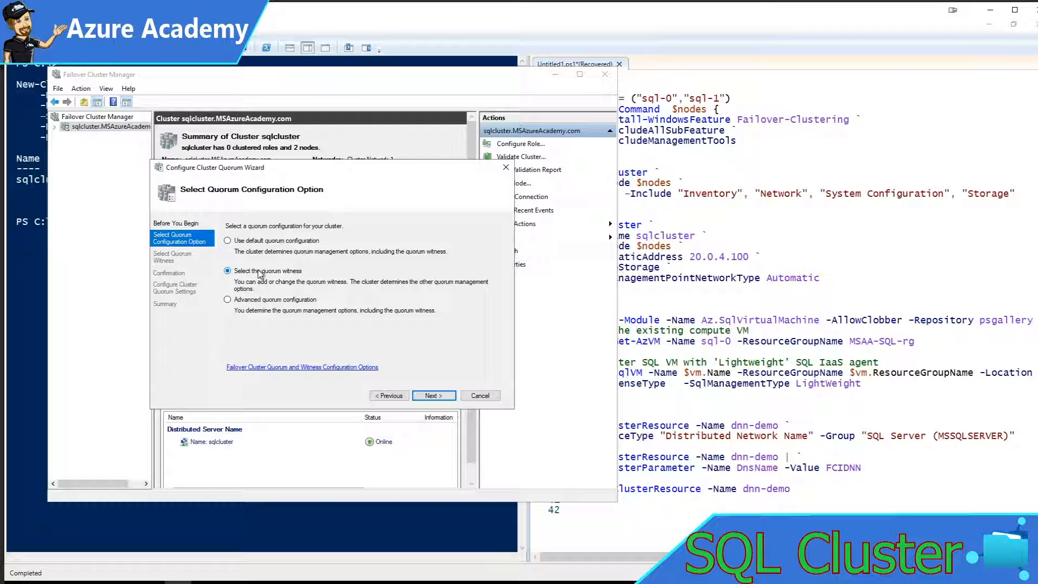
{"action": "left_click", "coordinate": [433, 396]}
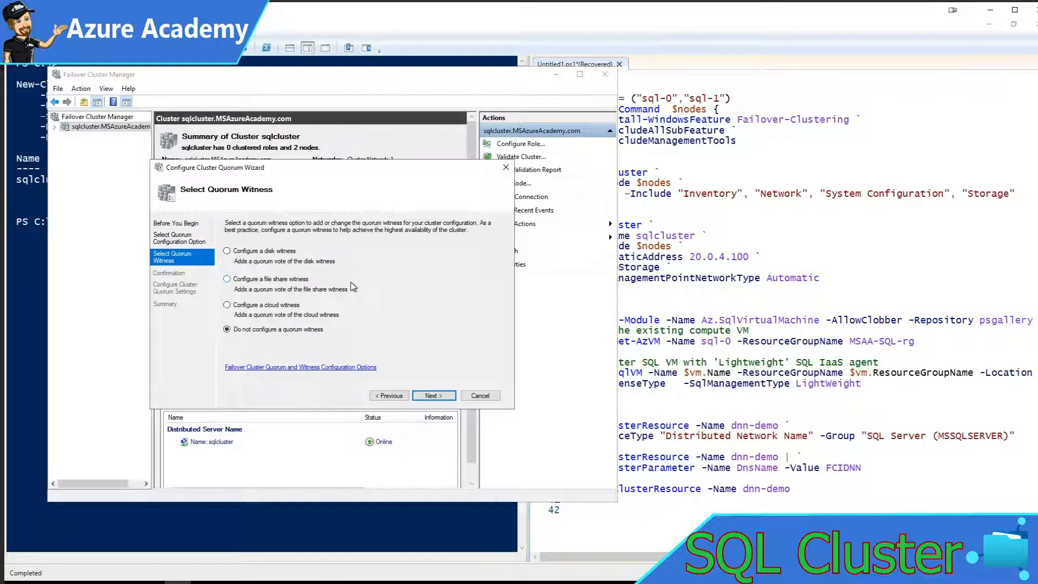
{"action": "left_click", "coordinate": [227, 305]}
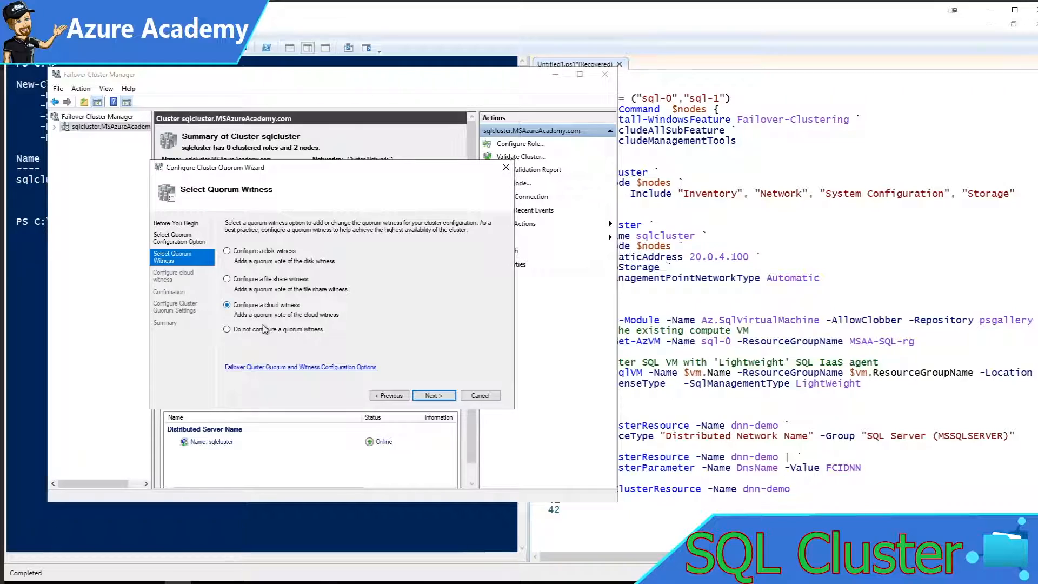
{"action": "left_click", "coordinate": [434, 395]}
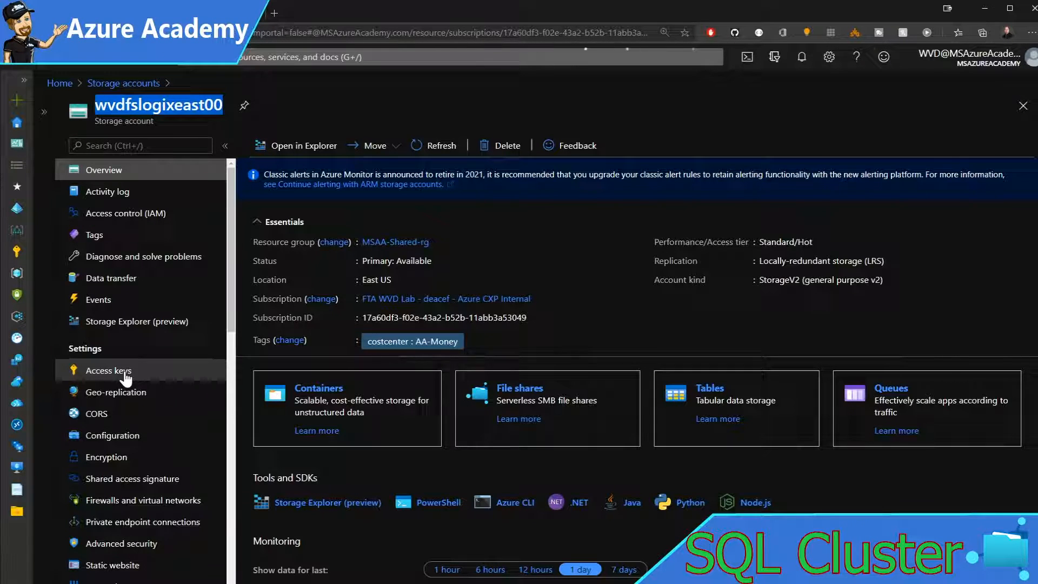
{"action": "left_click", "coordinate": [107, 370]}
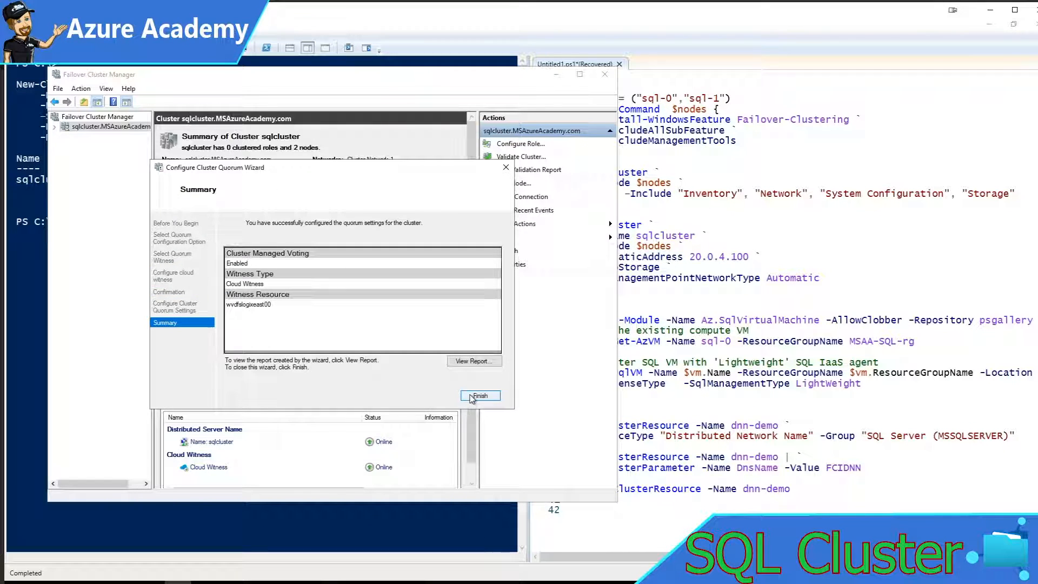
{"action": "left_click", "coordinate": [480, 395]}
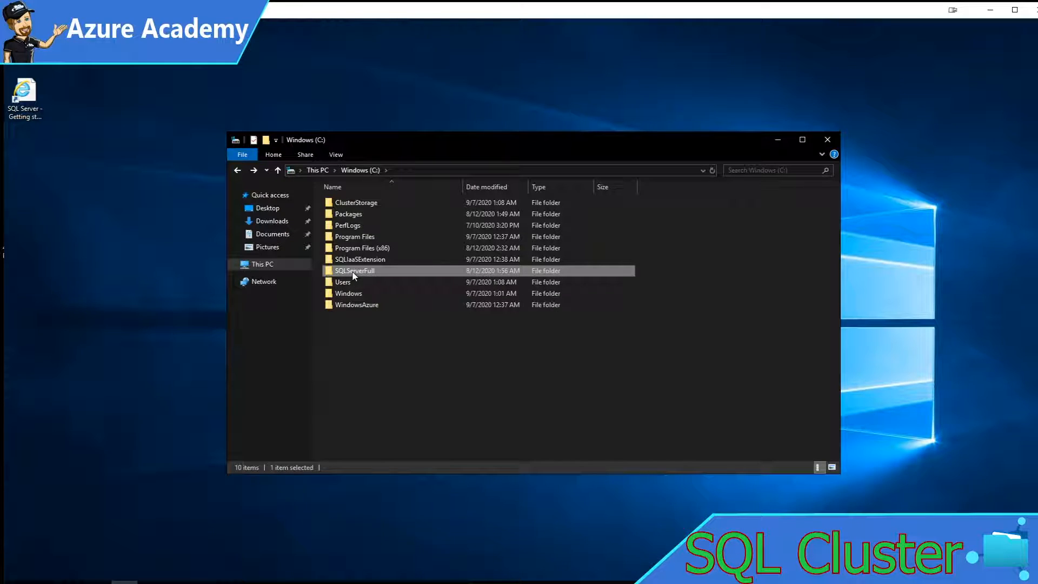
Step: Launch setup from SQLServerFull and start a new failover cluster installation with Developer edition
{"action": "double_click", "coordinate": [355, 270]}
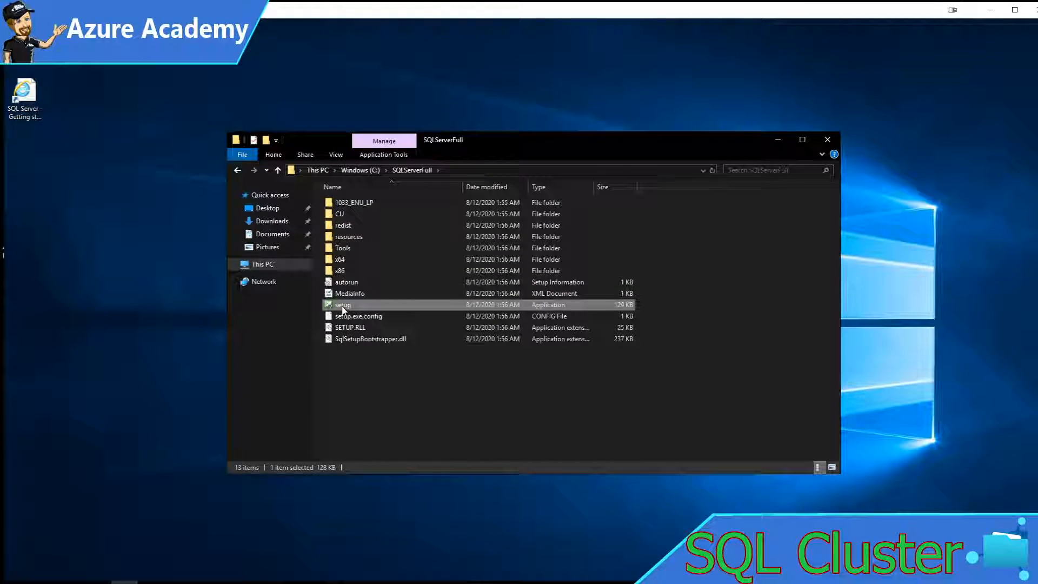
{"action": "double_click", "coordinate": [342, 305]}
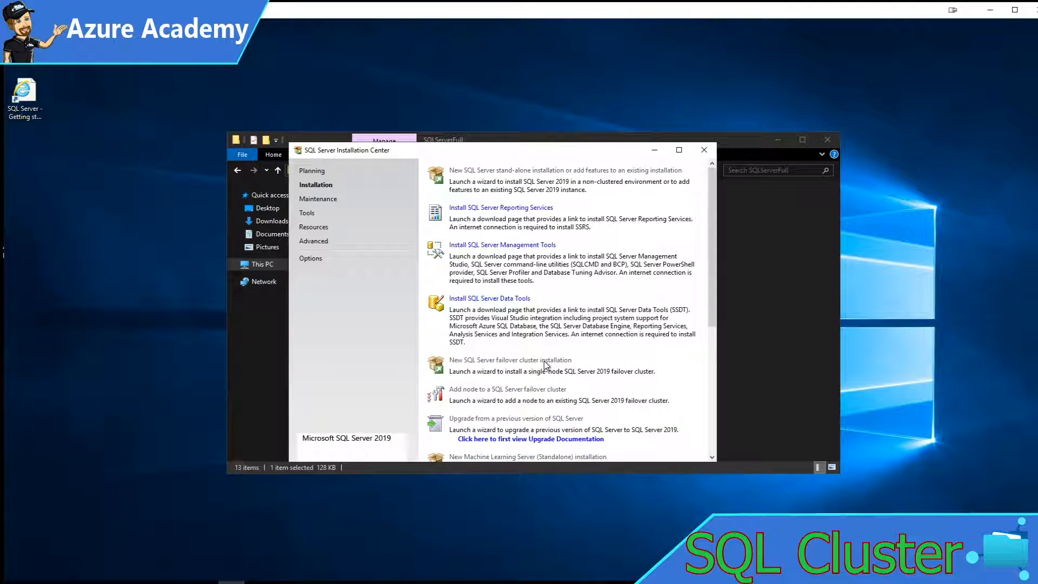
{"action": "left_click", "coordinate": [510, 359]}
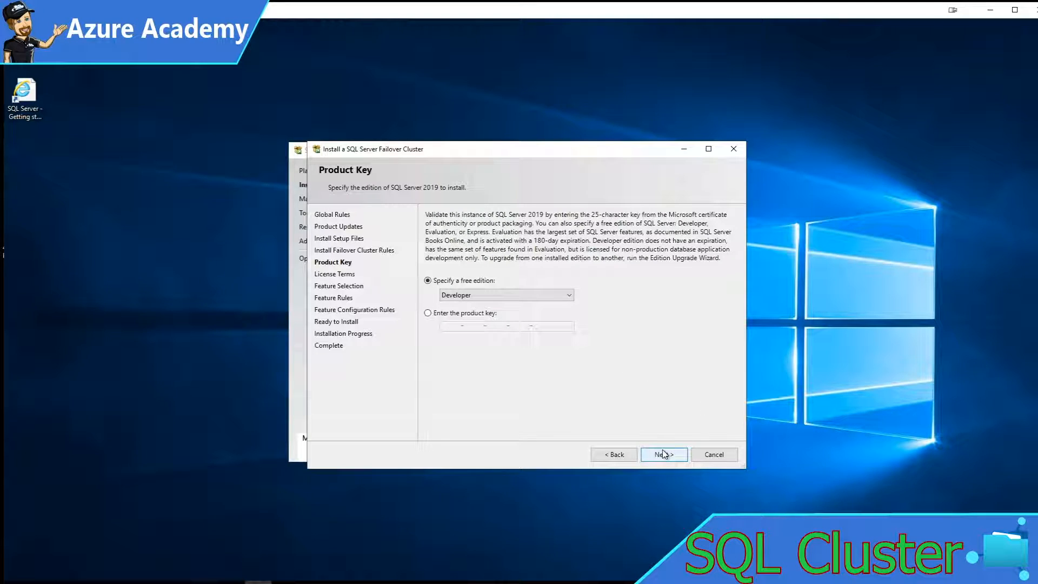
{"action": "left_click", "coordinate": [662, 454]}
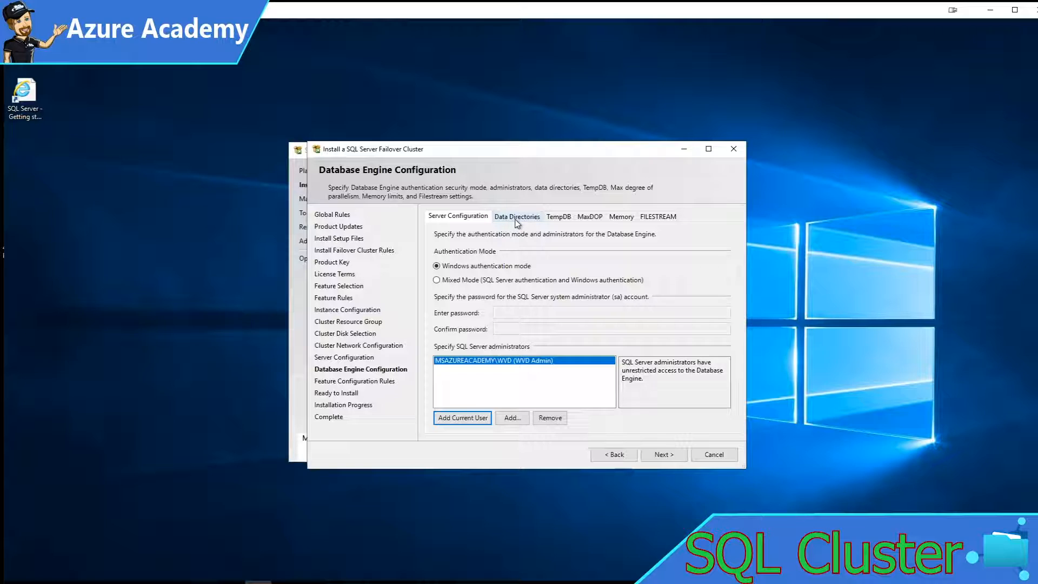
Step: Set data directories to \\msaapremfiles00.file.core.windows.net\sqlcluster\SQLCluster and continue past engine configuration
{"action": "left_click", "coordinate": [516, 215]}
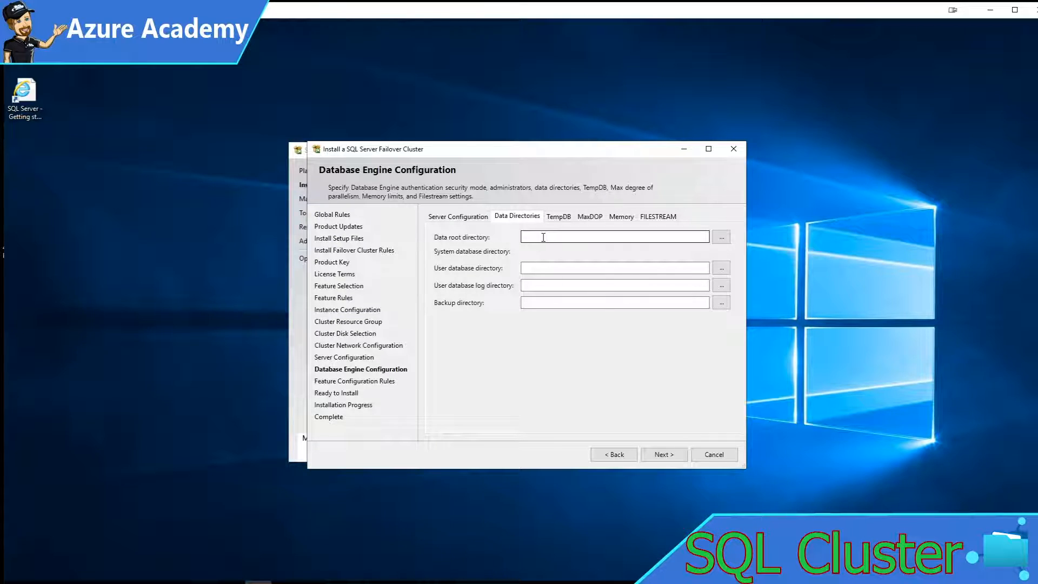
{"action": "type", "text": "\\\\msaapremfiles00.file.core.windows.net\\sqlcluster\\SQLCluster"}
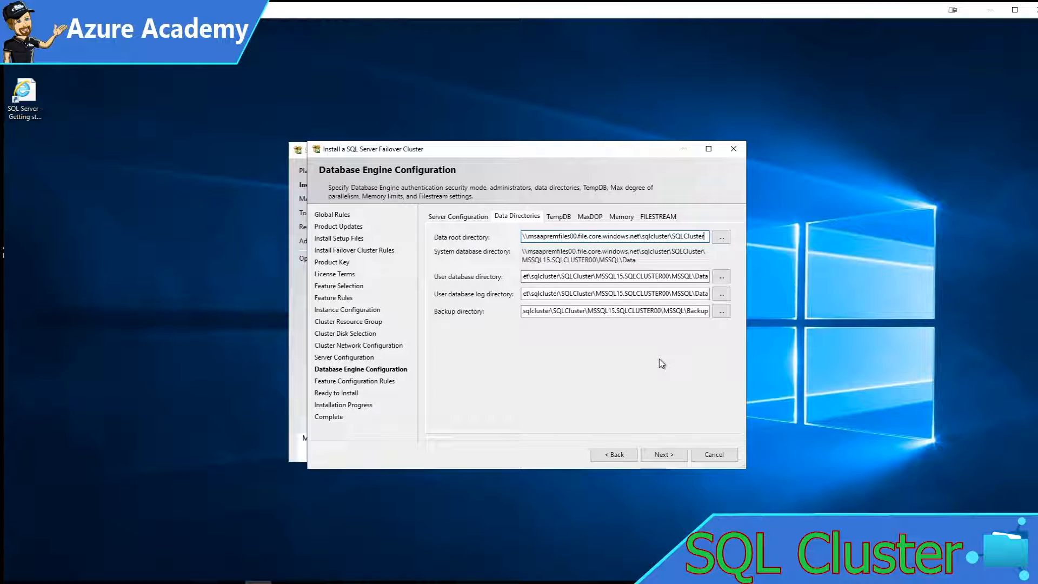
{"action": "left_click", "coordinate": [664, 454]}
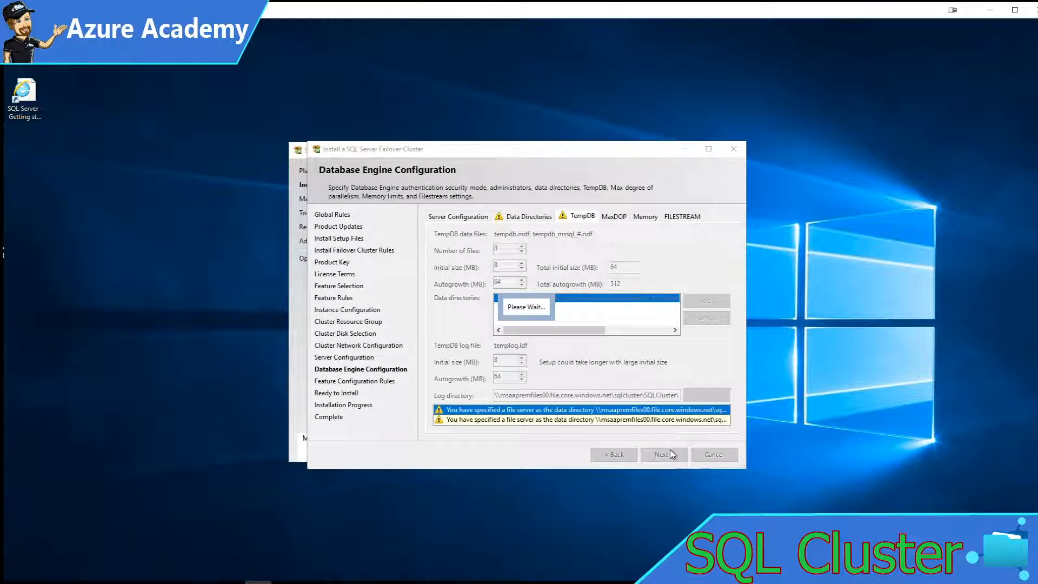
{"action": "left_click", "coordinate": [661, 454]}
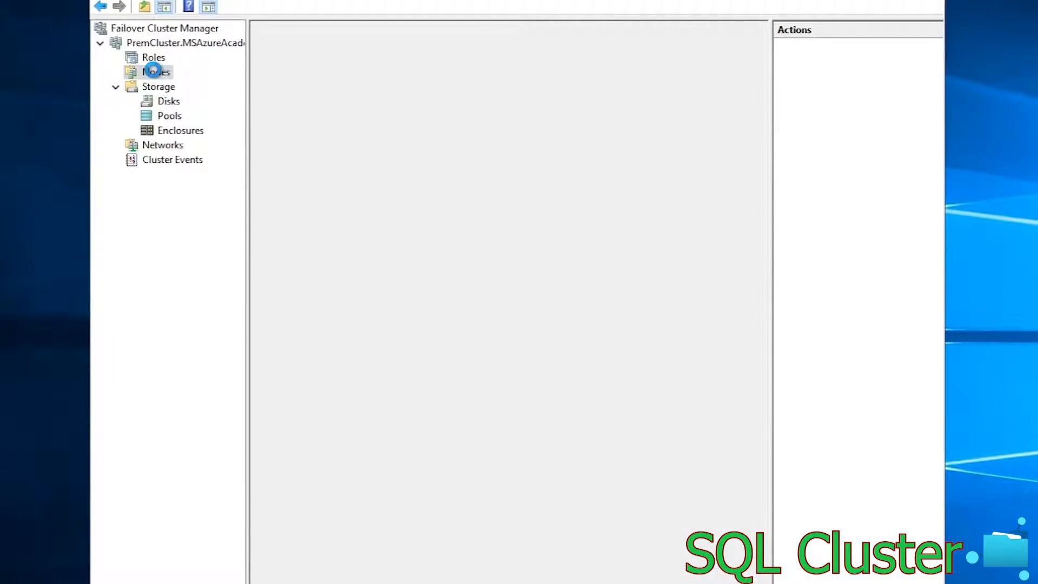
Step: Review the cluster's nodes and the SQL Server (PREMCLUSTER0) role's resources
{"action": "left_click", "coordinate": [157, 72]}
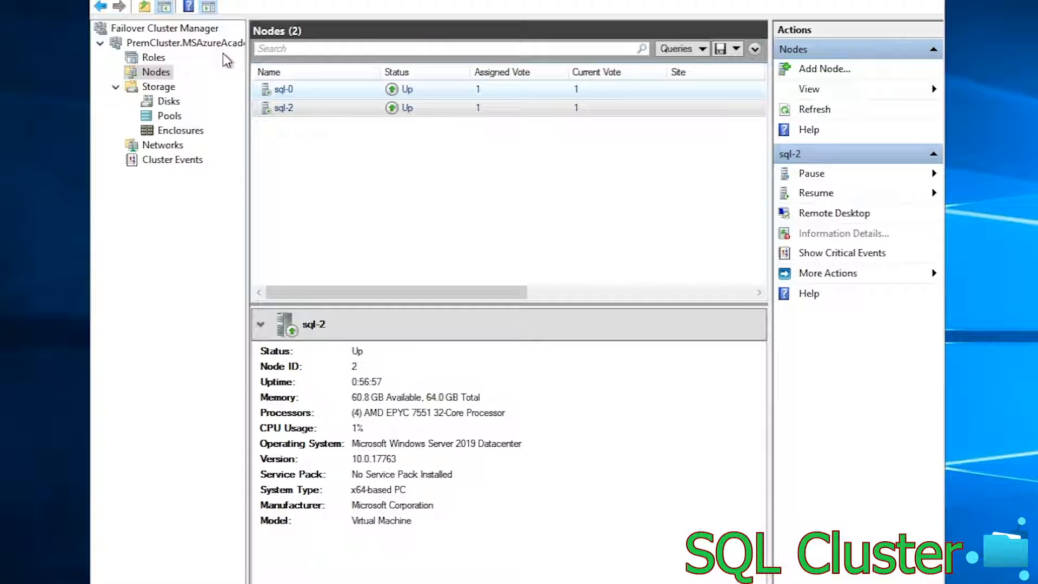
{"action": "left_click", "coordinate": [186, 42]}
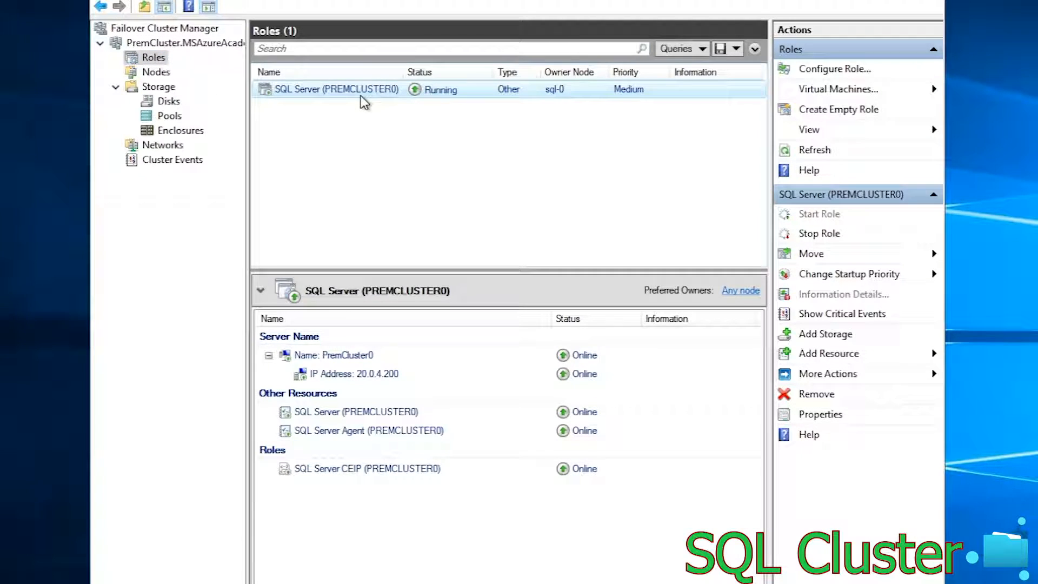
{"action": "left_click", "coordinate": [271, 319]}
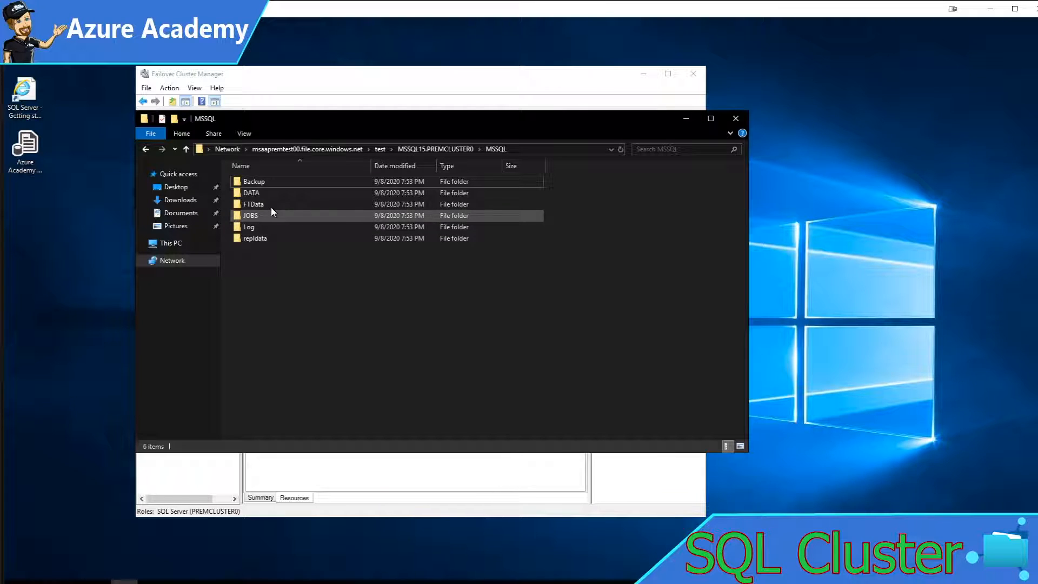
{"action": "left_click", "coordinate": [254, 239]}
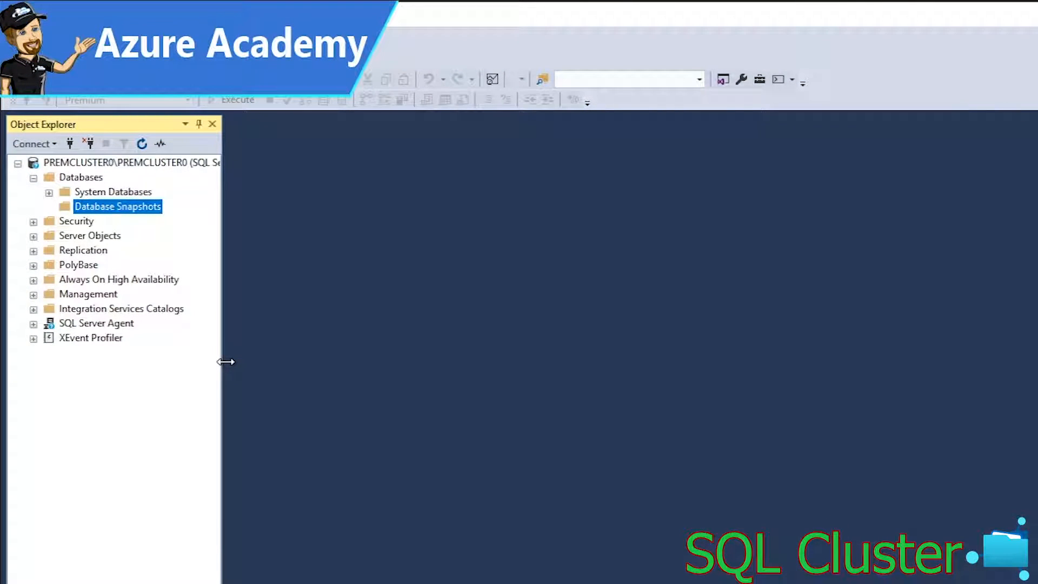
{"action": "mouse_move", "coordinate": [223, 356]}
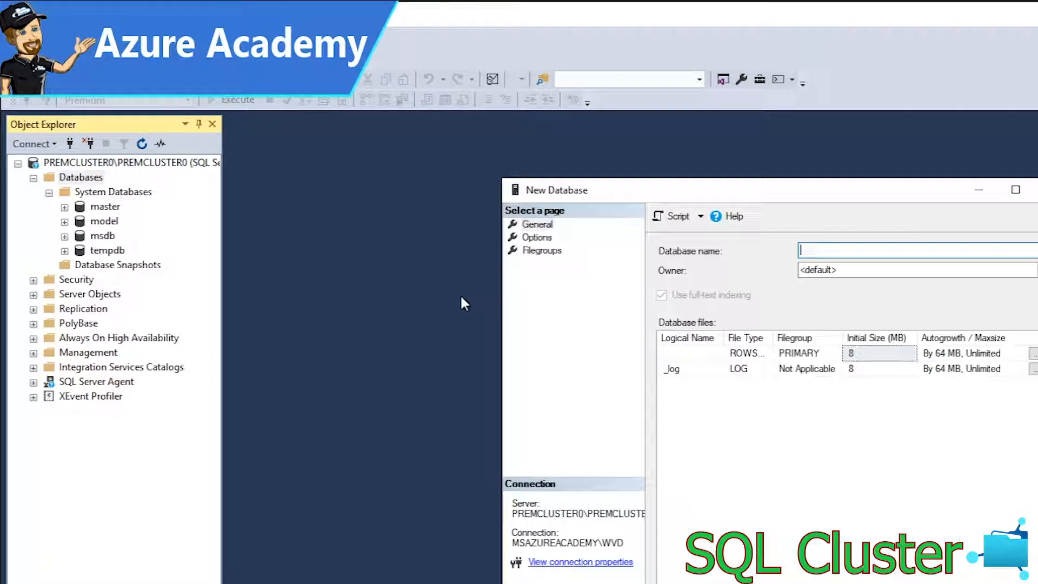
Step: Name the new database PremiumFiles
{"action": "type", "text": "PremiumFiles"}
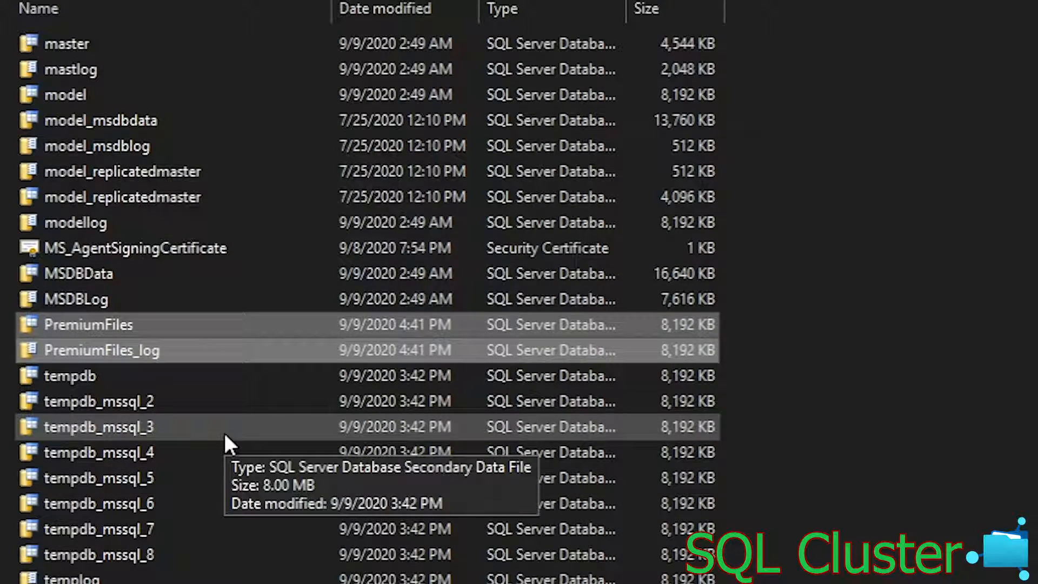
{"action": "mouse_move", "coordinate": [202, 534]}
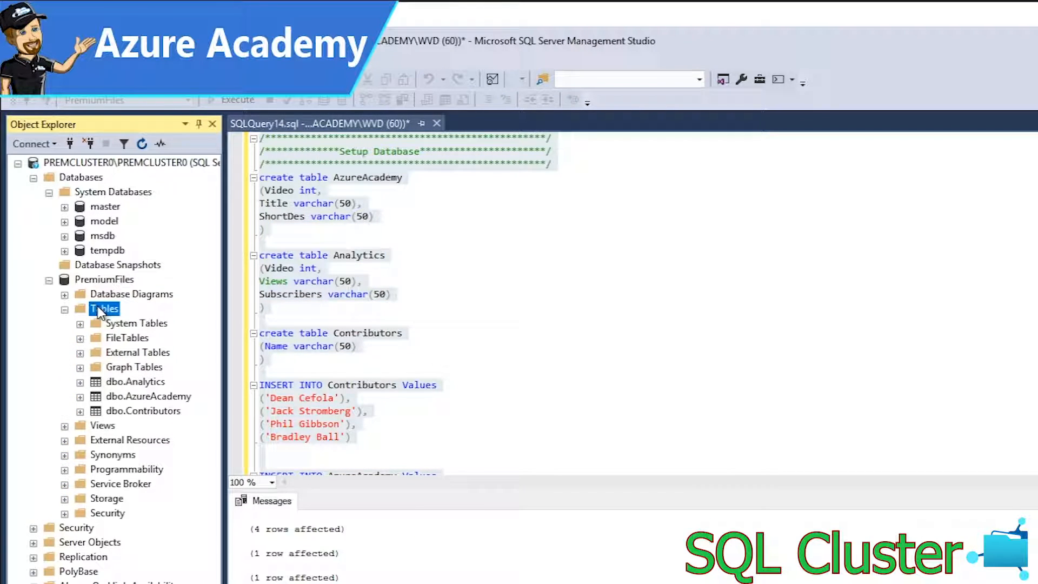
{"action": "mouse_move", "coordinate": [206, 396]}
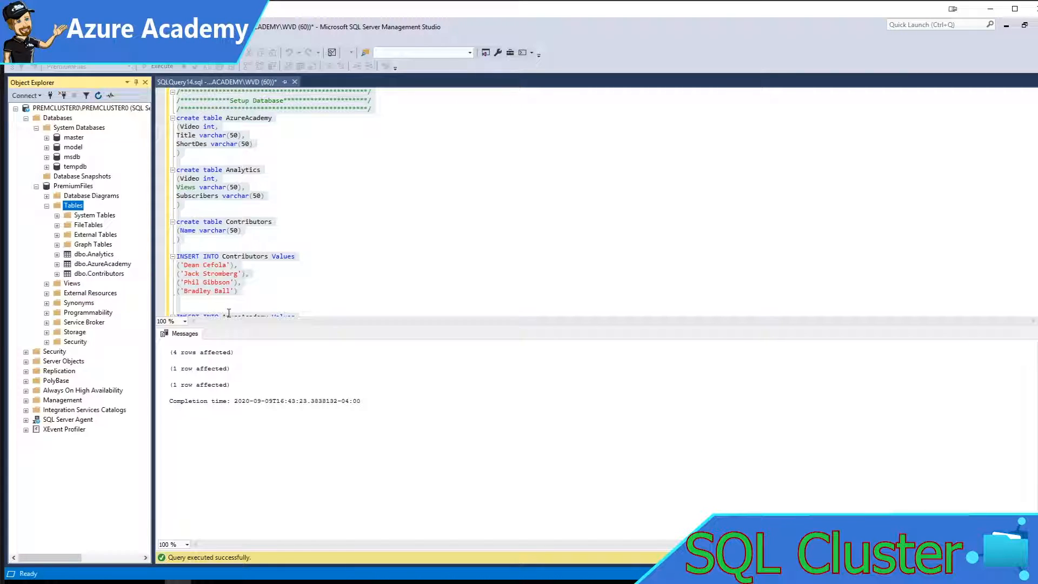
{"action": "mouse_move", "coordinate": [228, 316]}
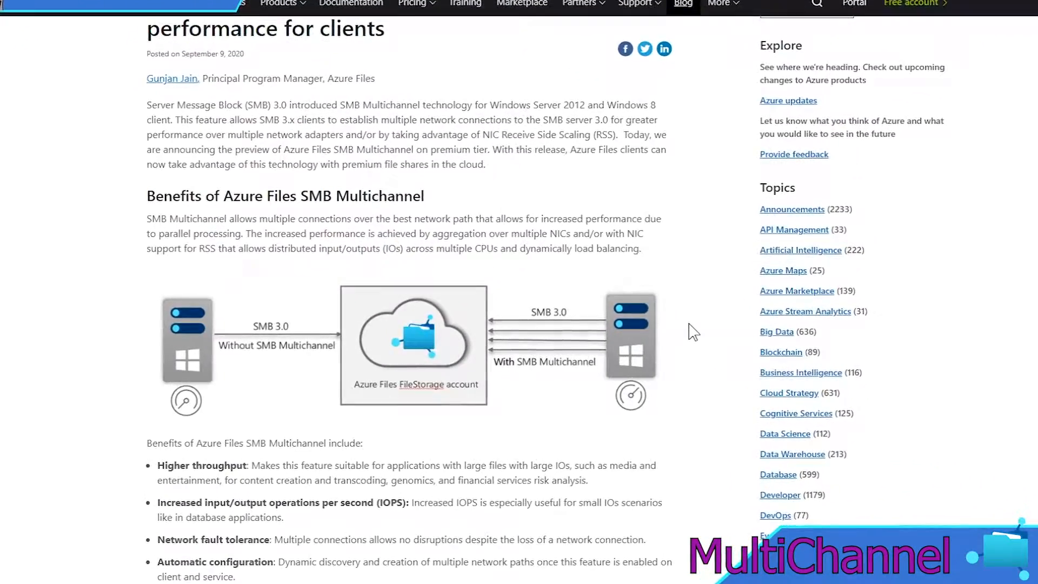
Step: Scroll the SMB Multichannel blog post down to the Benefits of Azure Files SMB Multichannel diagram
{"action": "scroll", "scroll_direction": "down", "scroll_amount": 3}
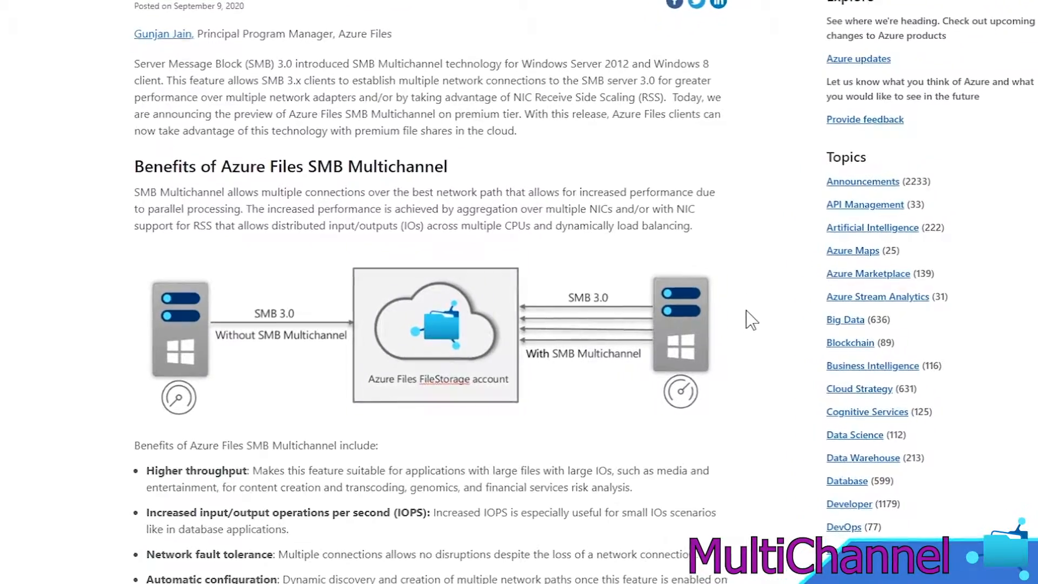
{"action": "scroll", "scroll_direction": "down", "scroll_amount": 3}
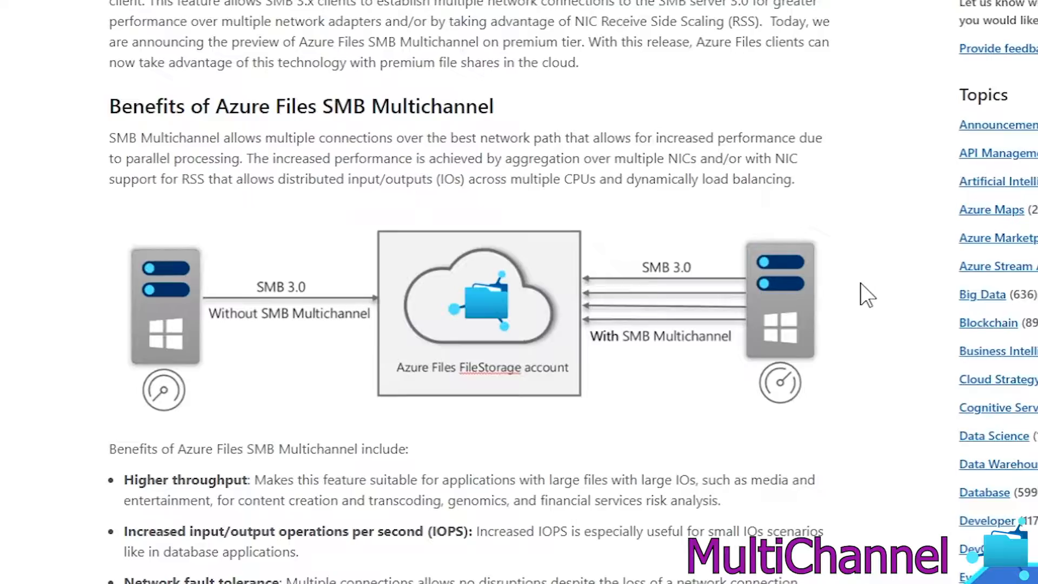
{"action": "scroll", "scroll_direction": "down", "scroll_amount": 3}
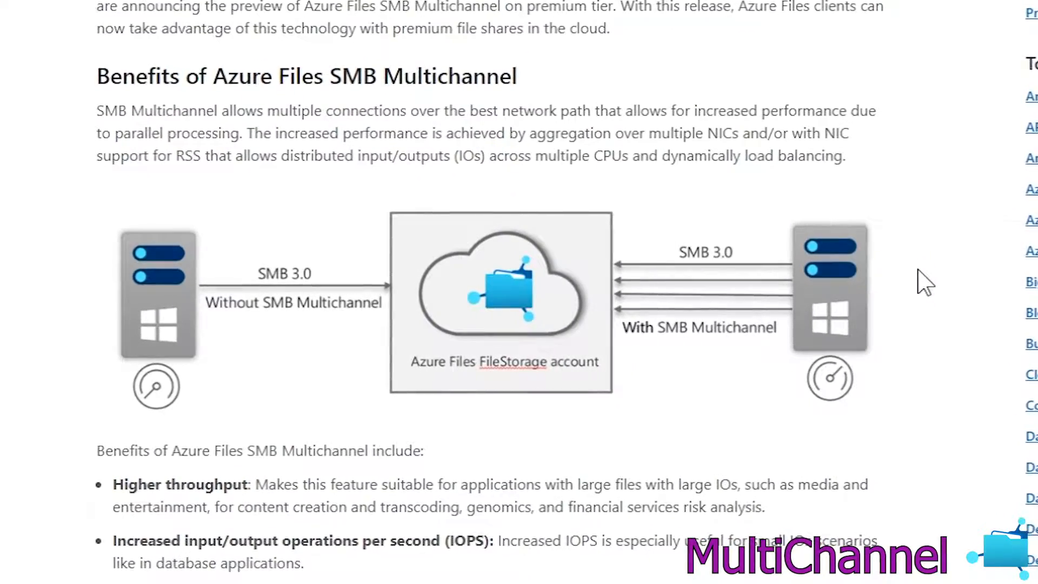